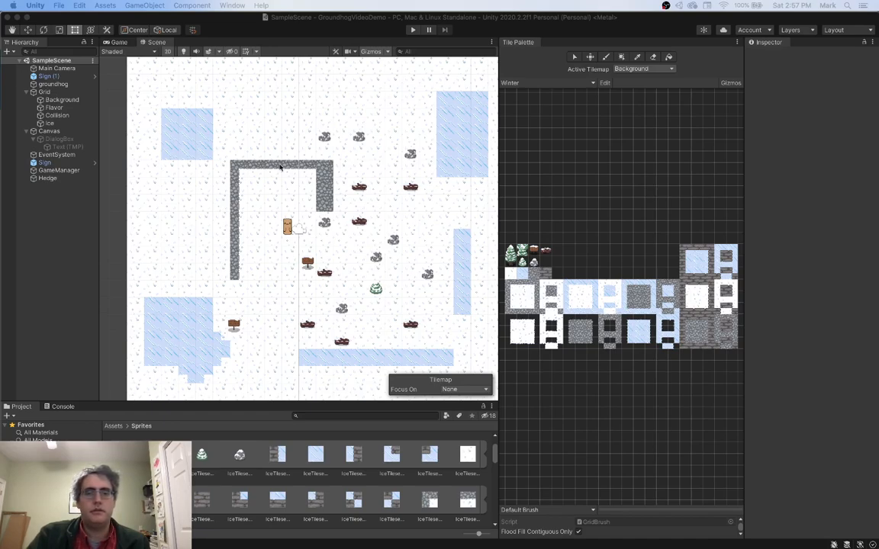
mouse_move(265, 363)
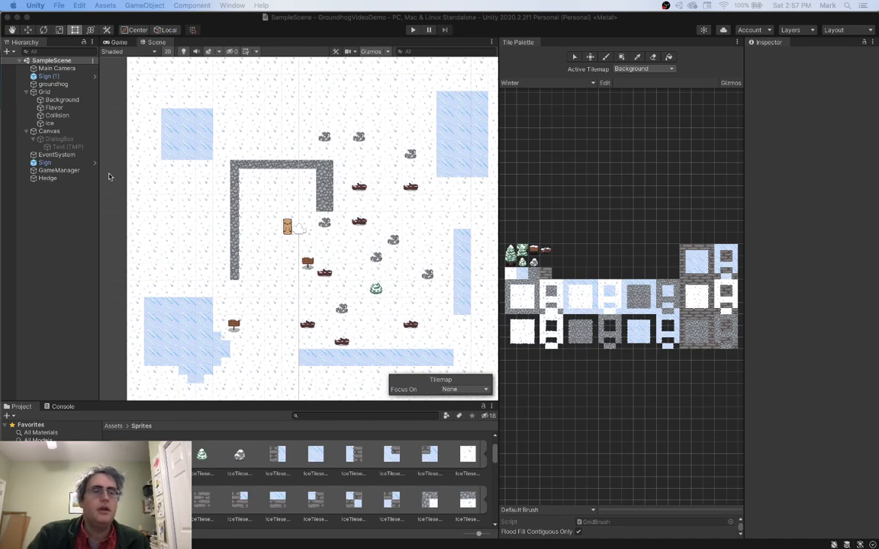
mouse_move(369, 202)
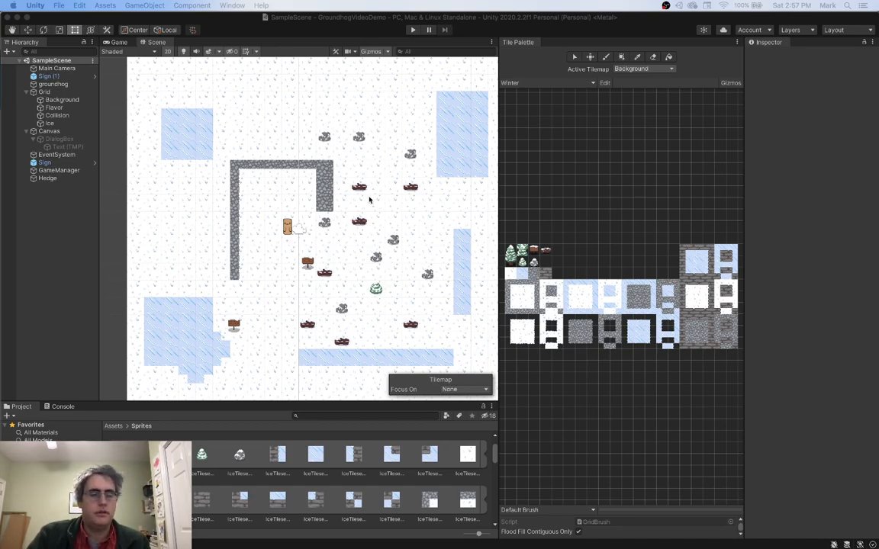
mouse_move(319, 206)
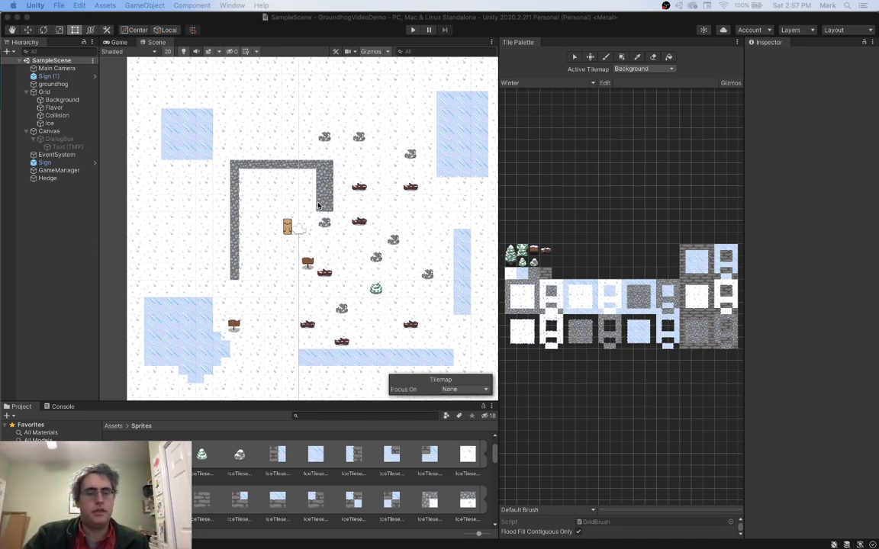
mouse_move(374, 162)
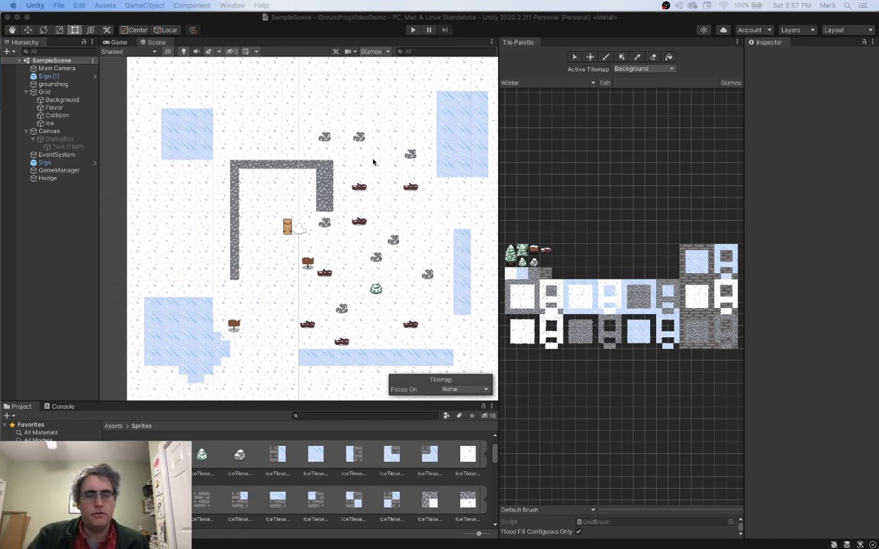
mouse_move(314, 195)
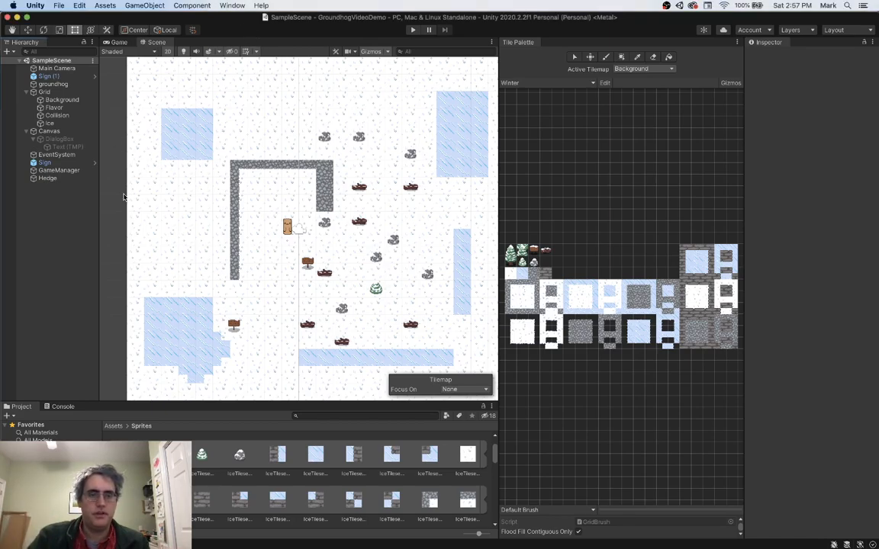
mouse_move(332, 234)
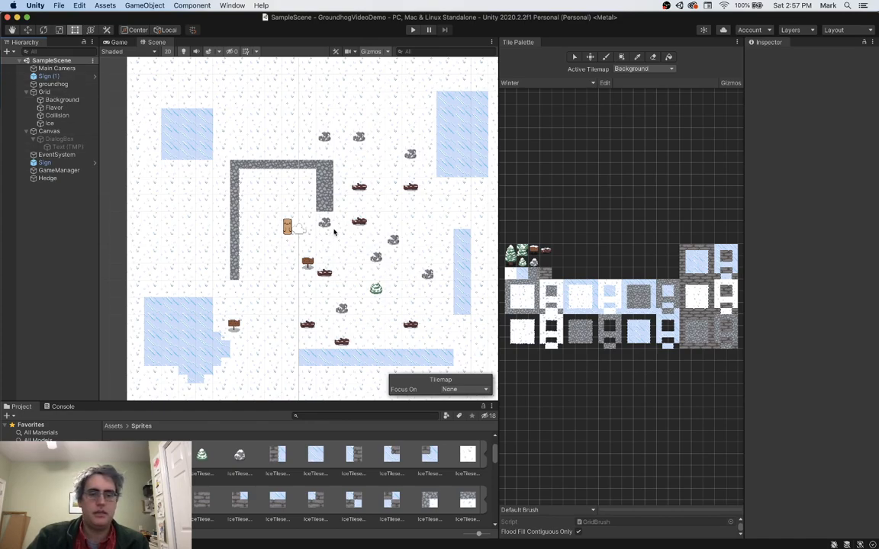
mouse_move(281, 348)
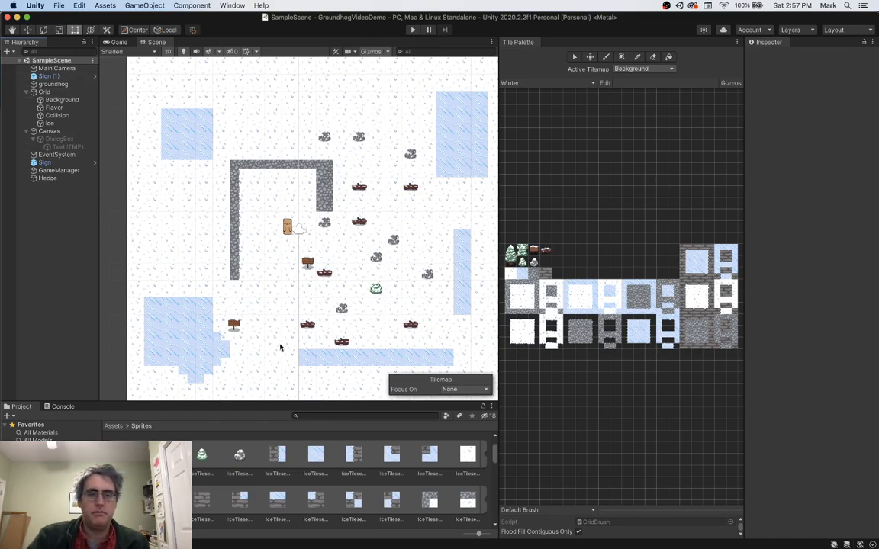
mouse_move(497, 293)
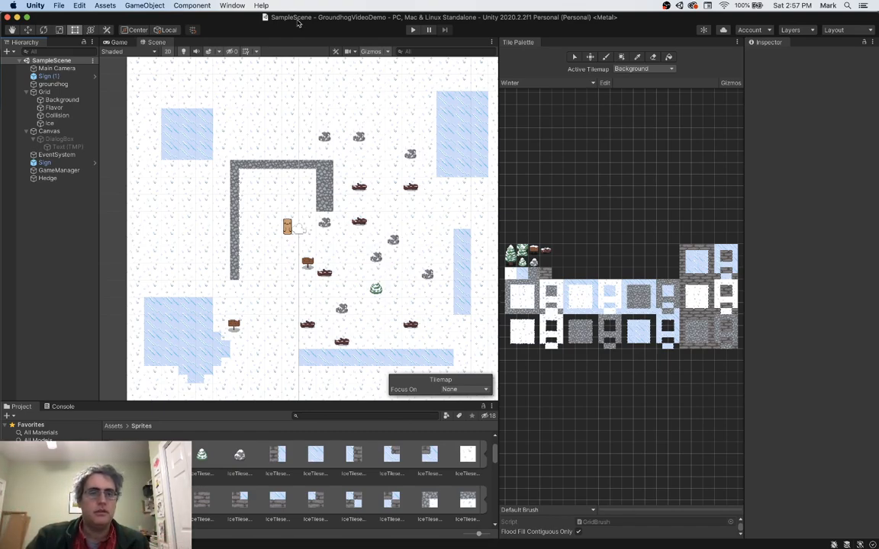
mouse_move(274, 85)
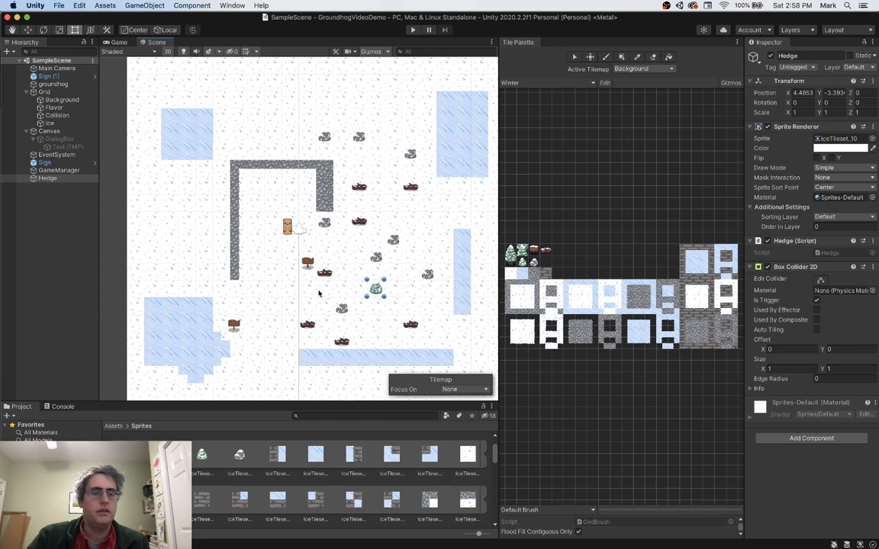
mouse_move(278, 253)
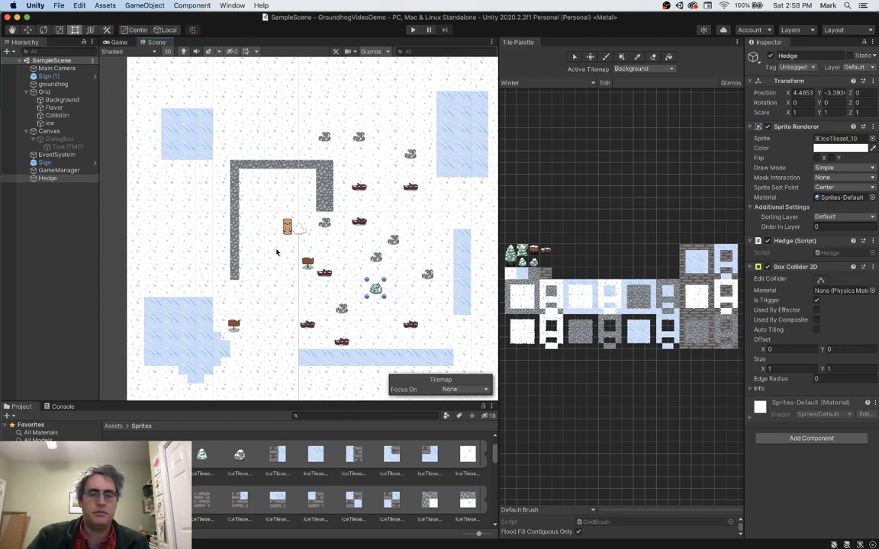
mouse_move(382, 278)
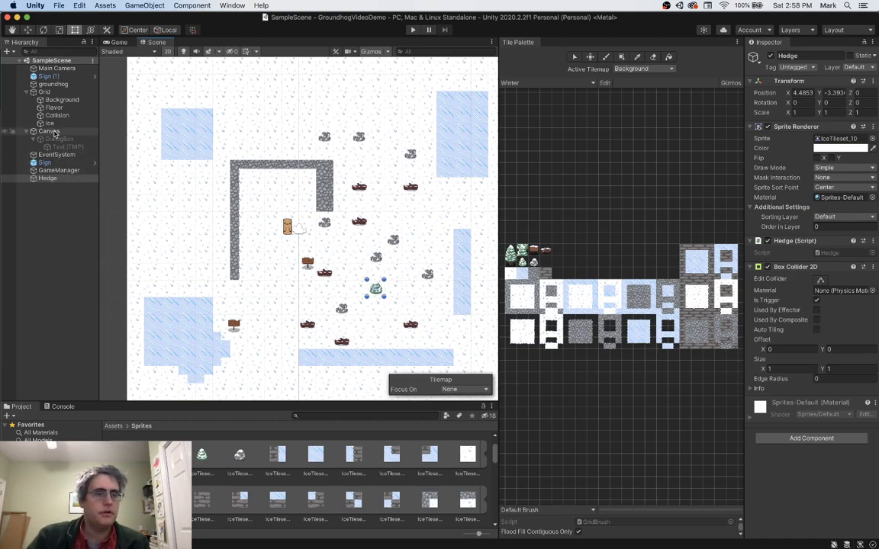
Step: Add a UI Image to the Canvas and rename it BackgroundImage
left_click(143, 6)
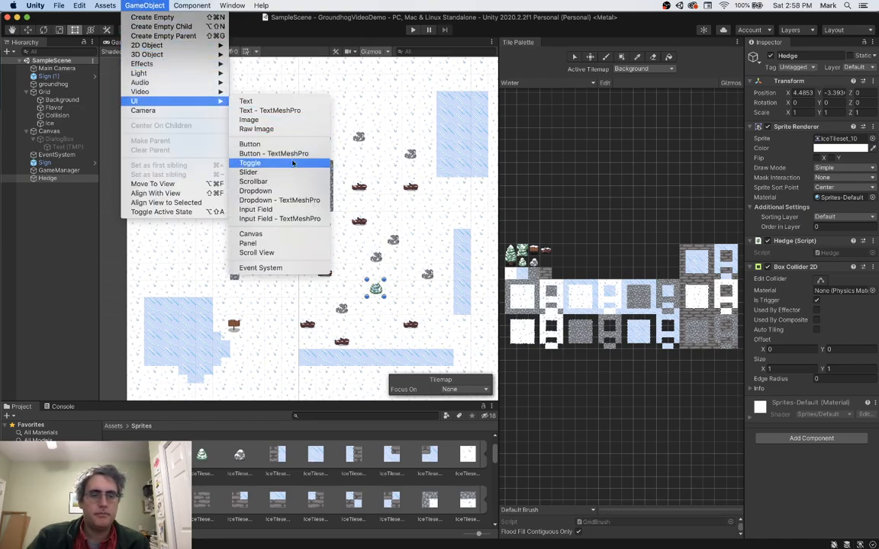
left_click(249, 119)
type("Ba")
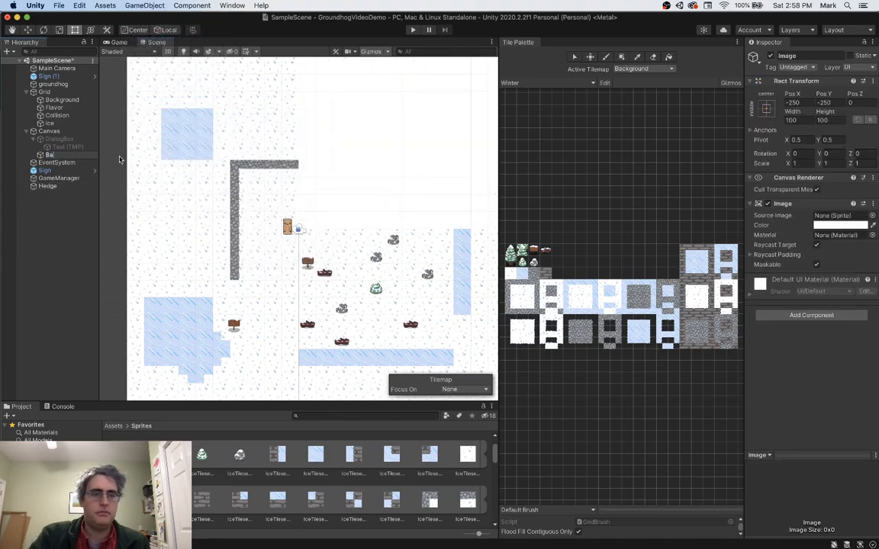
left_click(70, 154)
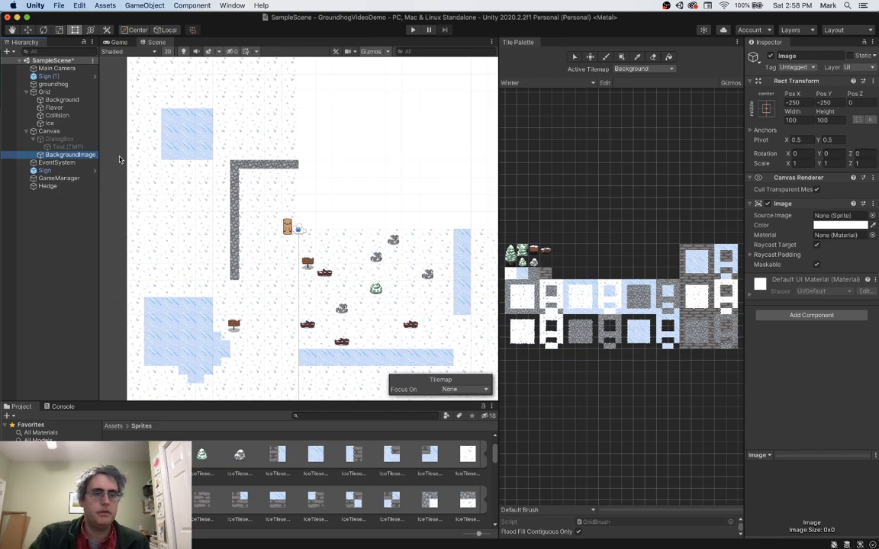
Step: Add a UI Button - TextMeshPro to the Canvas as the Start button
left_click(144, 7)
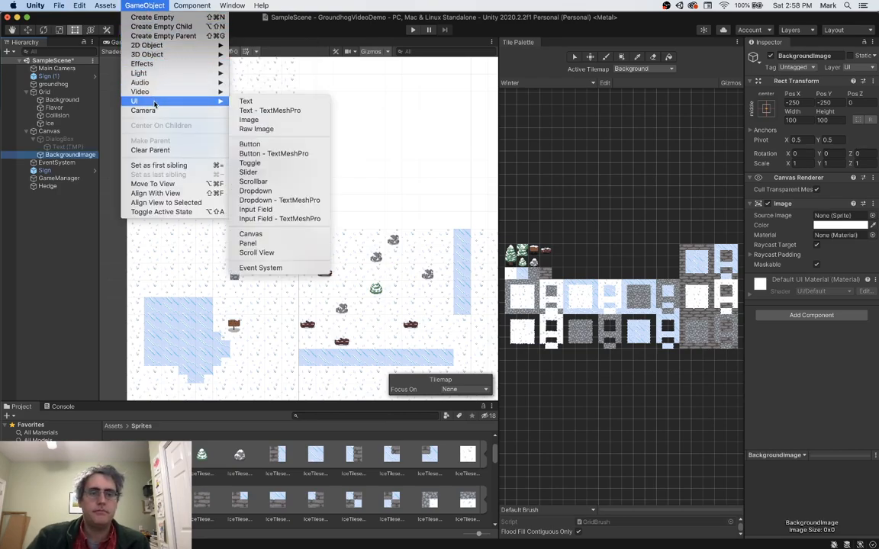
mouse_move(257, 128)
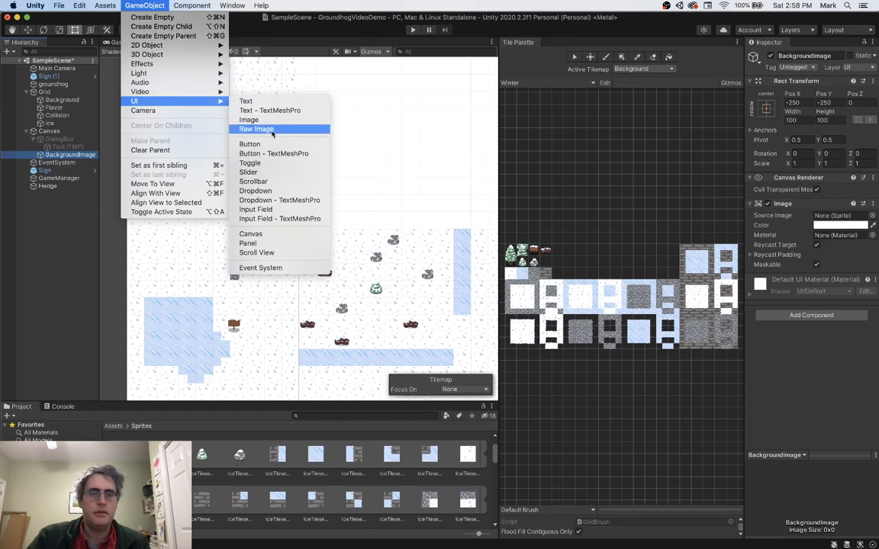
left_click(251, 144)
type("StartButton")
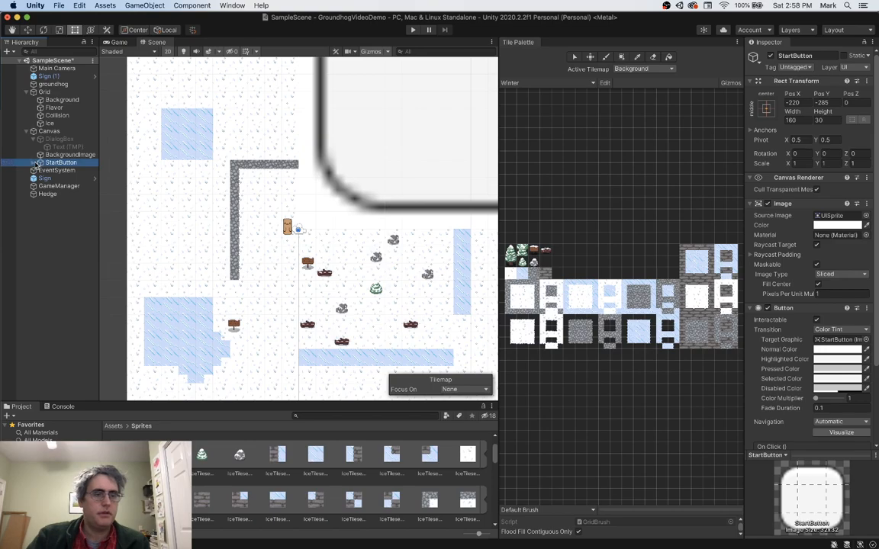
Step: Set the button's Text (TMP) label to Start using the 04B_30 pixel font asset
left_click(69, 169)
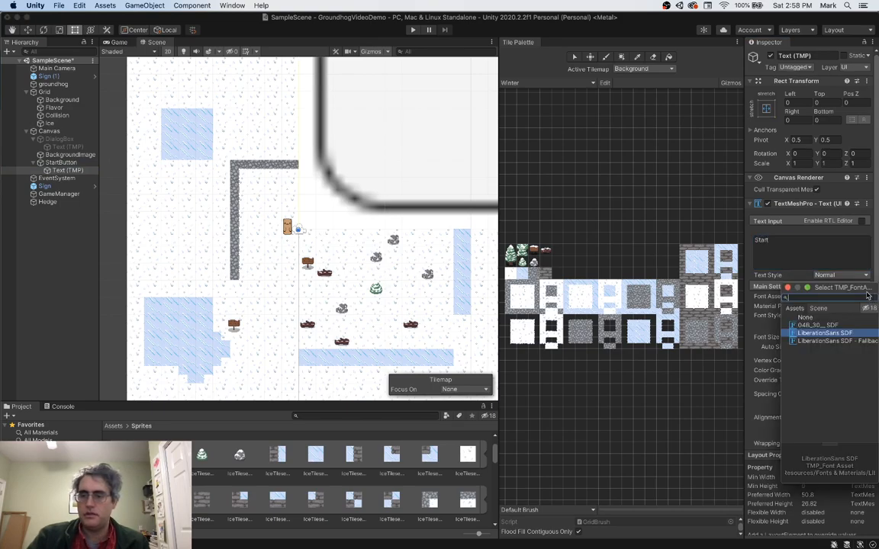
left_click(818, 325)
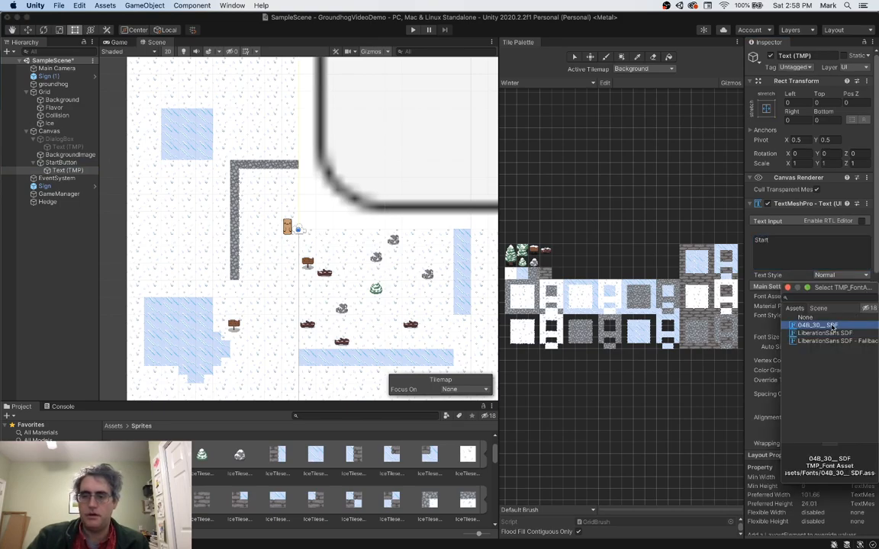
left_click(823, 325)
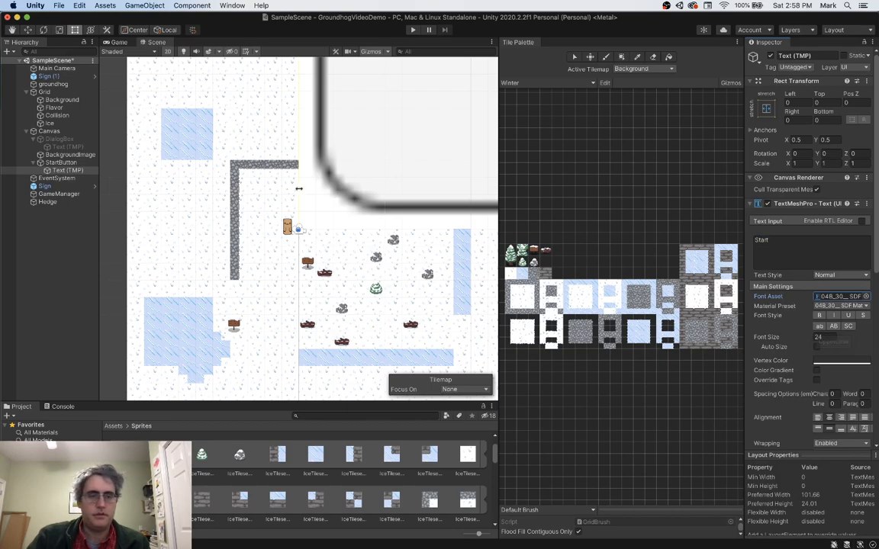
left_click(67, 171)
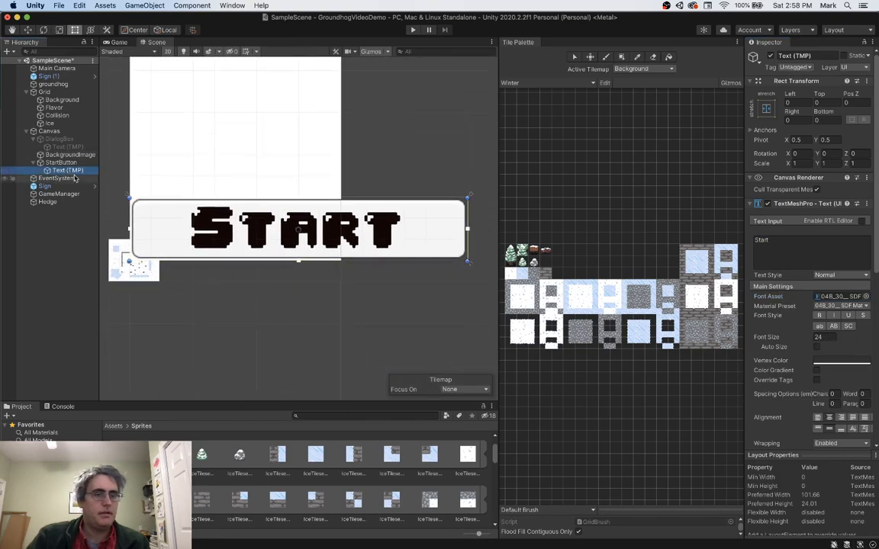
left_click(48, 132)
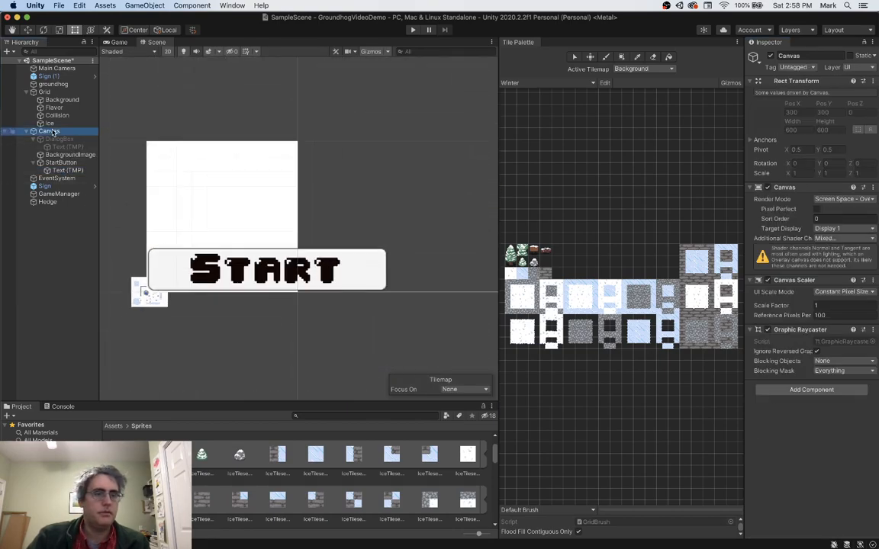
Step: Move the Start button to the centre of the canvas
left_click(49, 131)
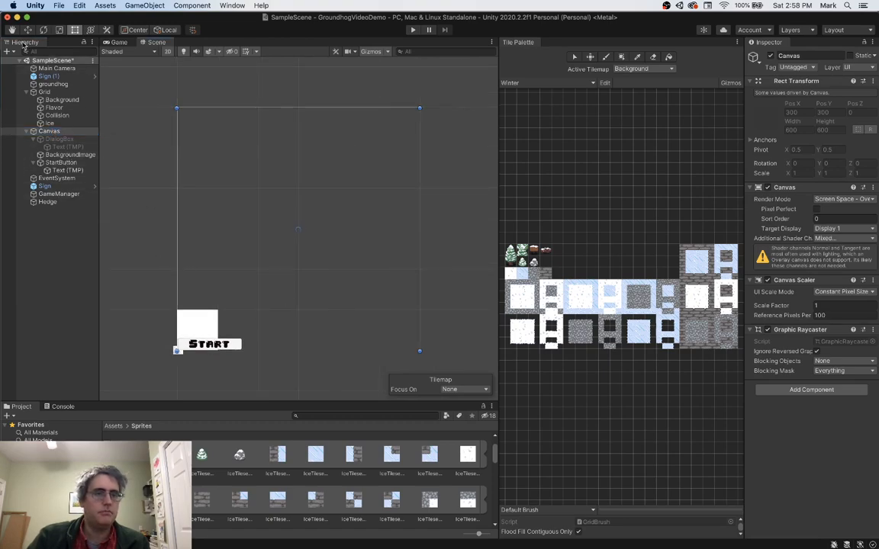
left_click(61, 162)
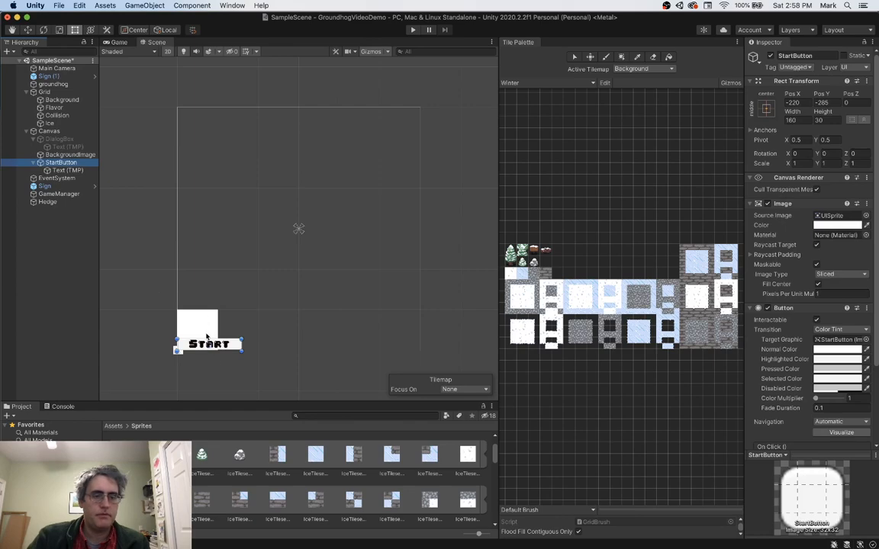
left_click_drag(211, 343, 300, 229)
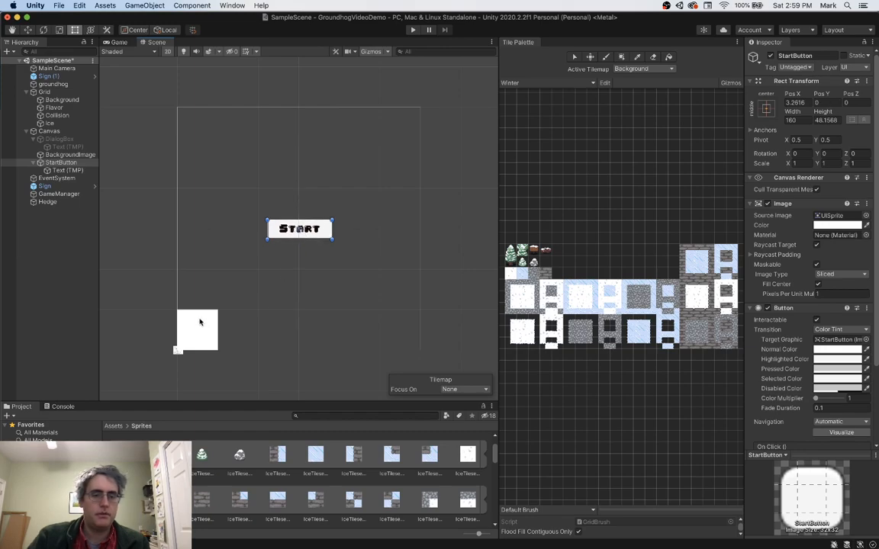
Step: Resize BackgroundImage so it fills the whole canvas behind the button
left_click(70, 154)
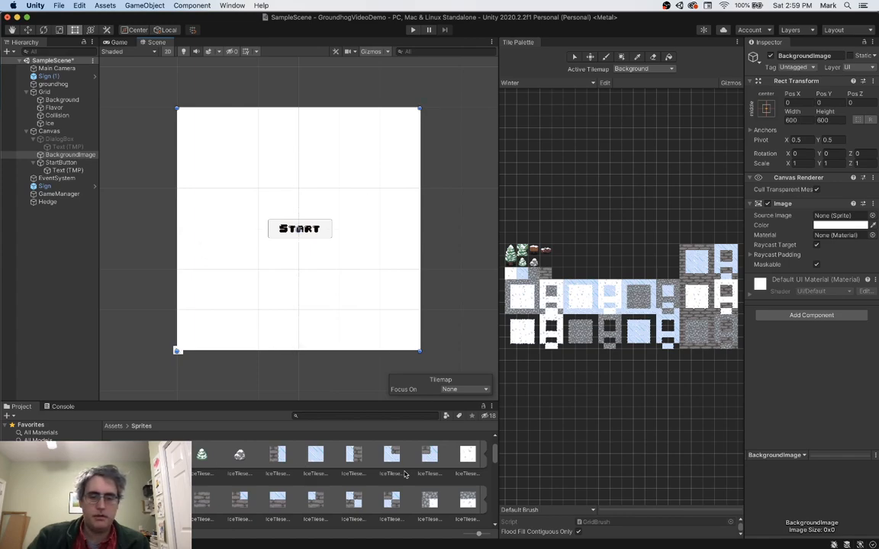
scroll("up", 3)
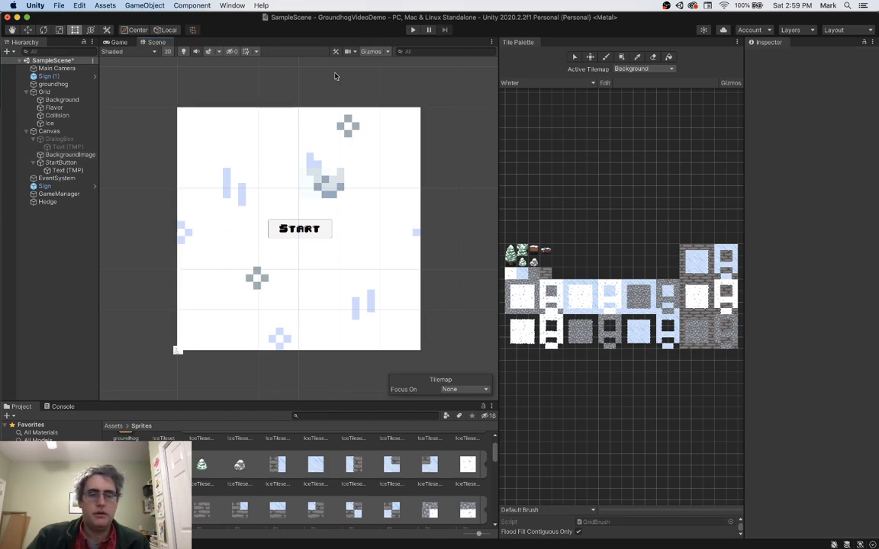
mouse_move(412, 48)
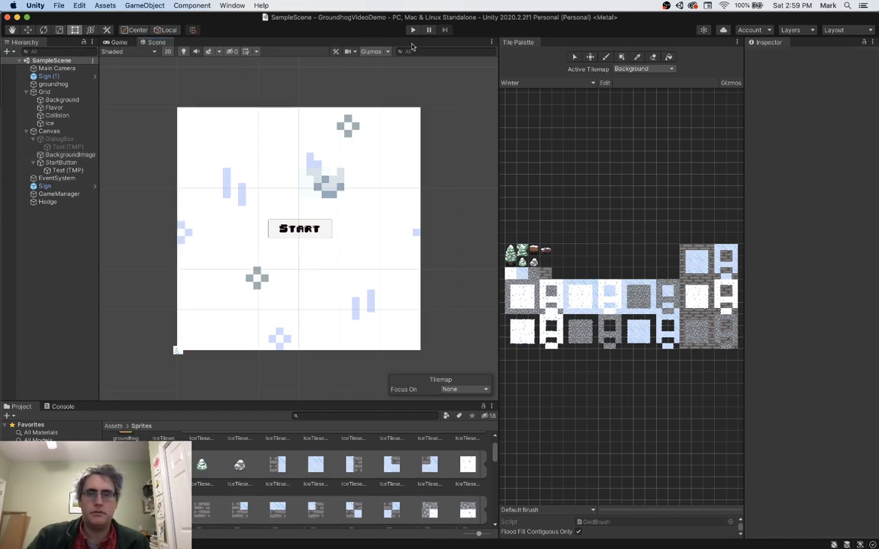
left_click(412, 30)
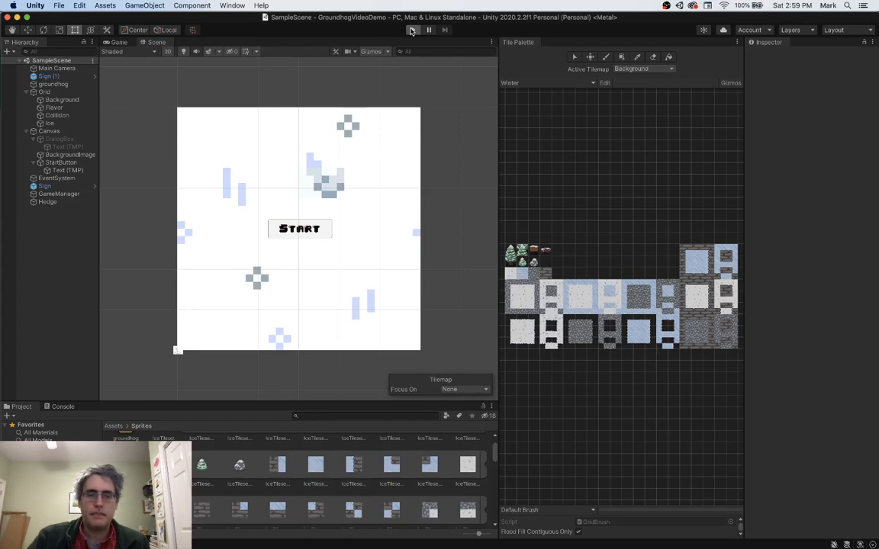
left_click(412, 30)
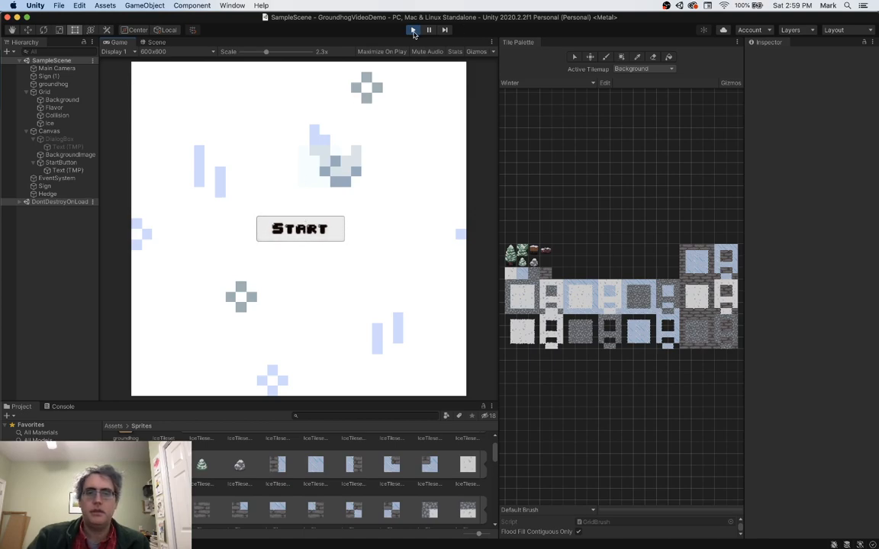
left_click(412, 30)
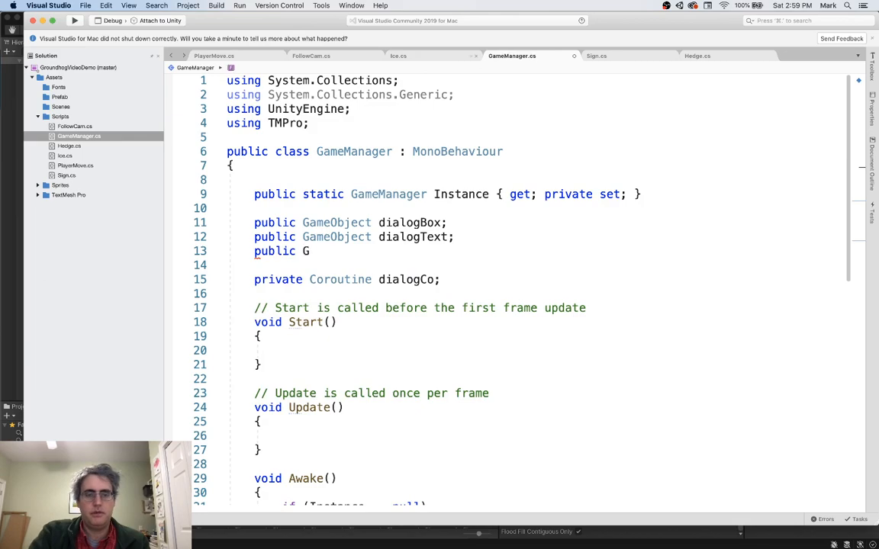
Step: Declare public GameObject startButton and backgroundImage fields, with using UnityEngine.UI
type("ameObject startButton;")
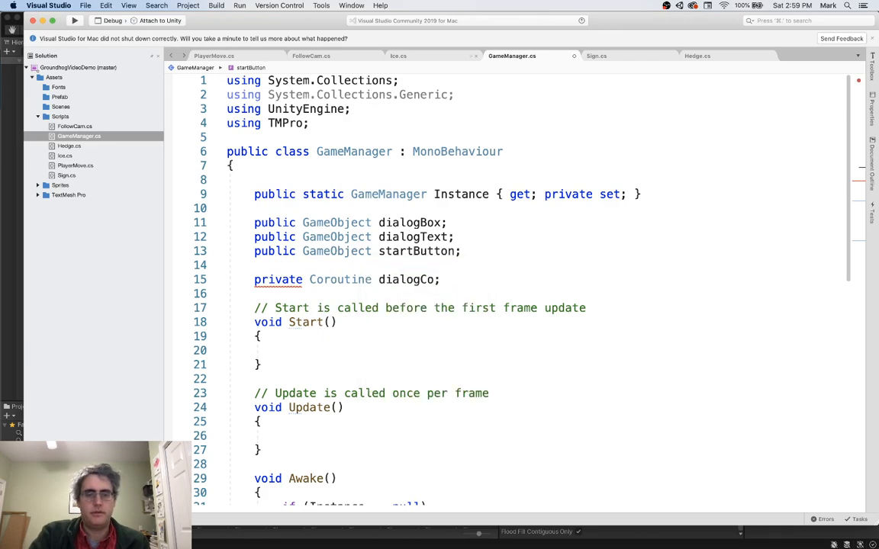
type("public G")
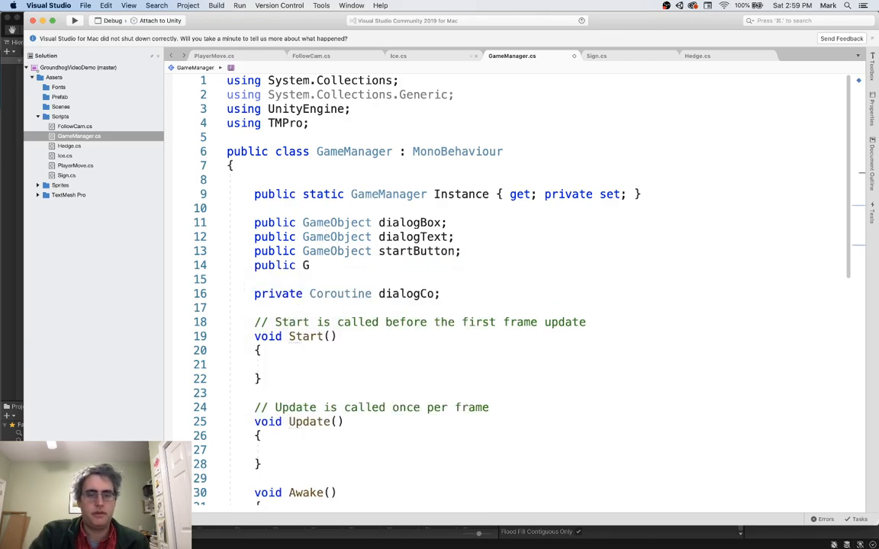
type("ackground")
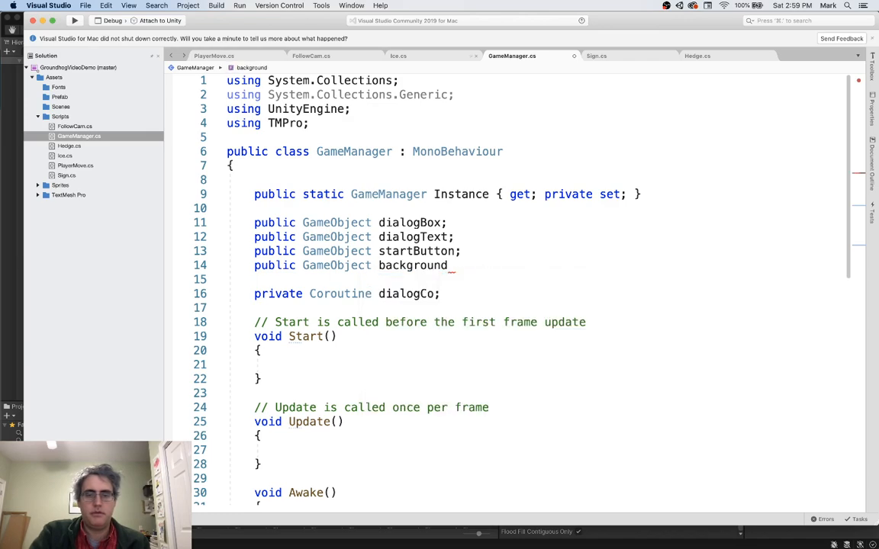
type("Image;")
type("using")
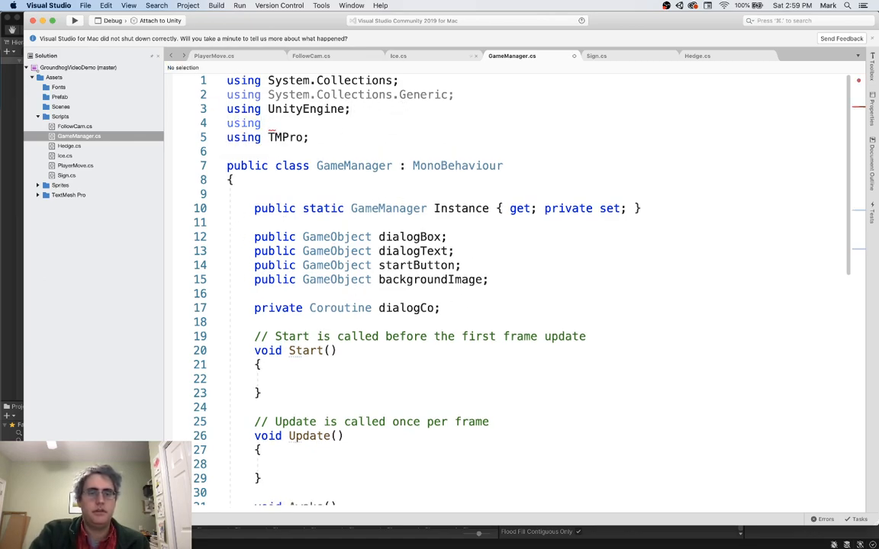
type("UnityEngine.UI;")
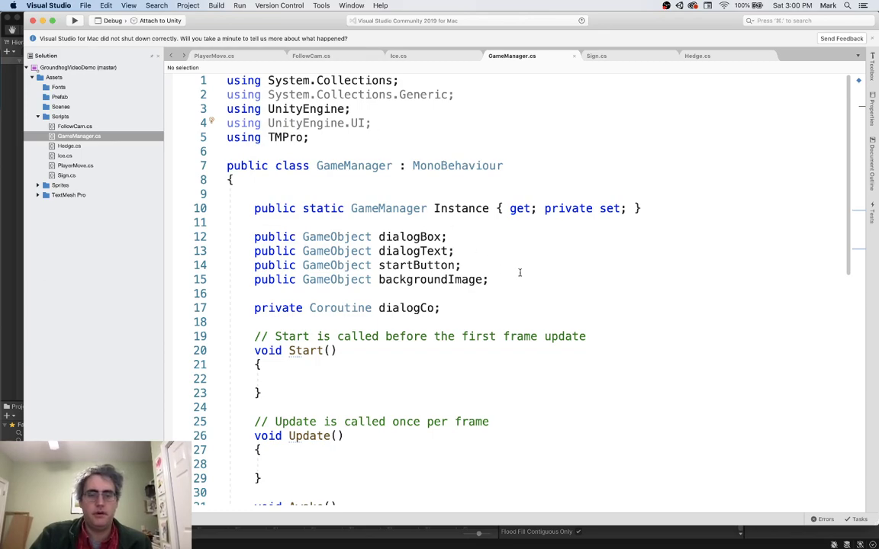
double_click(306, 122)
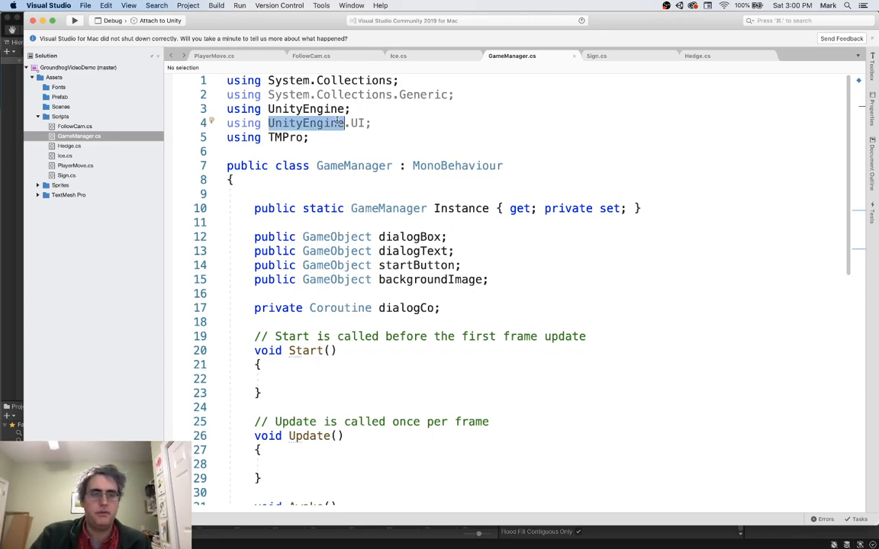
mouse_move(458, 165)
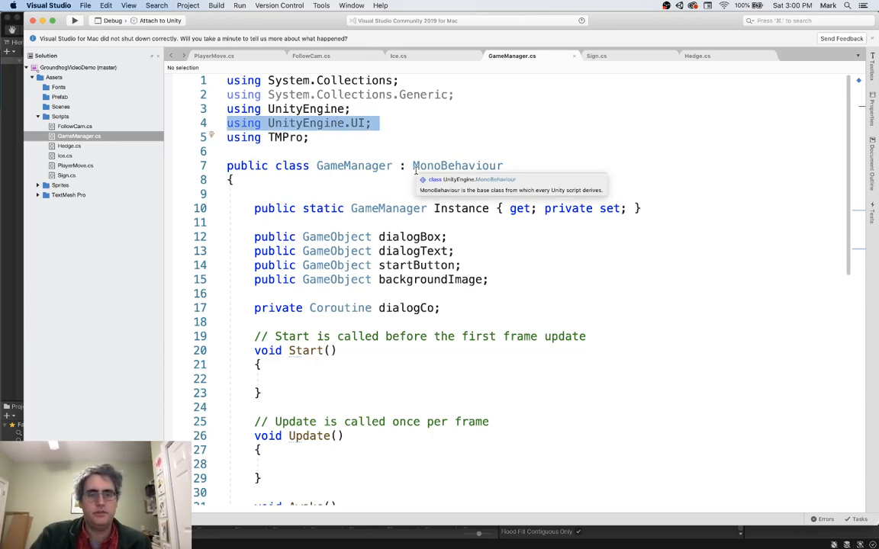
left_click(543, 290)
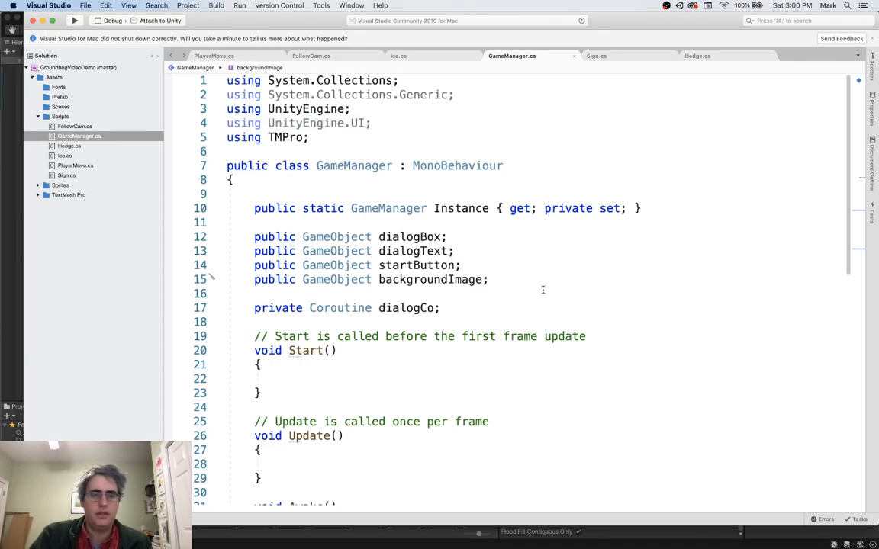
Step: Write public void StartButton() that calls startButton.SetActive(false)
scroll("down", 3)
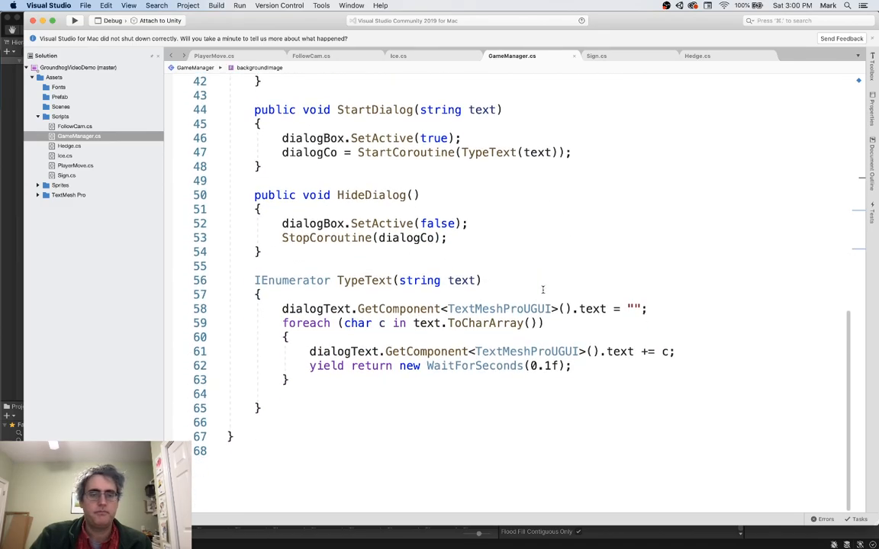
scroll("down", 3)
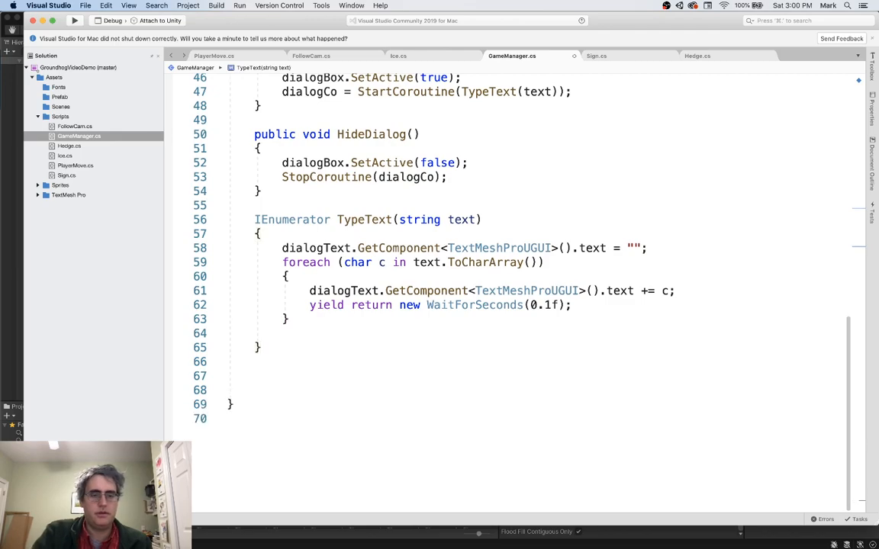
type("public v")
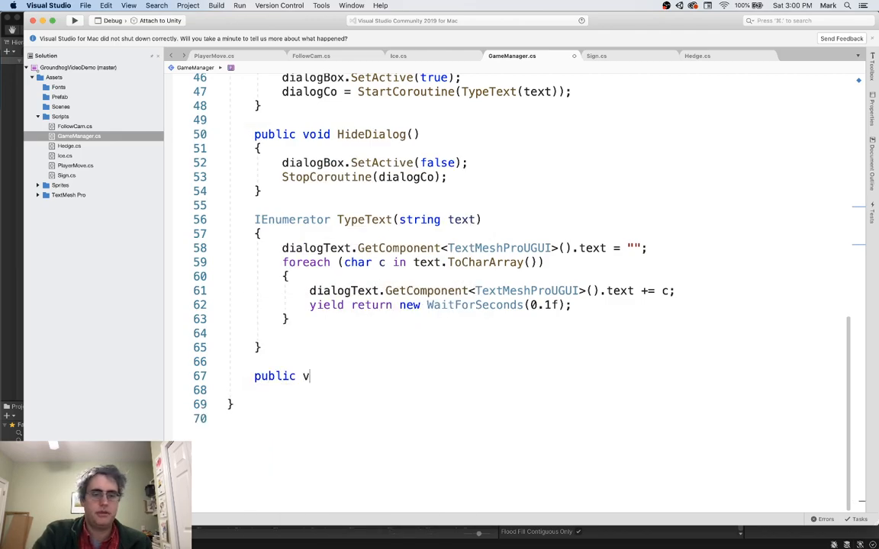
type("oid StartButton(")
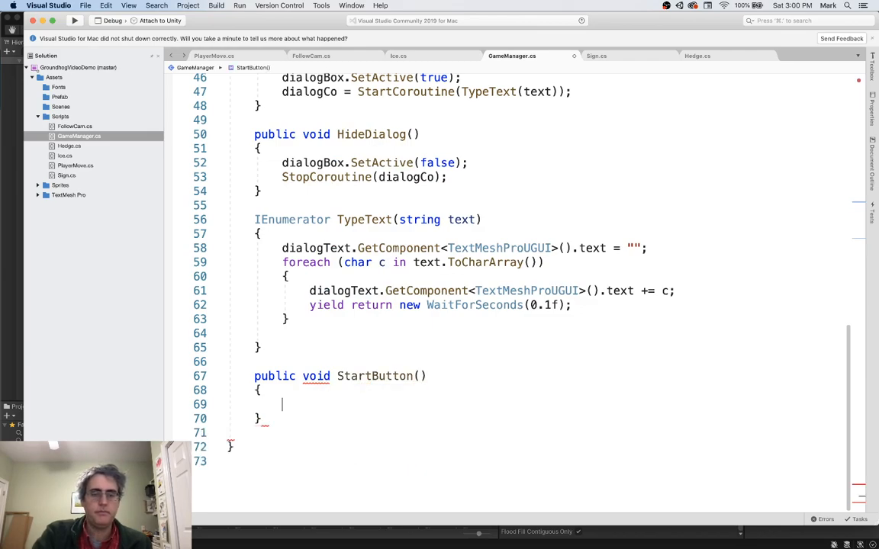
type("startButton")
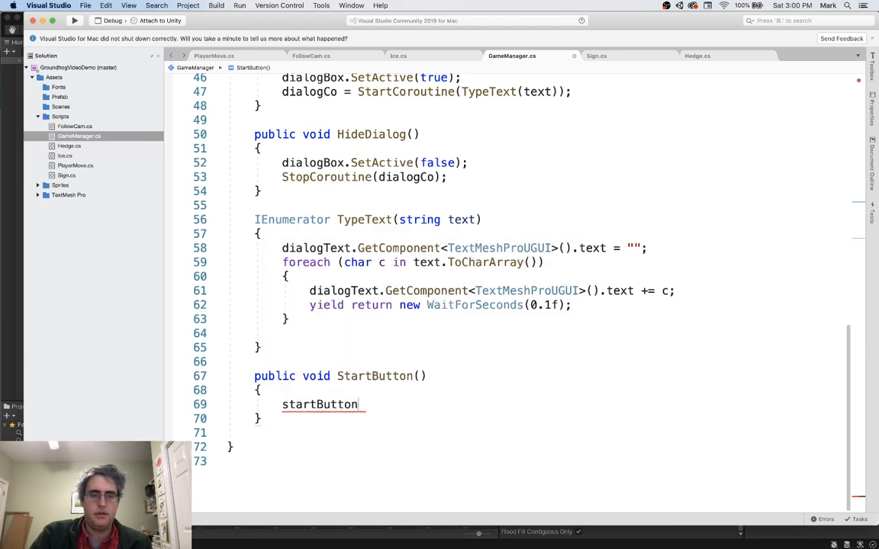
type(".SetActive")
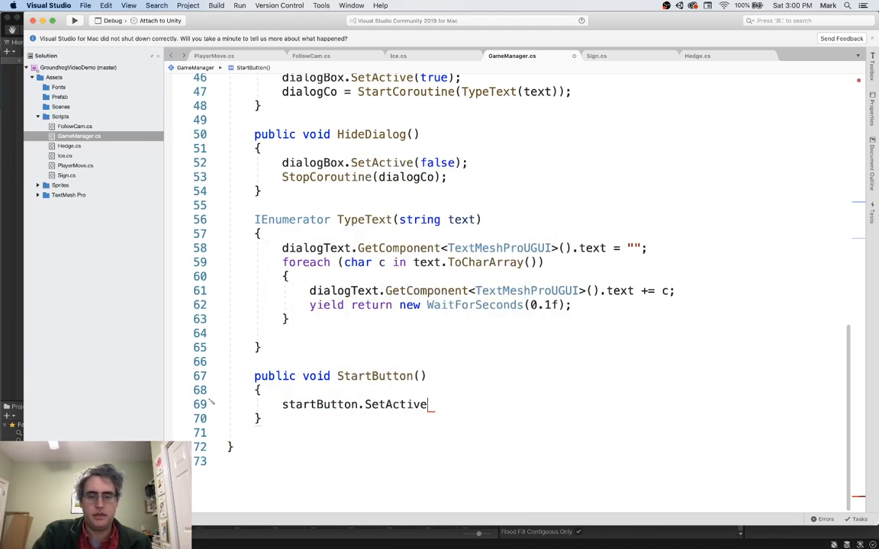
type("(false);")
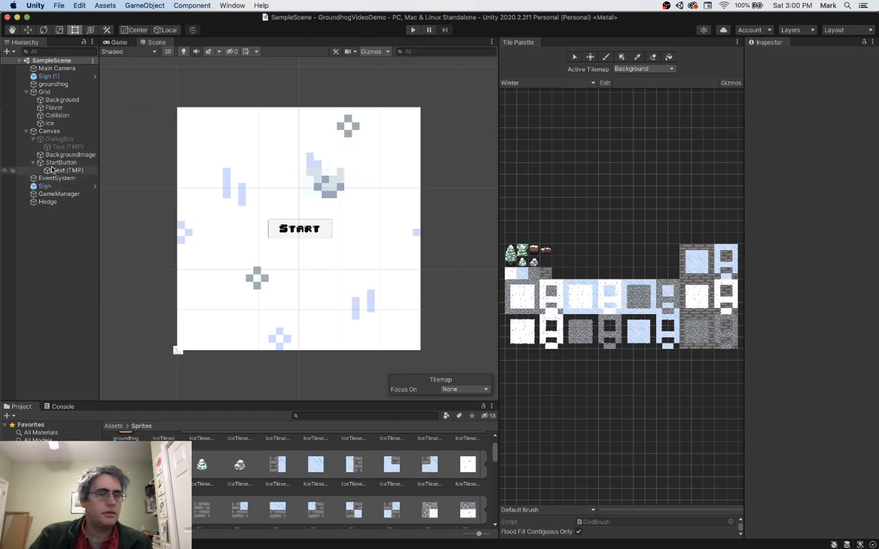
Step: Assign StartButton and BackgroundImage to GameManager's fields, then select StartButton for its On Click event
left_click(57, 193)
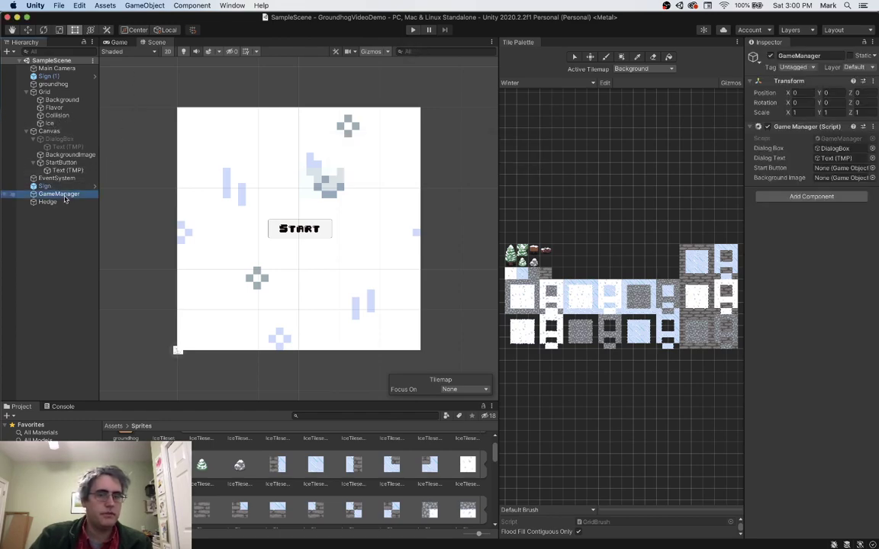
mouse_move(67, 146)
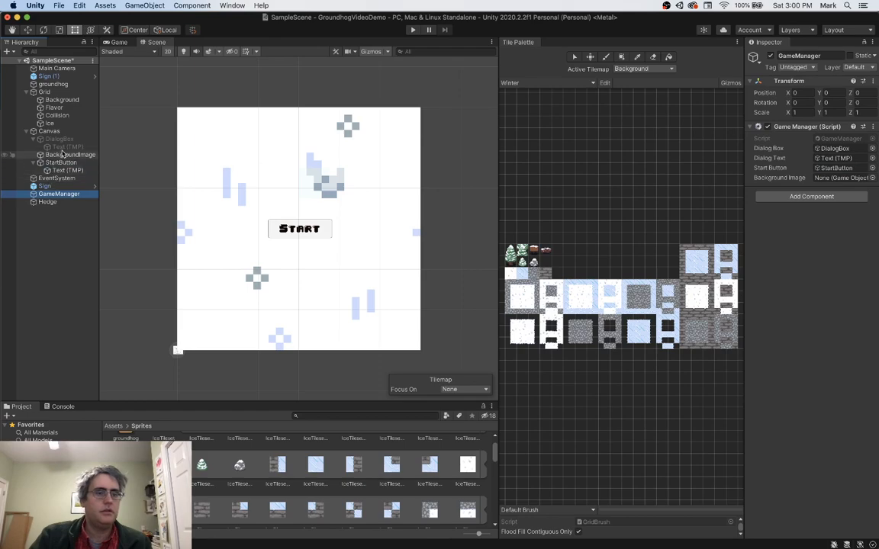
left_click(839, 177)
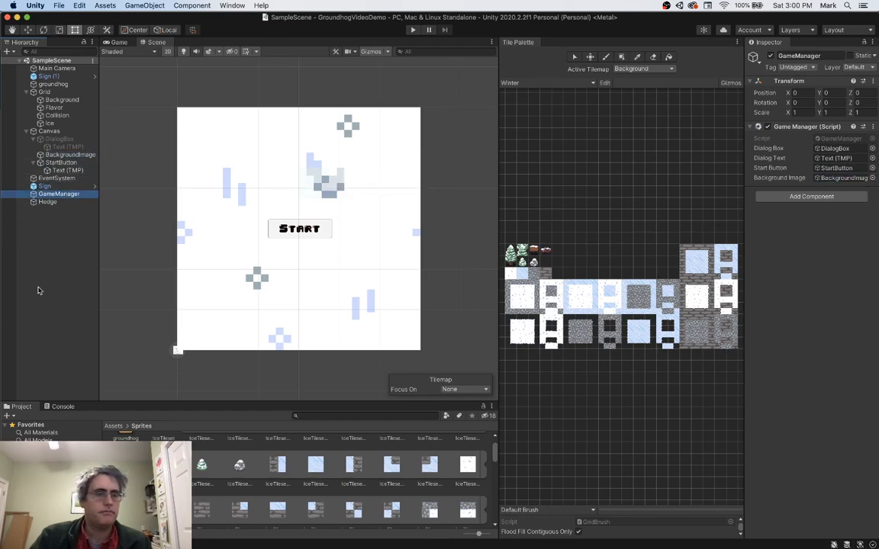
mouse_move(134, 202)
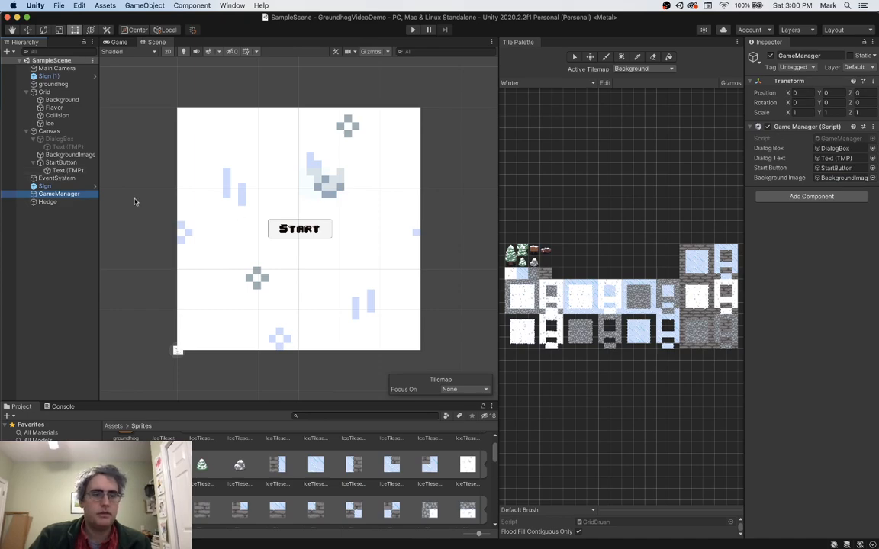
left_click(61, 162)
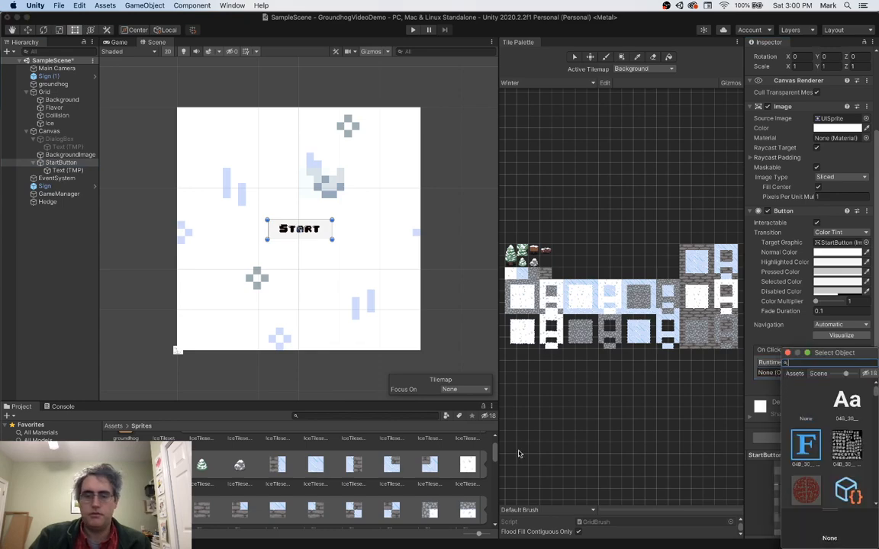
mouse_move(312, 201)
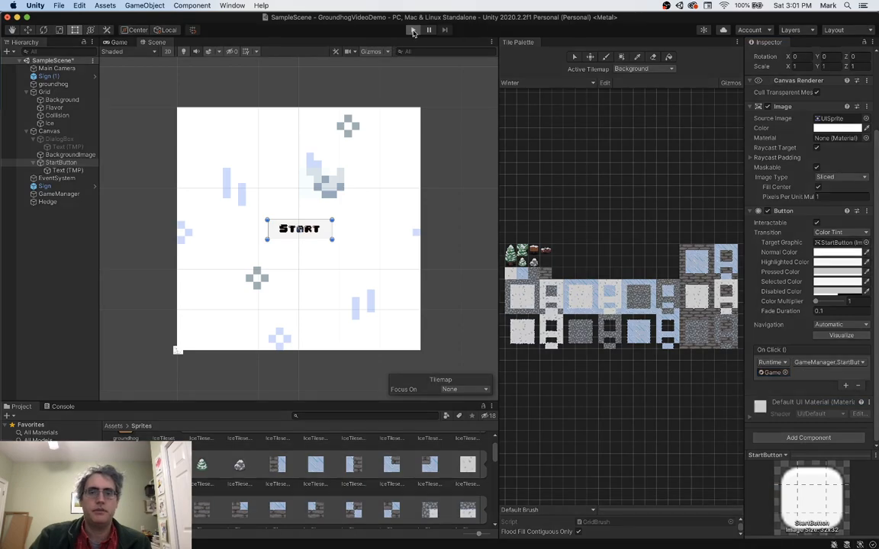
left_click(412, 30)
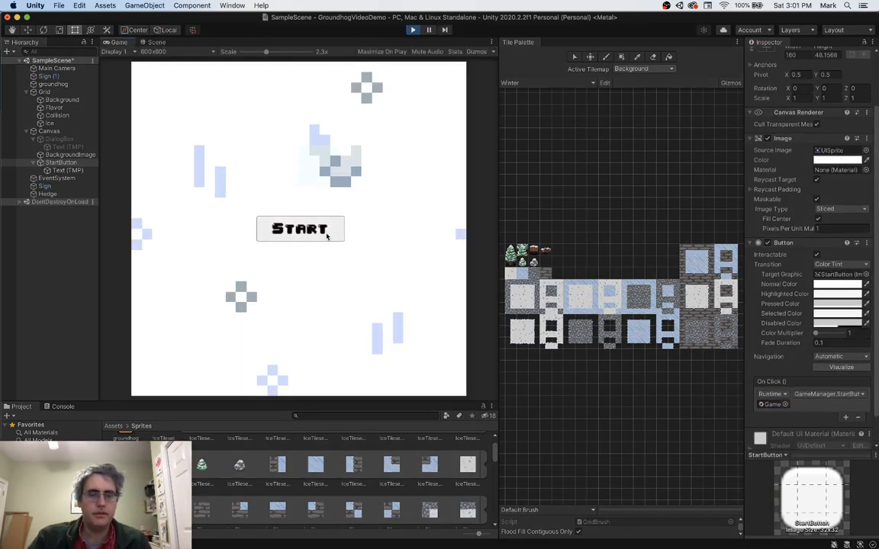
left_click(299, 229)
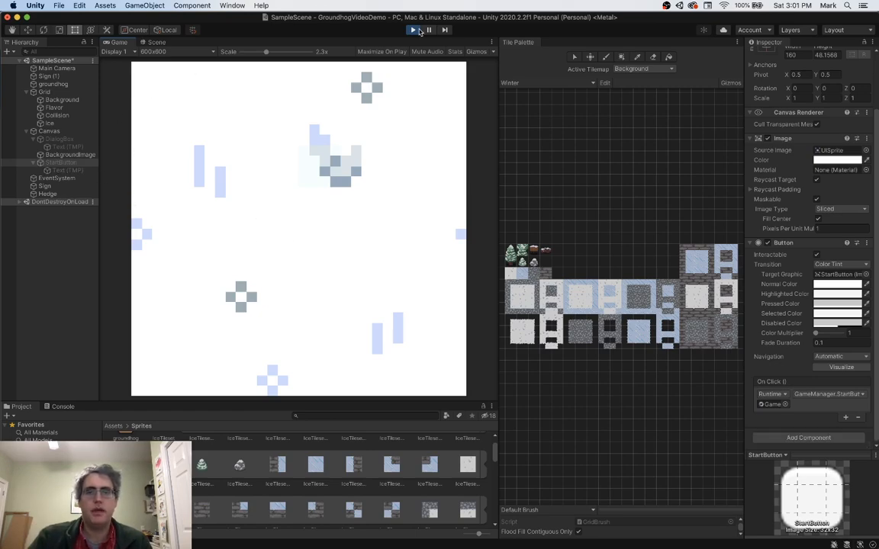
left_click(413, 30)
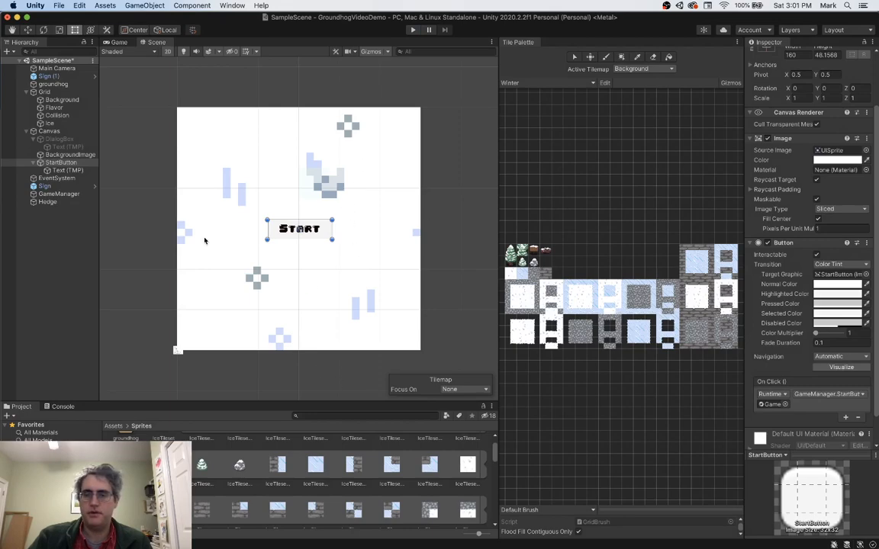
mouse_move(296, 116)
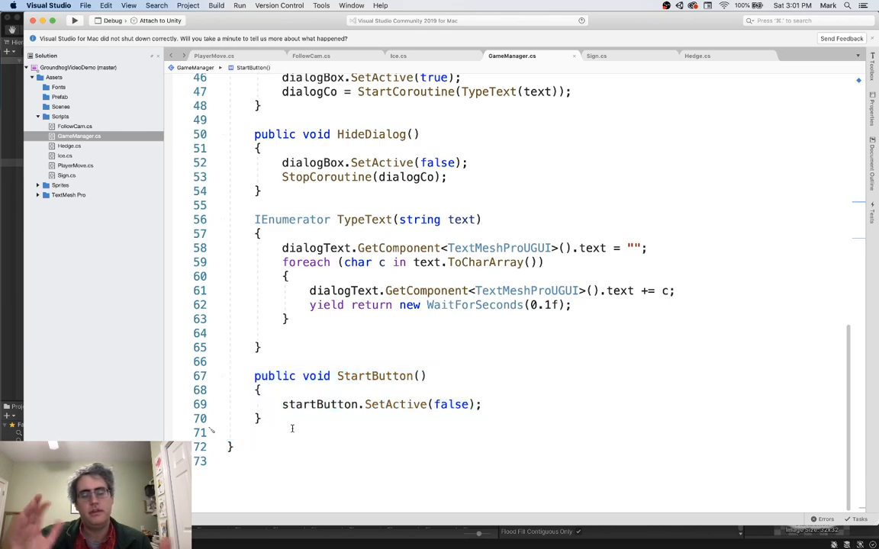
mouse_move(333, 355)
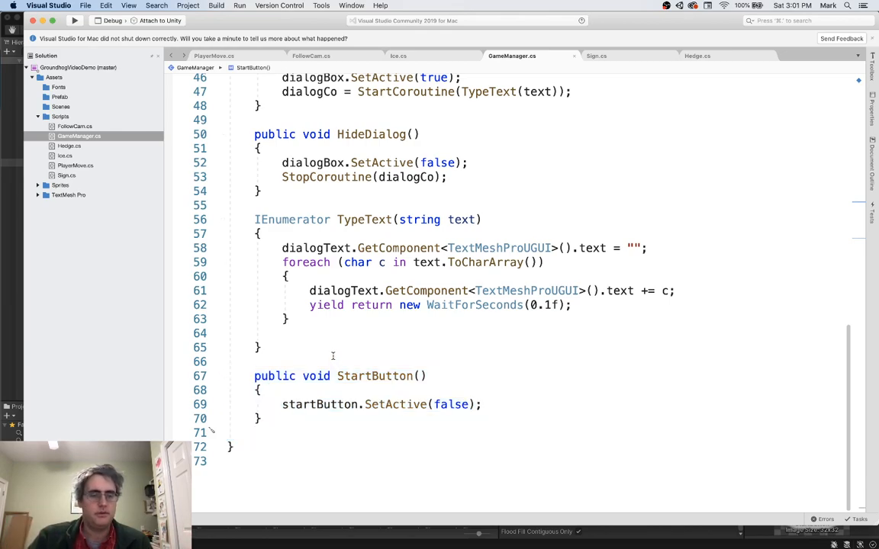
left_click(333, 359)
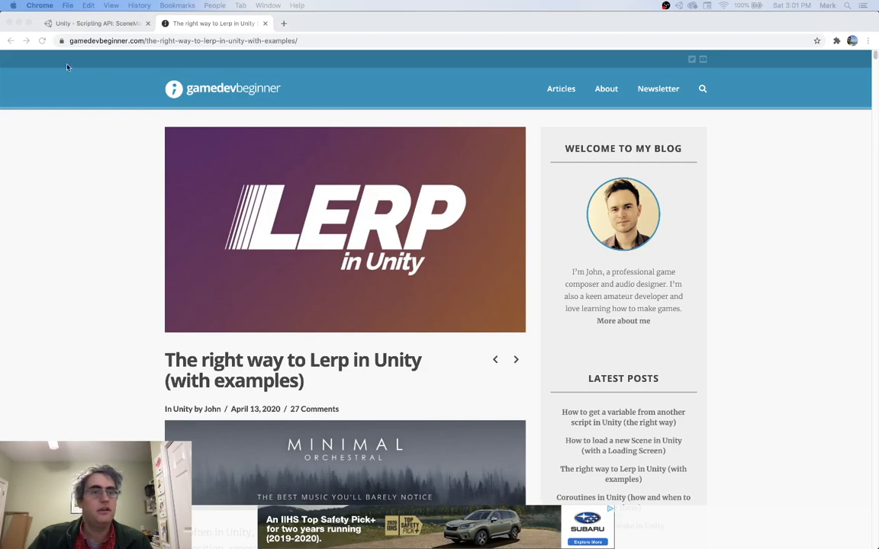
mouse_move(339, 470)
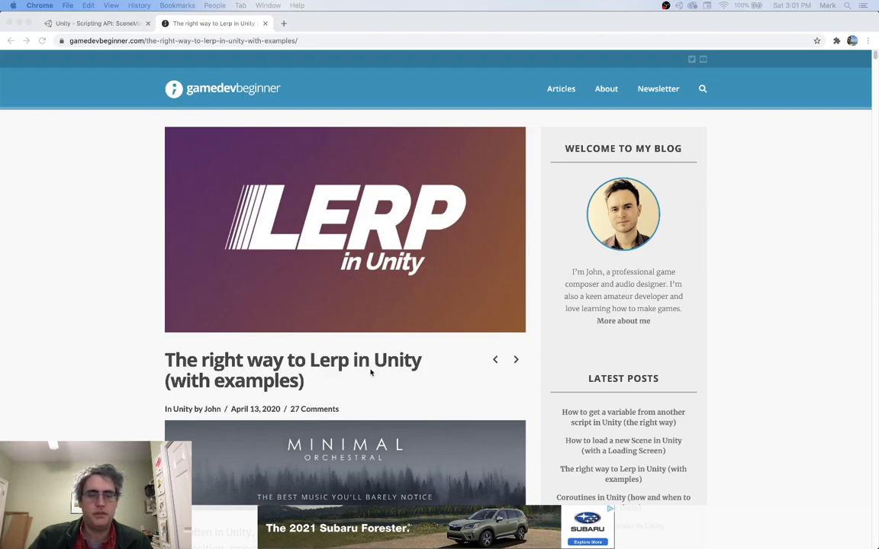
mouse_move(221, 384)
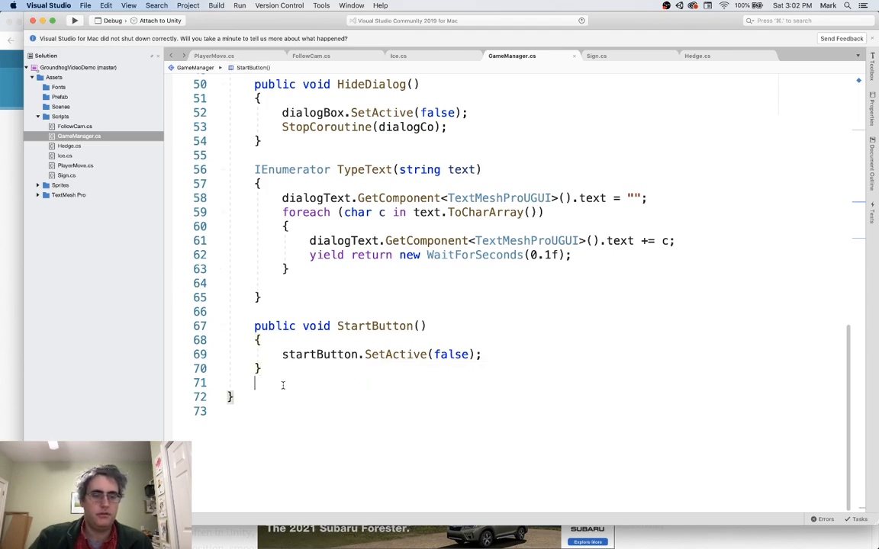
Step: Declare IEnumerator ColorLerp(Color endValue, float duration) below StartButton
type("I")
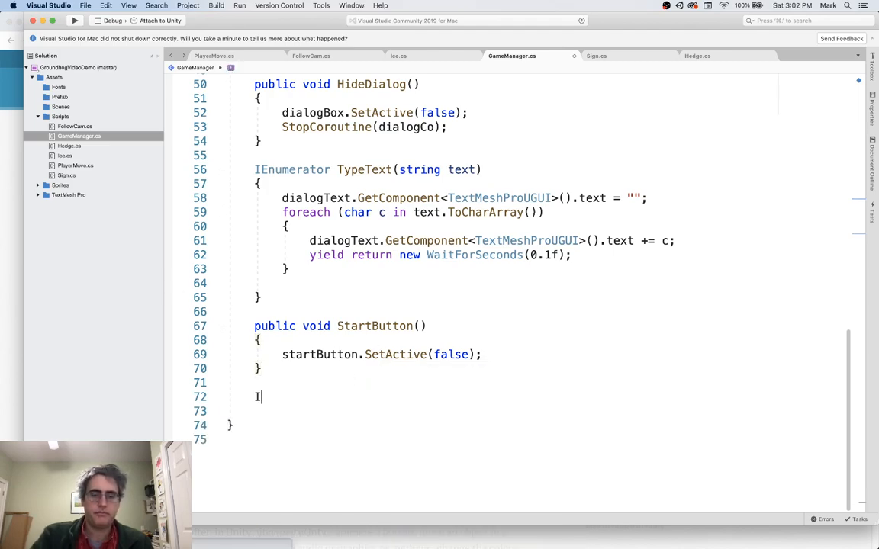
type("Enumerator")
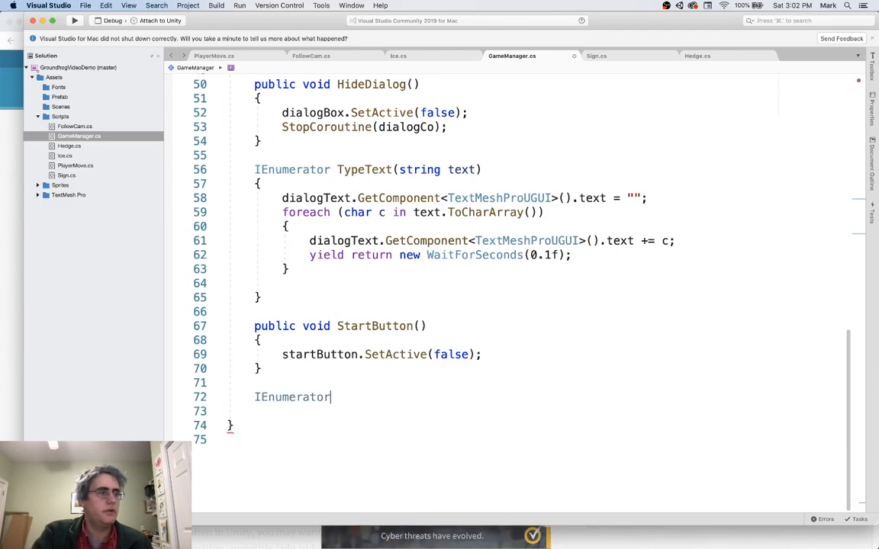
type("ColorLew")
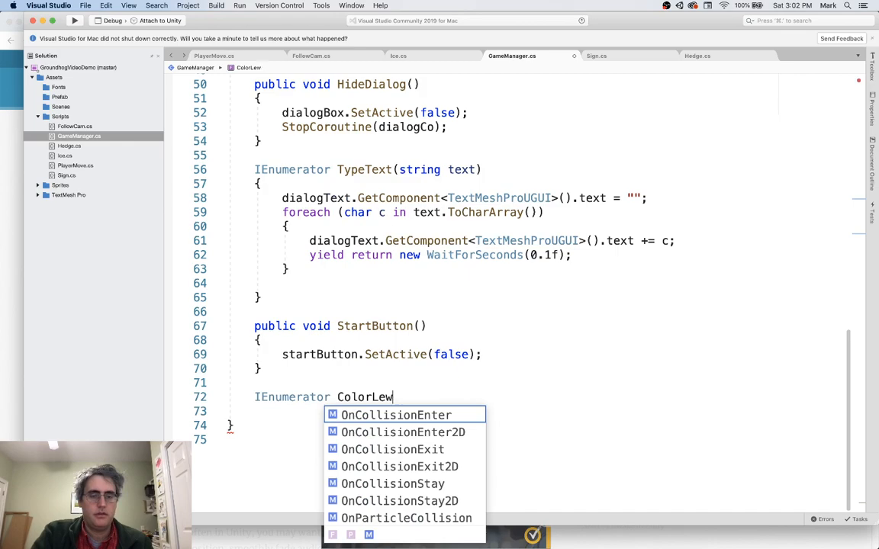
type("rp")
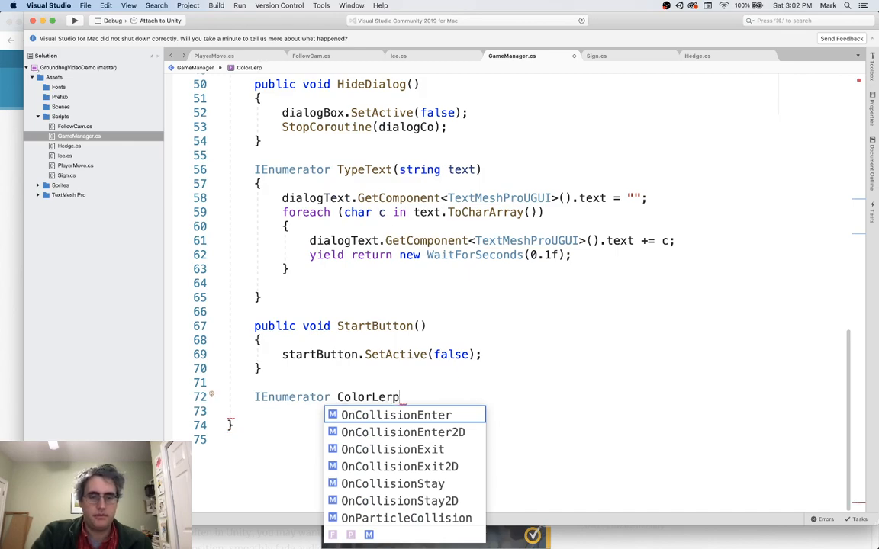
type("(C")
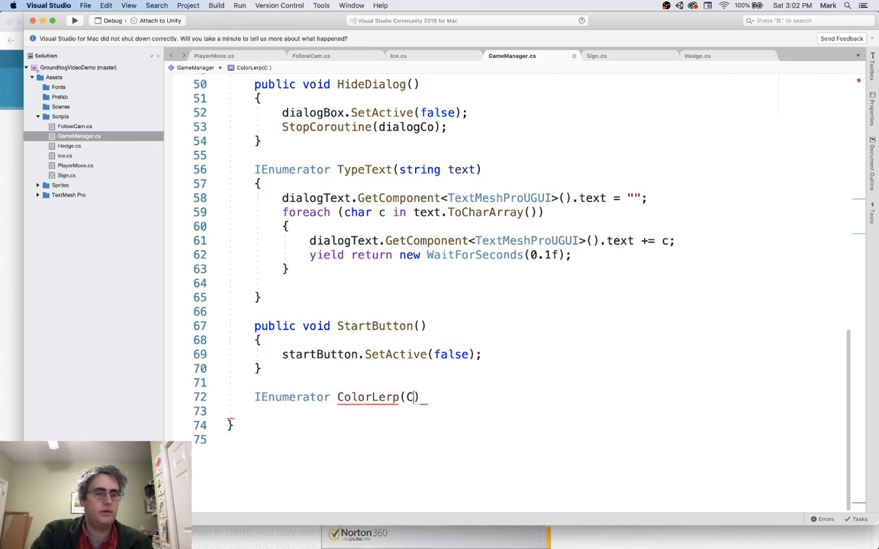
type("olor endValue")
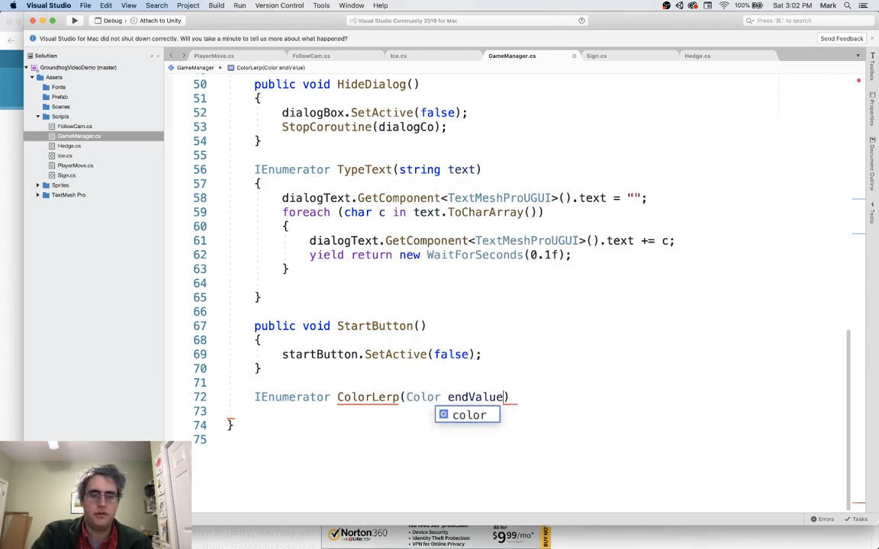
type(", float duration")
left_click(549, 412)
type("{")
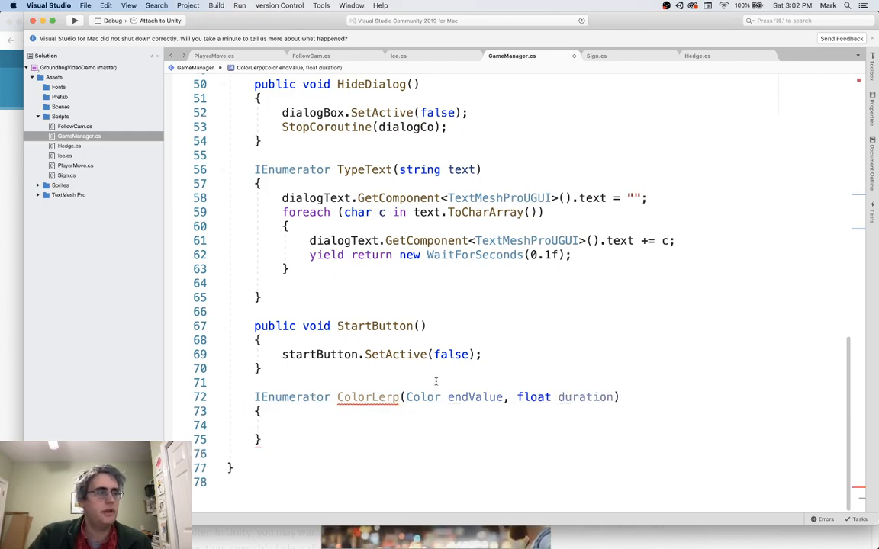
double_click(586, 397)
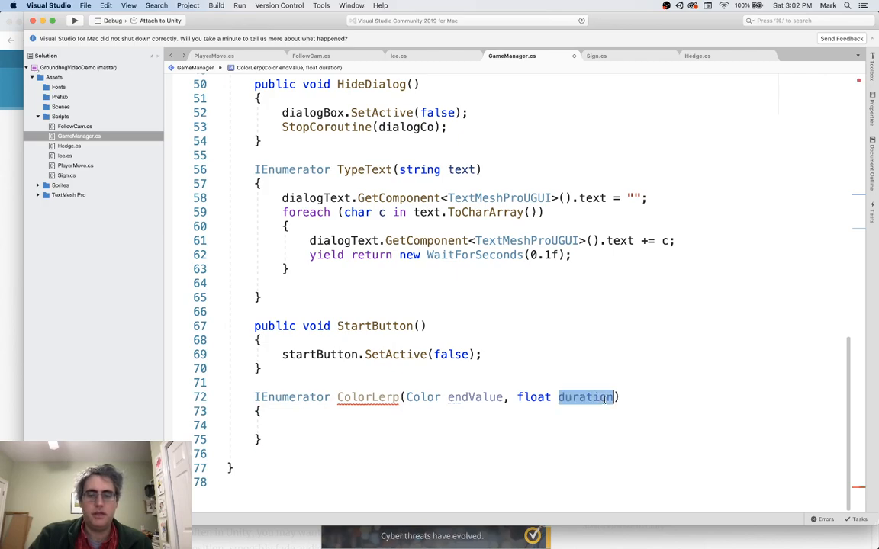
double_click(475, 397)
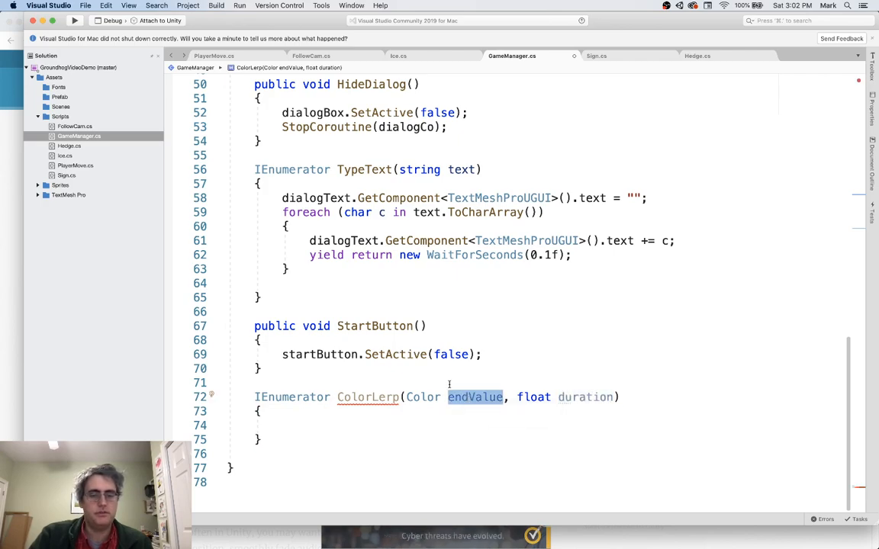
Step: In ColorLerp, declare float time = 0 and Color startValue = backgroundImage.GetComponent<Image>().color
left_click(311, 424)
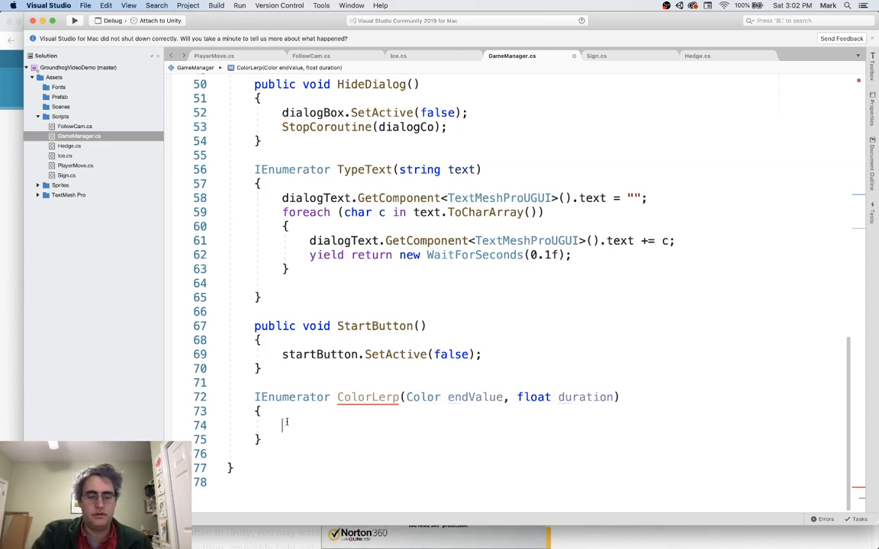
type("float time")
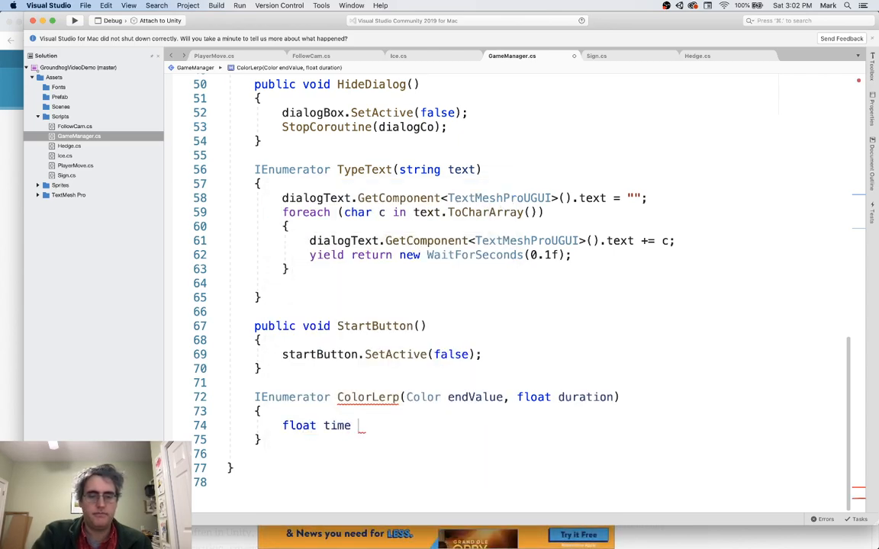
type("= 0;")
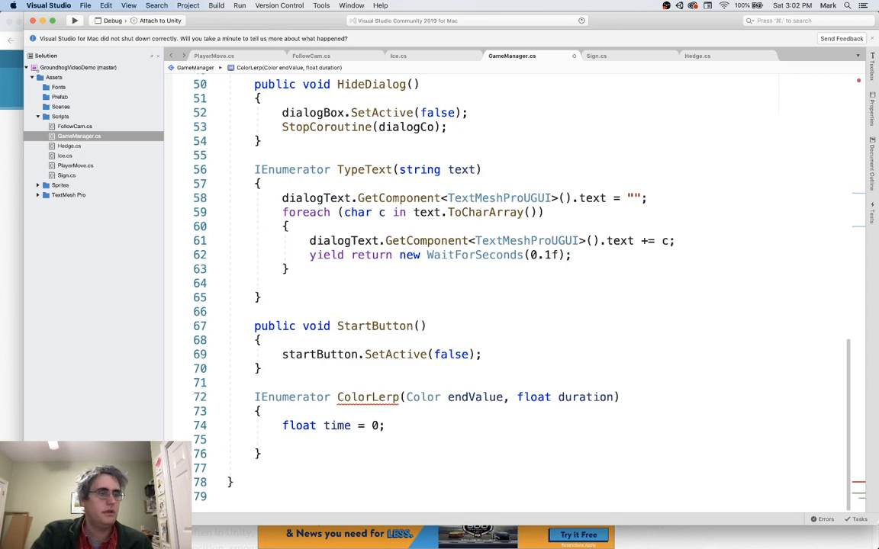
type("Color st")
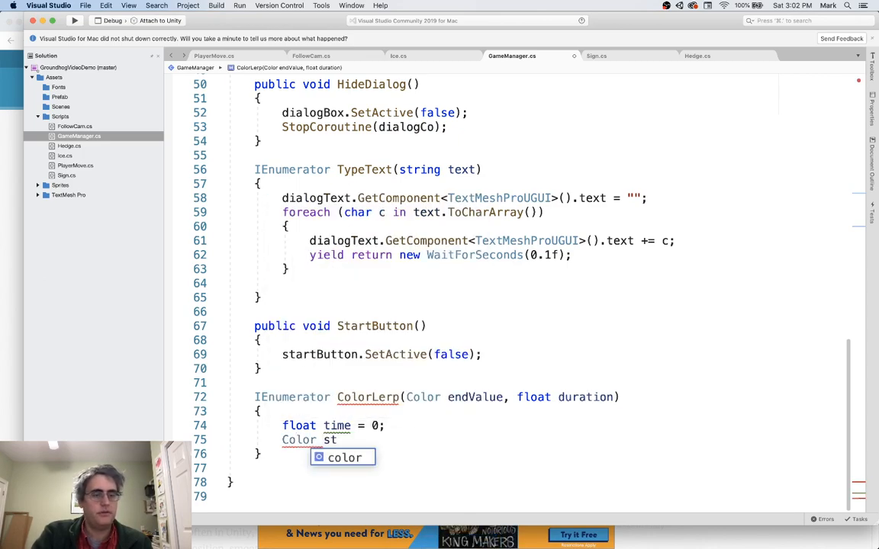
type("artValue =")
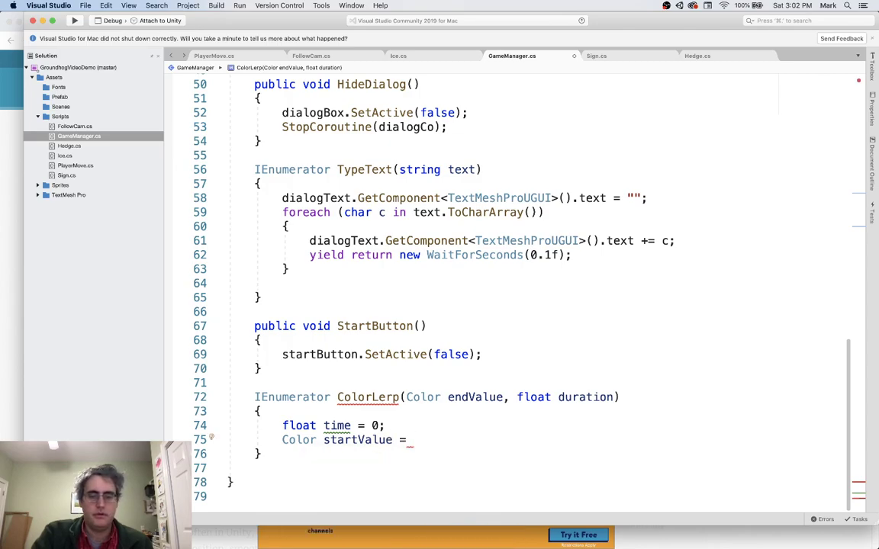
type("backgroundImage.GetComponent")
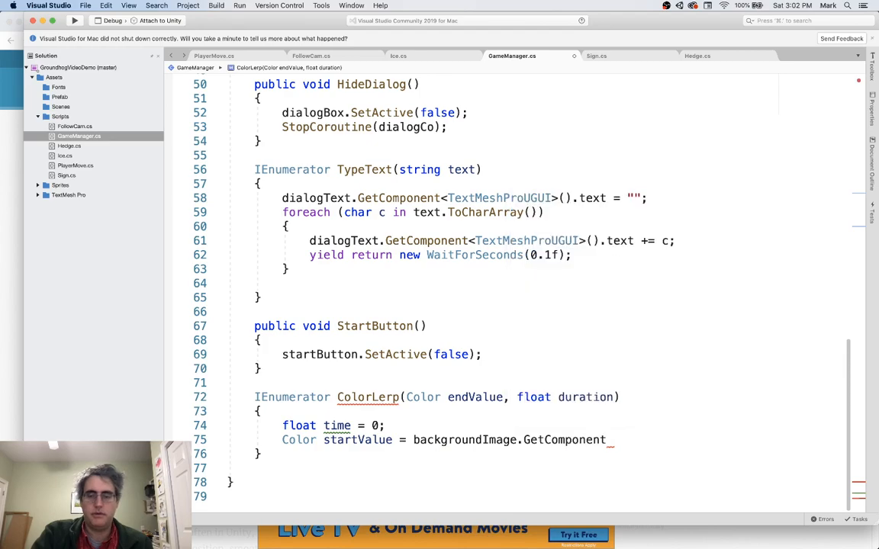
type("<Image>")
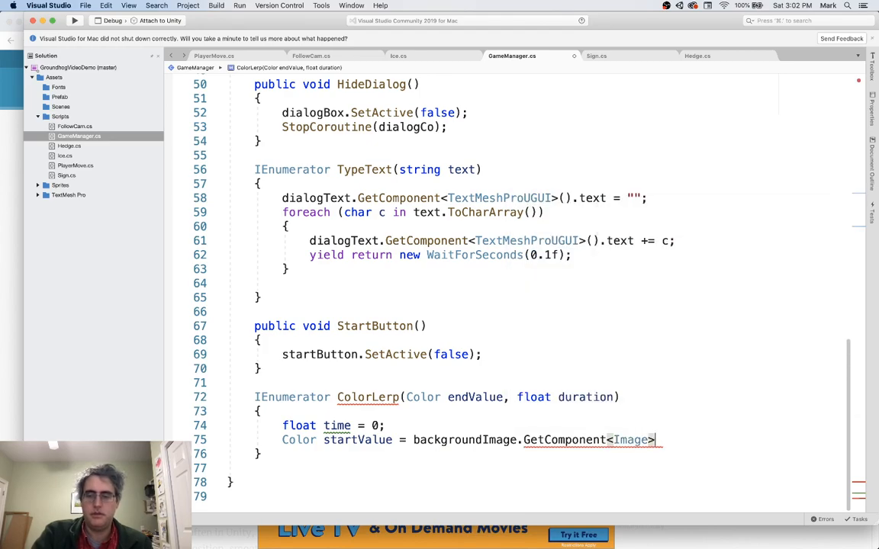
type(".")
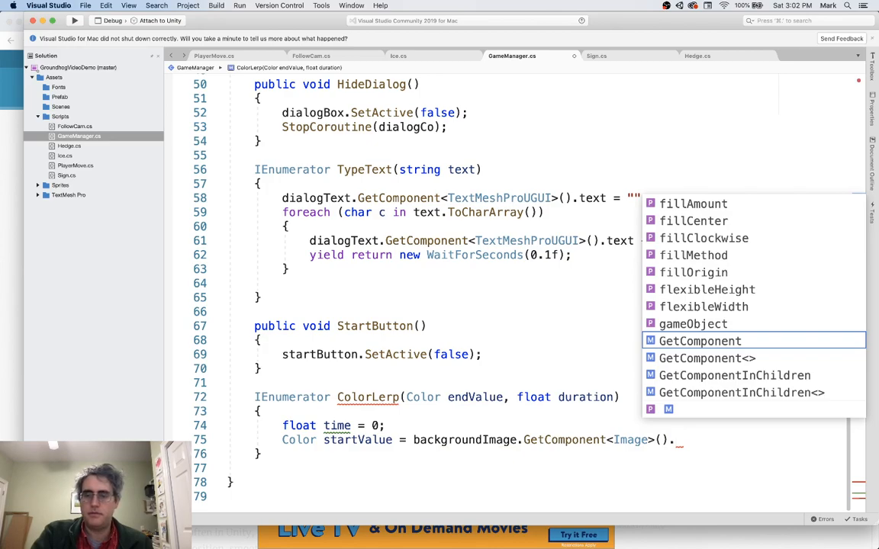
type("col")
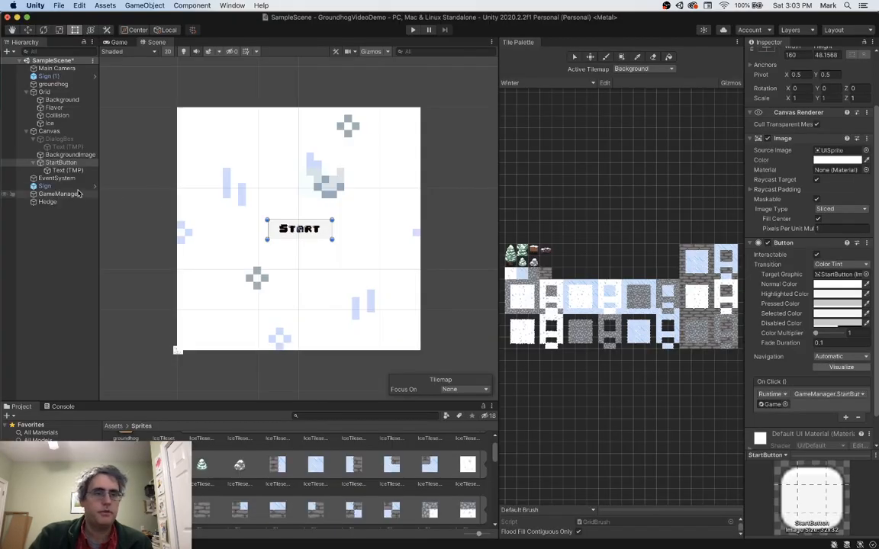
Step: Switch back to the Unity editor scene with the Start button
left_click(71, 155)
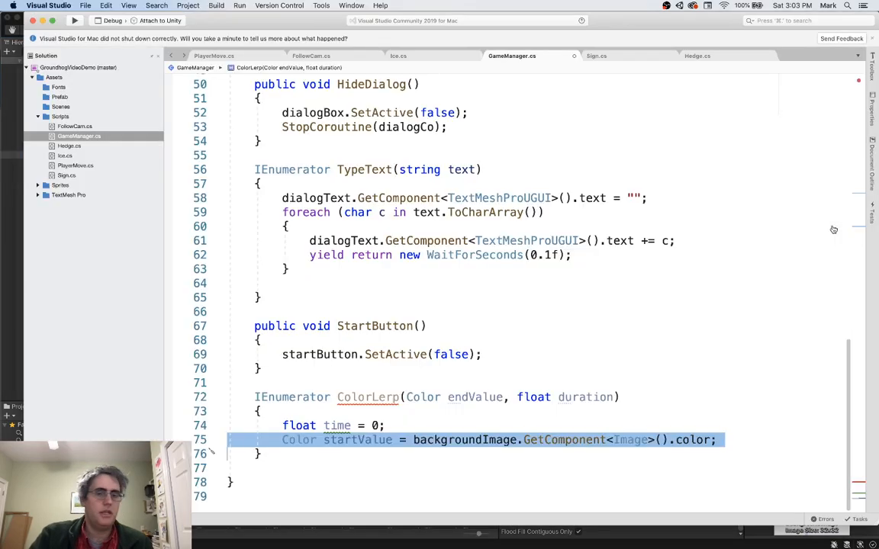
mouse_move(546, 289)
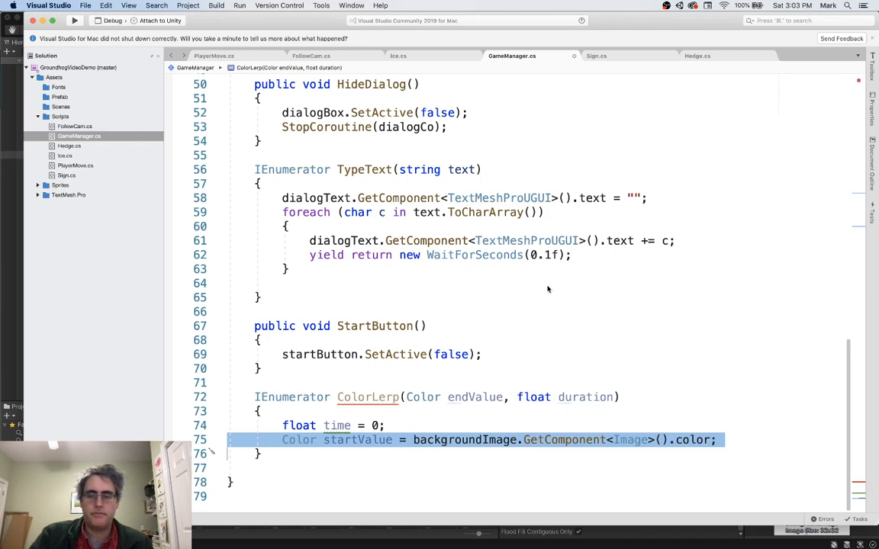
Step: Add a while (time < duration) loop after the startValue line in ColorLerp
double_click(474, 397)
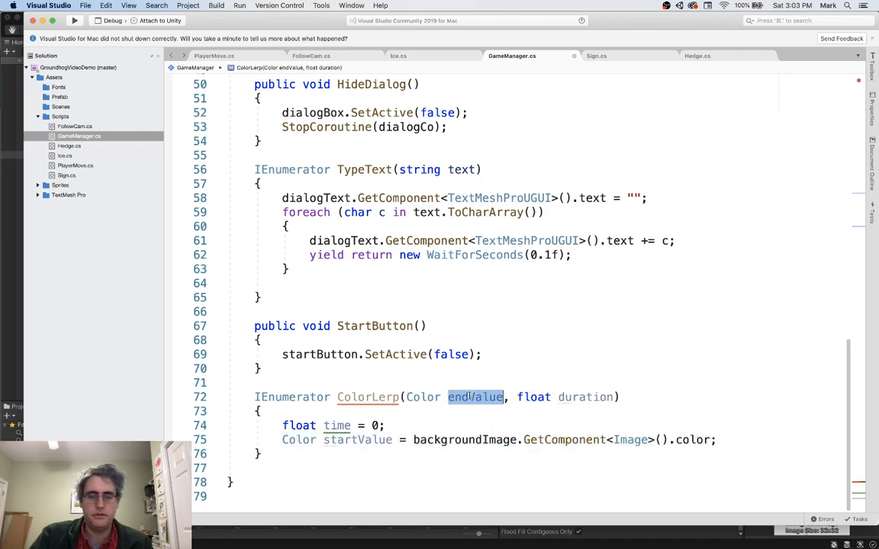
left_click(388, 426)
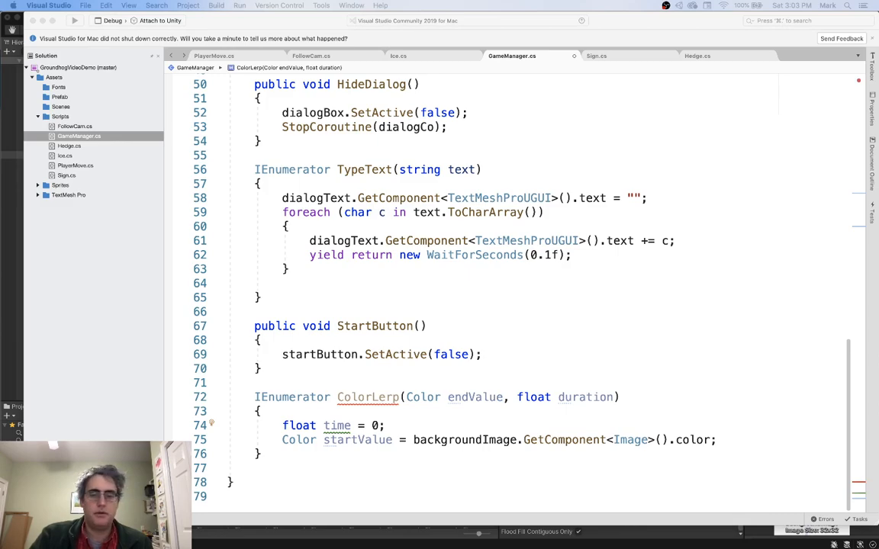
left_click(722, 439)
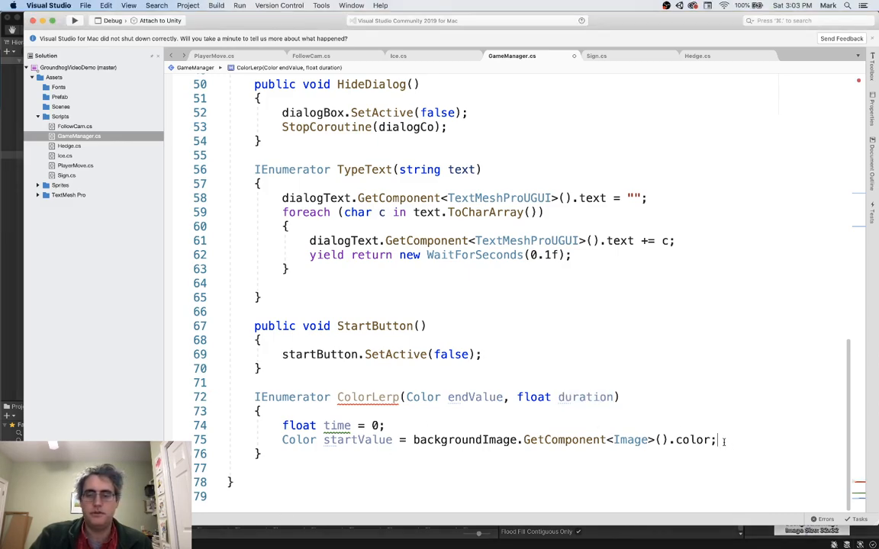
type("while")
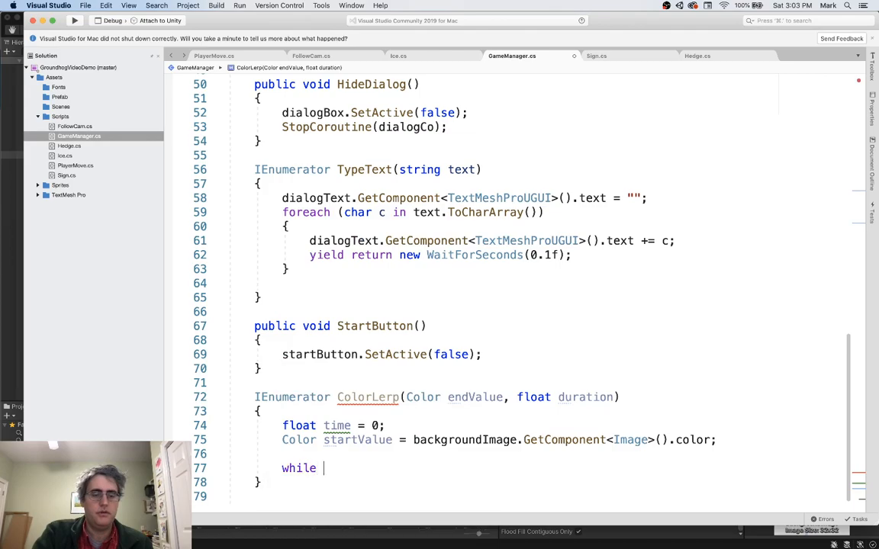
scroll("down", 3)
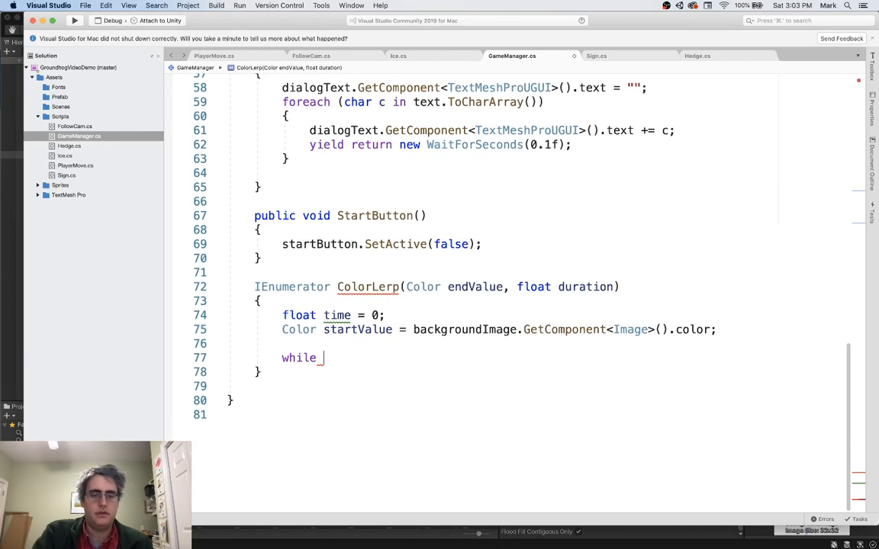
type("(time < duration")
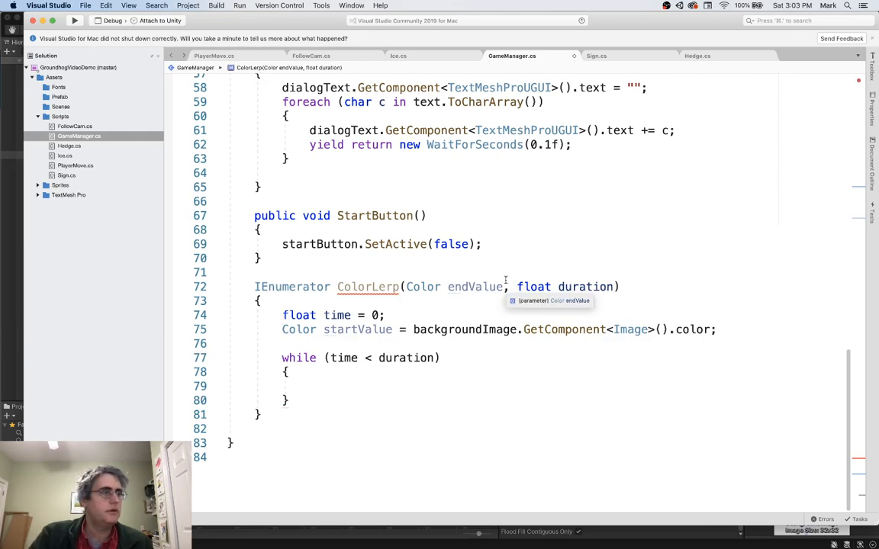
mouse_move(481, 335)
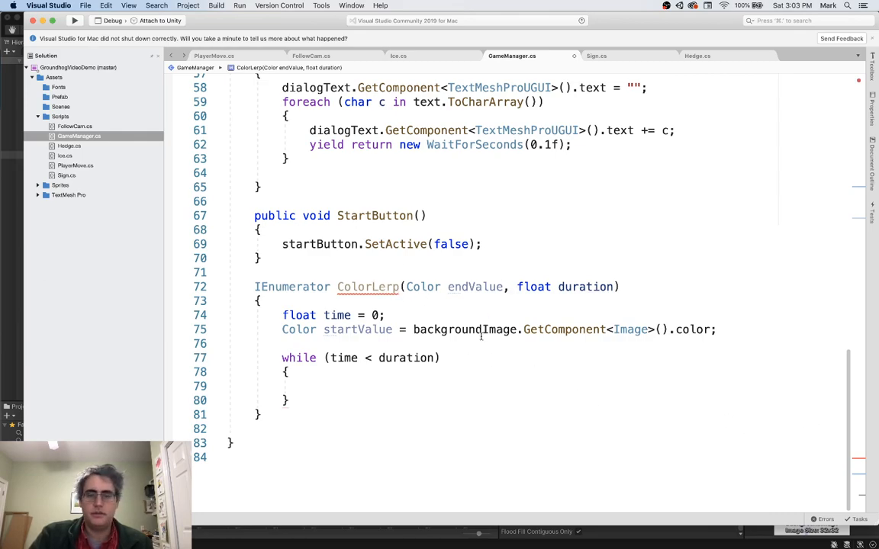
mouse_move(466, 330)
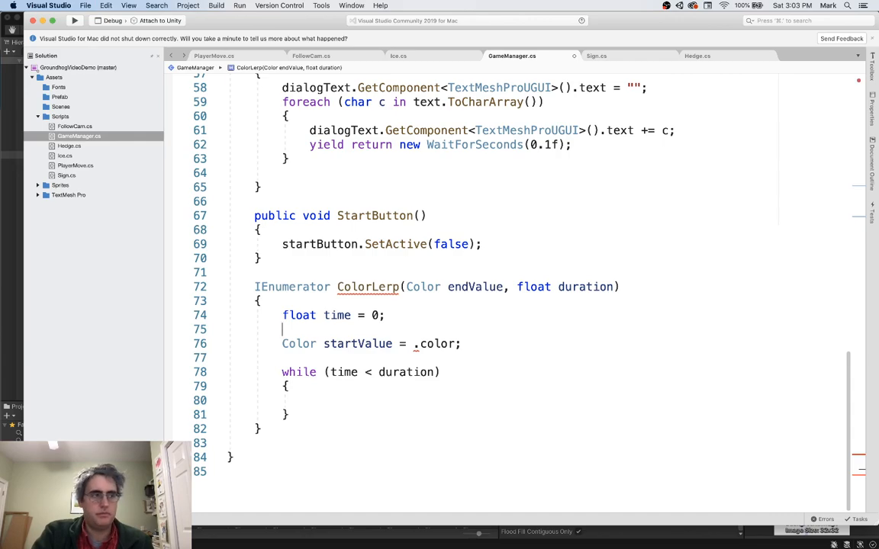
Step: Add Image sprite = backgroundImage.GetComponent<Image>(); so startValue reads sprite.color
type("Image")
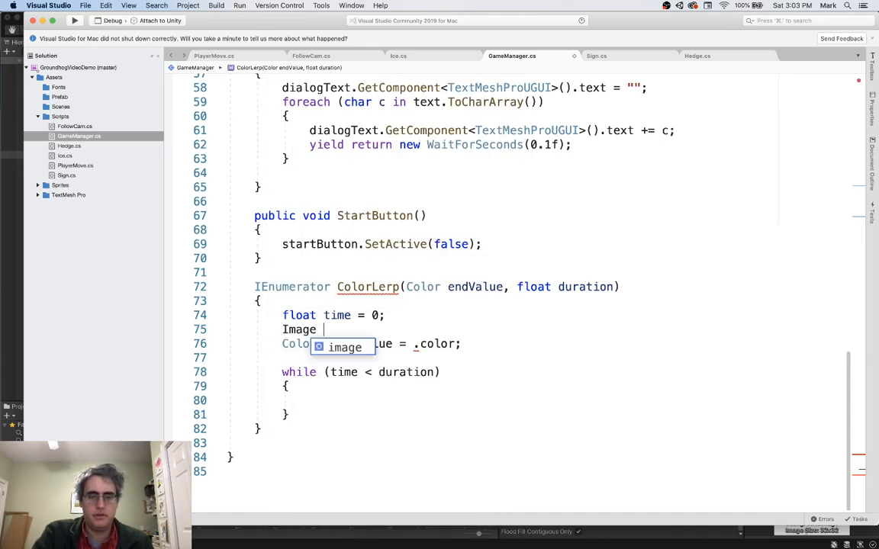
type("spr")
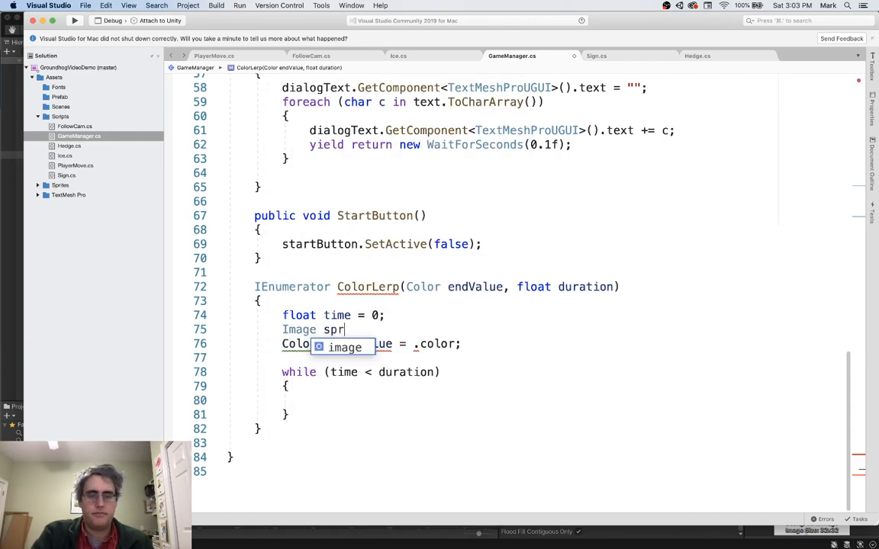
type("ite = backgroundImage.GetComponent<Image>()")
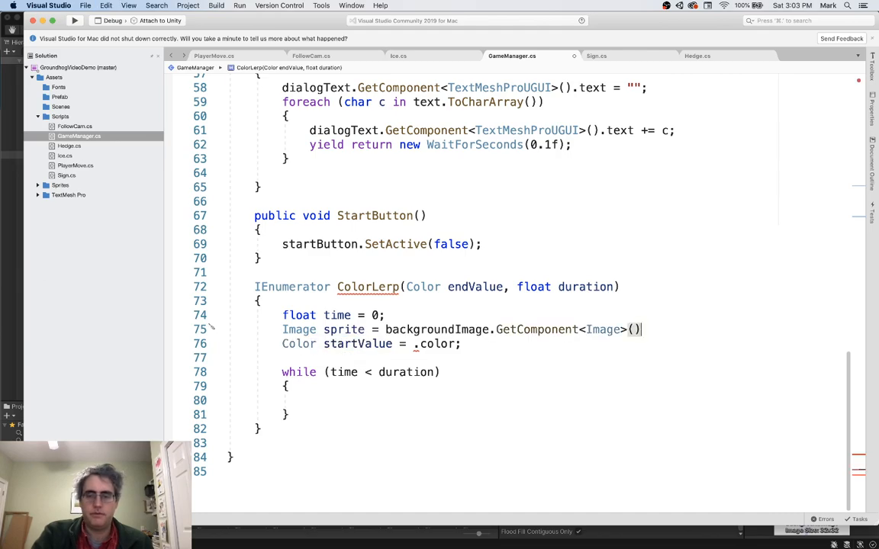
type(";")
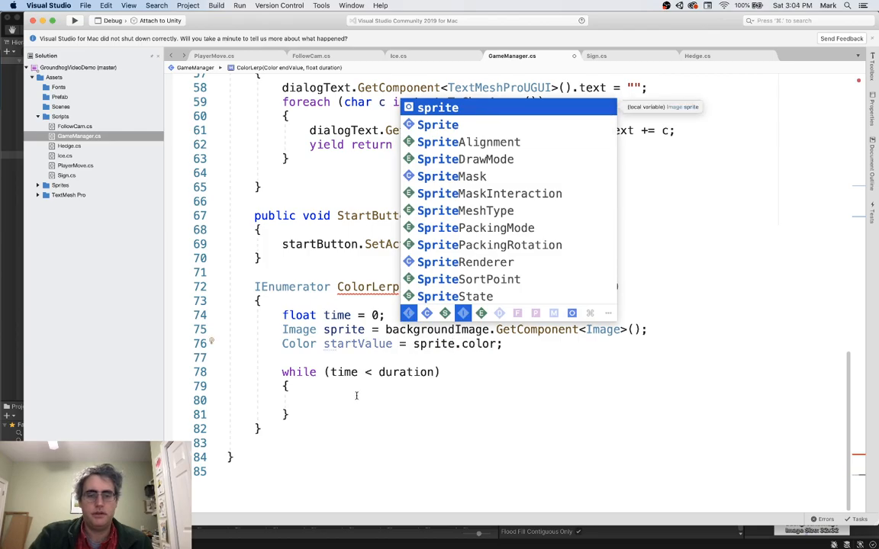
Step: In the loop, set sprite.color = Color.Lerp(startValue, endValue, time / duration)
type("sprite.color = Color.Lerp")
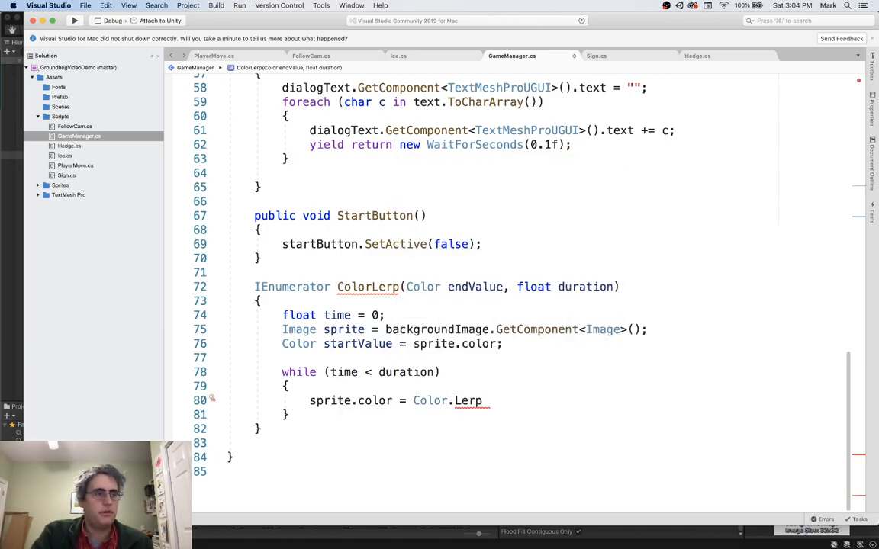
type("(startValue, e")
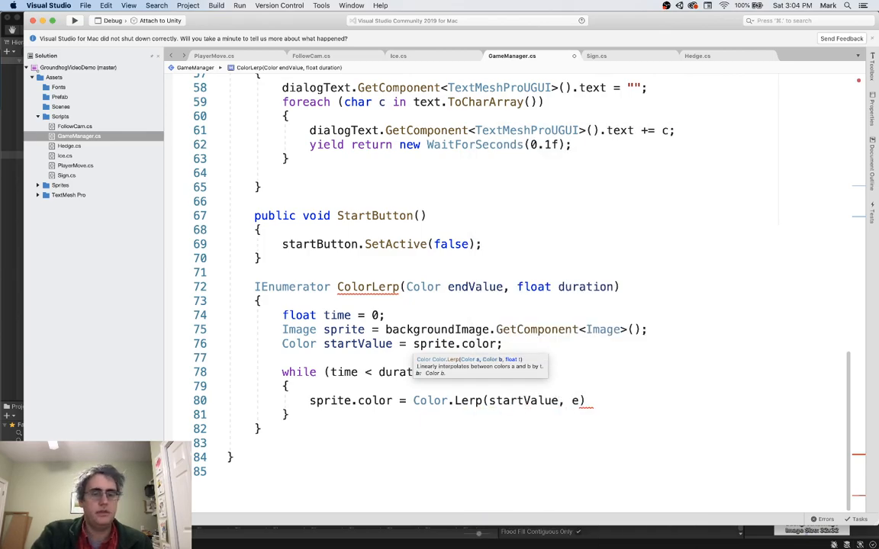
type("endValue, time / duration")
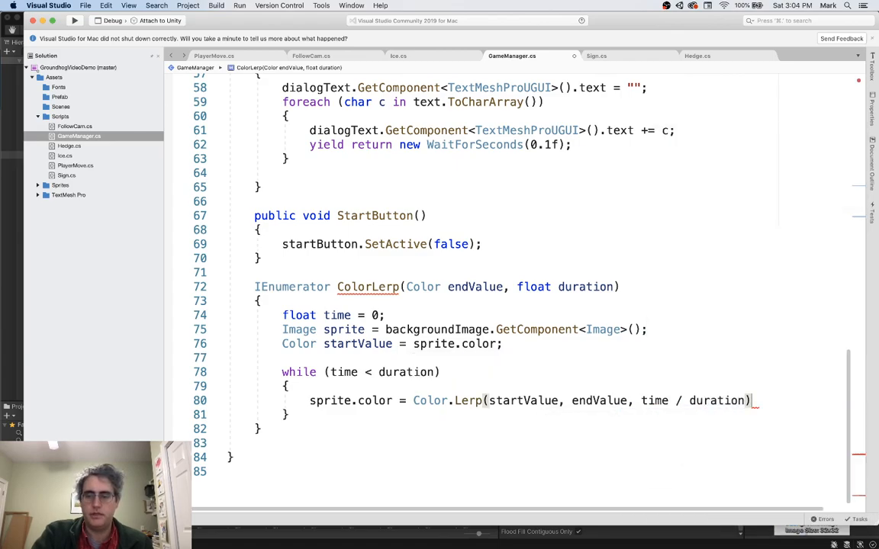
type(";")
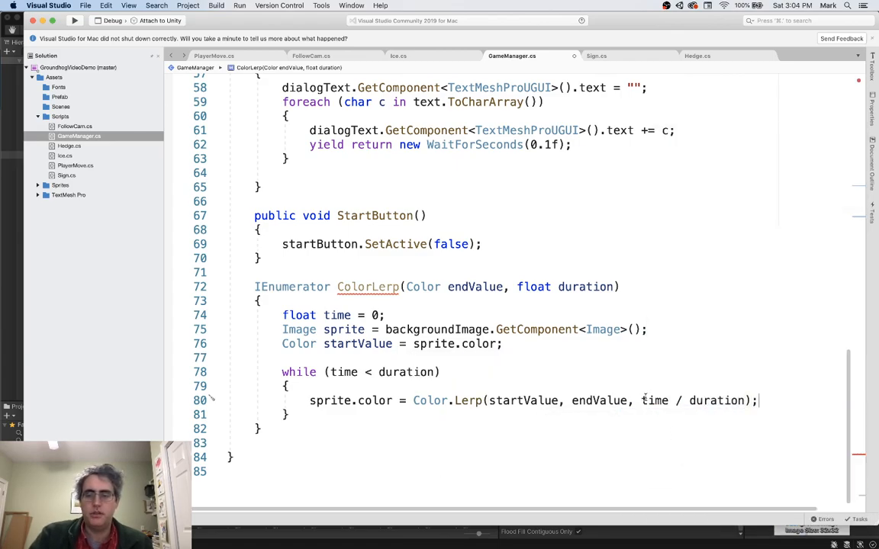
double_click(653, 400)
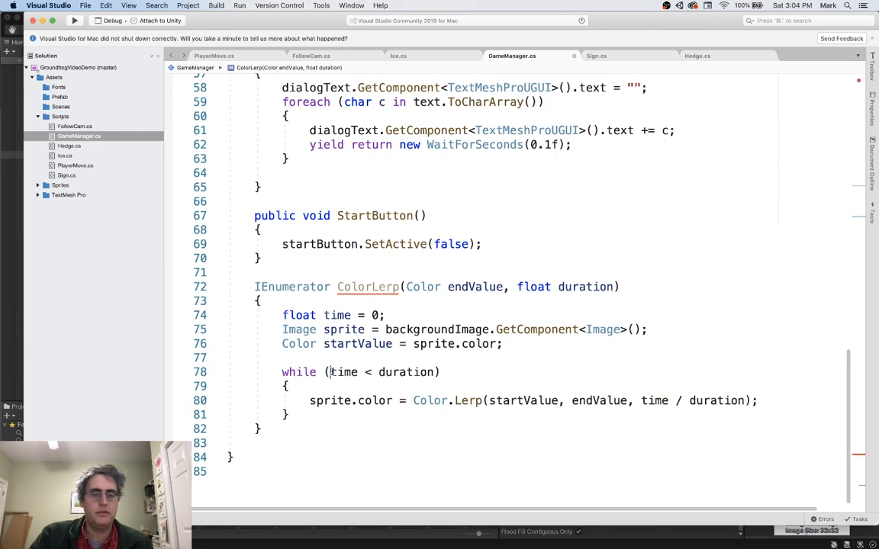
double_click(586, 287)
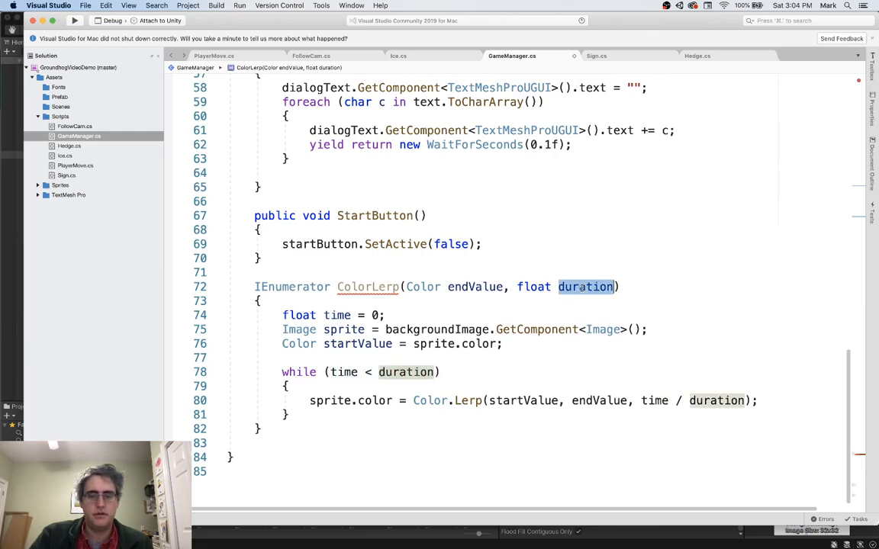
mouse_move(406, 372)
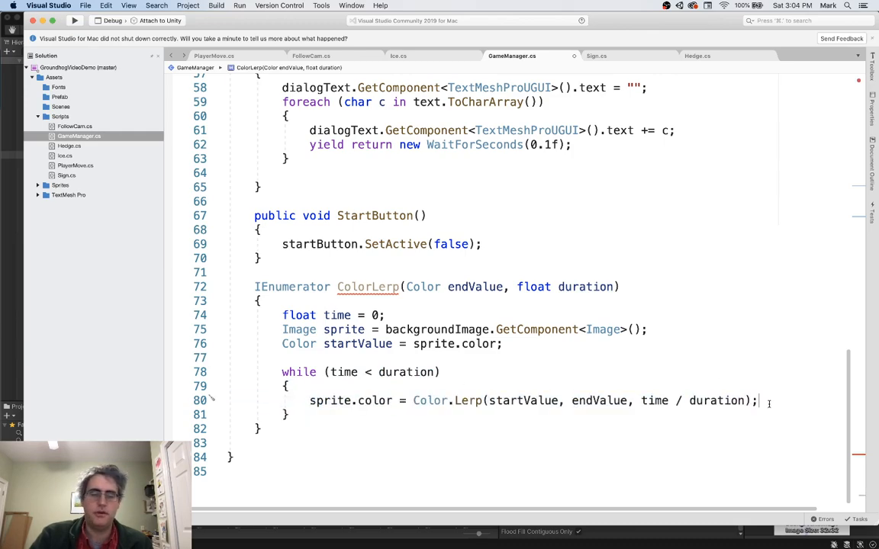
Step: Inside the loop add time += Time.deltaTime; and yield return null;
type("time +=")
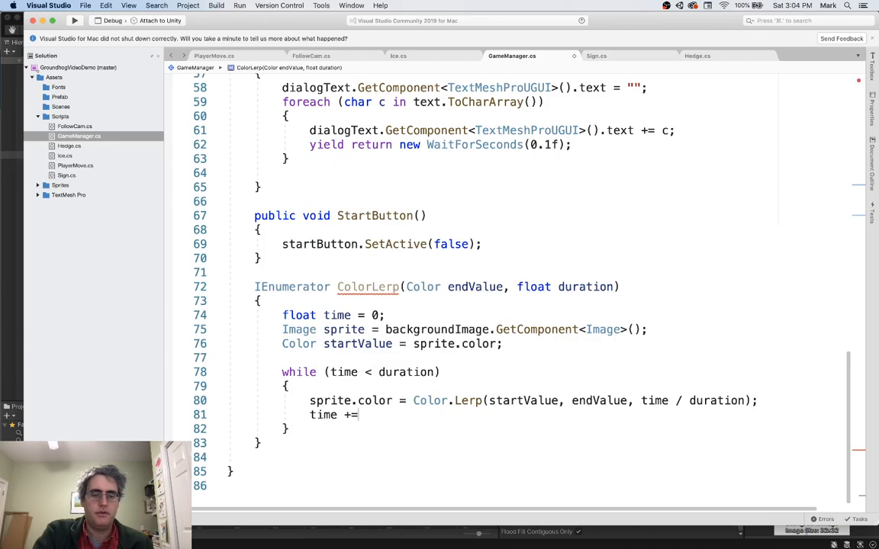
type("Time")
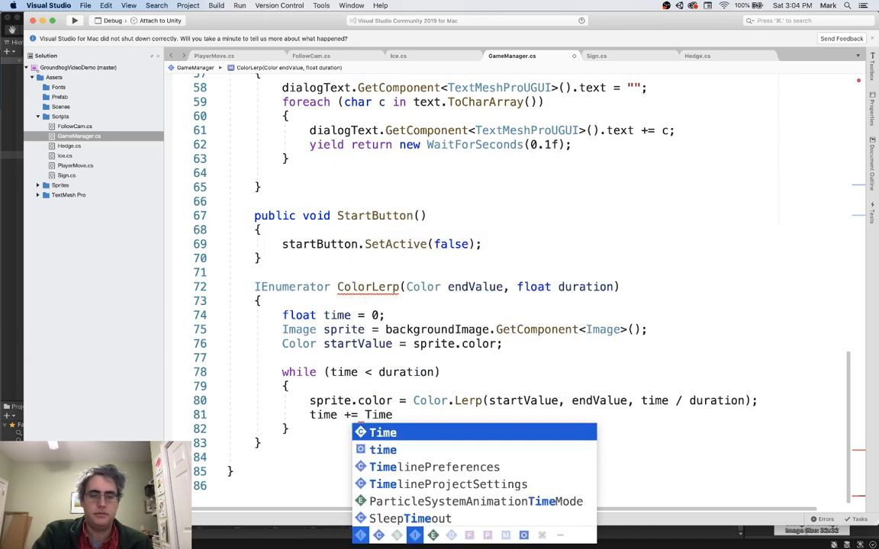
type(".deltaTime;")
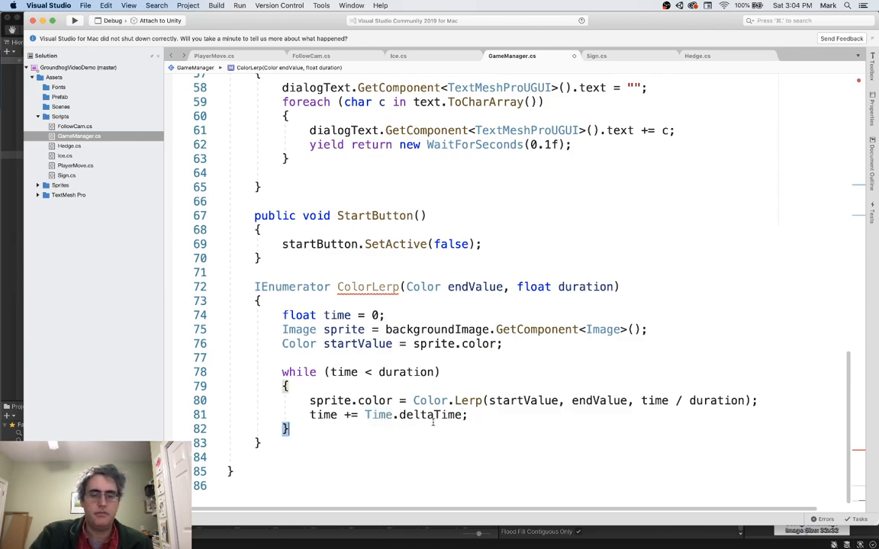
left_click(470, 415)
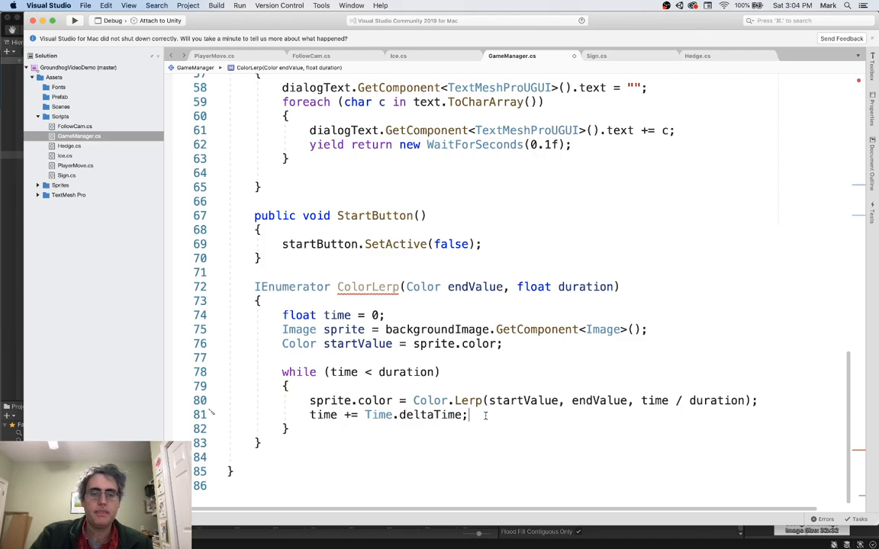
type("yei")
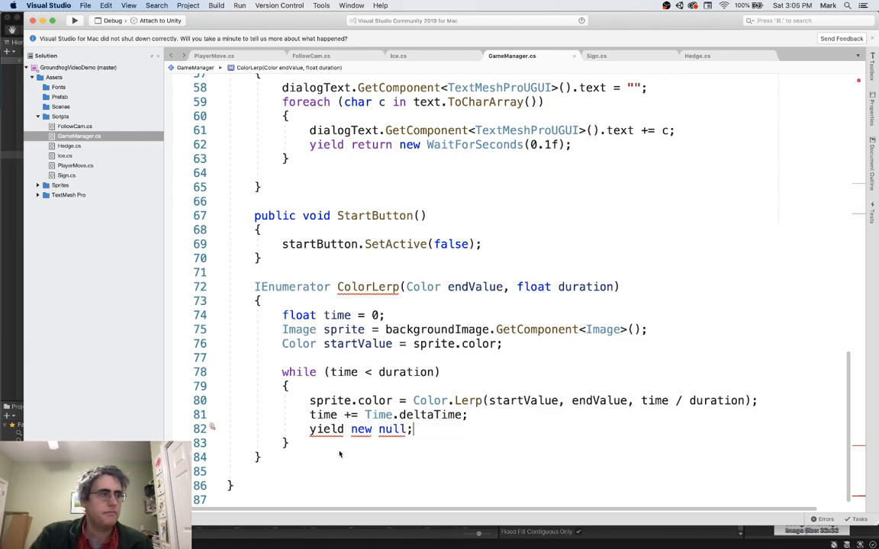
double_click(336, 314)
type("retur")
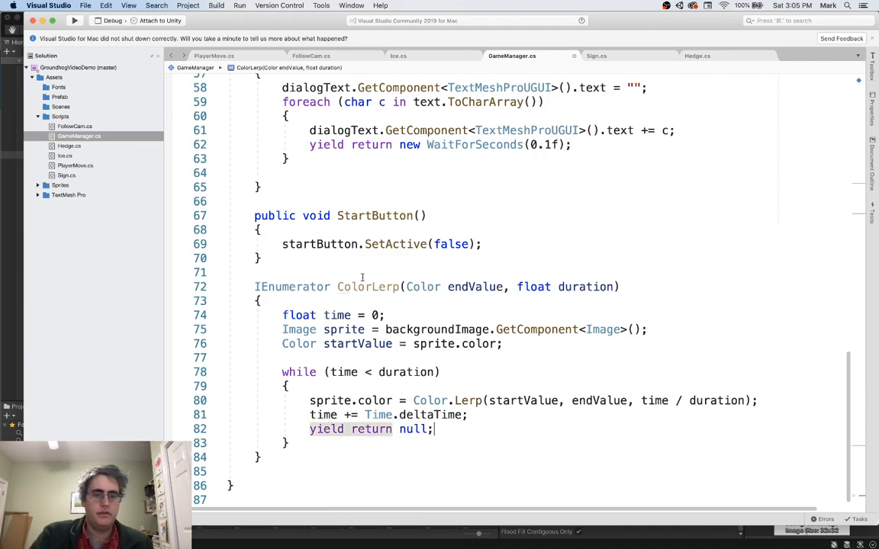
double_click(291, 287)
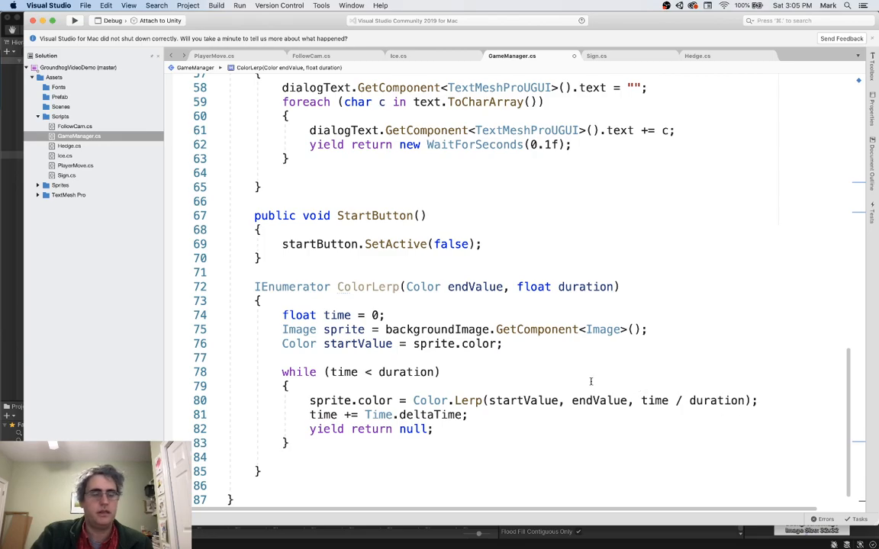
Step: Finish ColorLerp by setting sprite.color to endValue after the loop, then review the time/duration line
type("s")
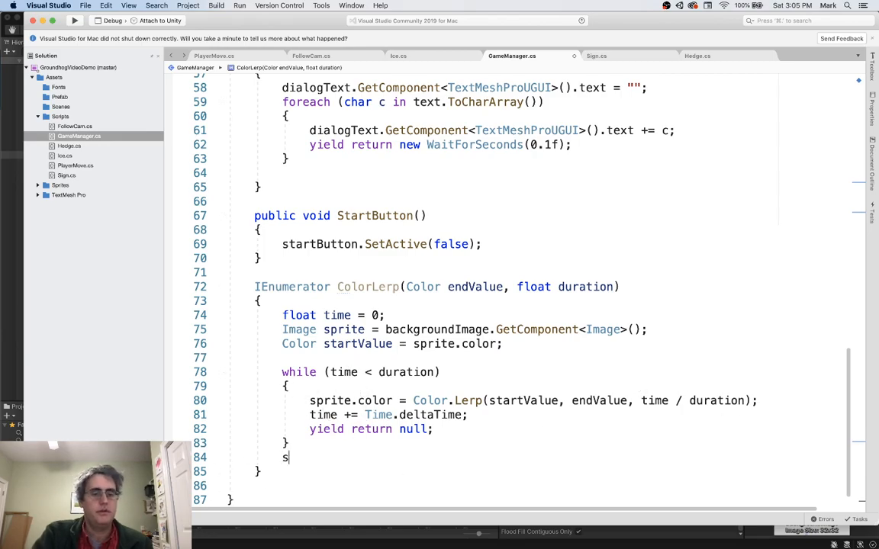
type("prite.color =")
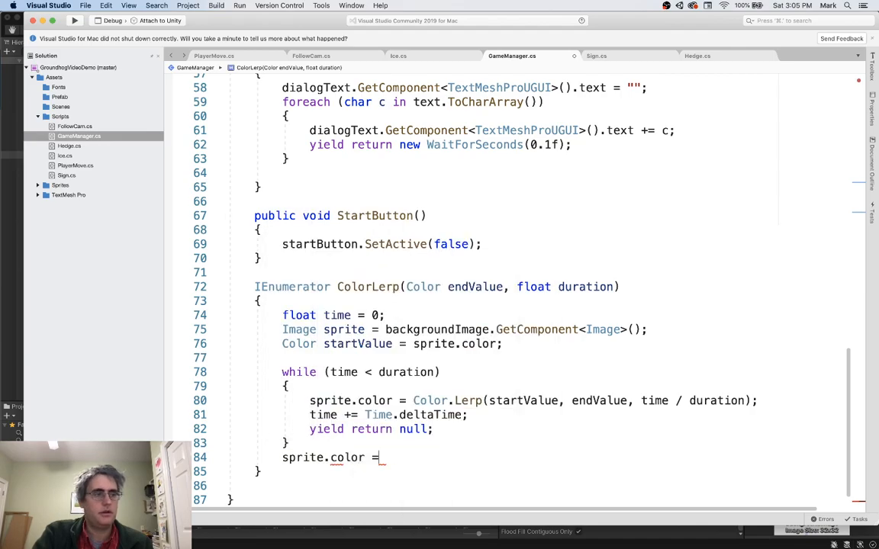
type("endValue;")
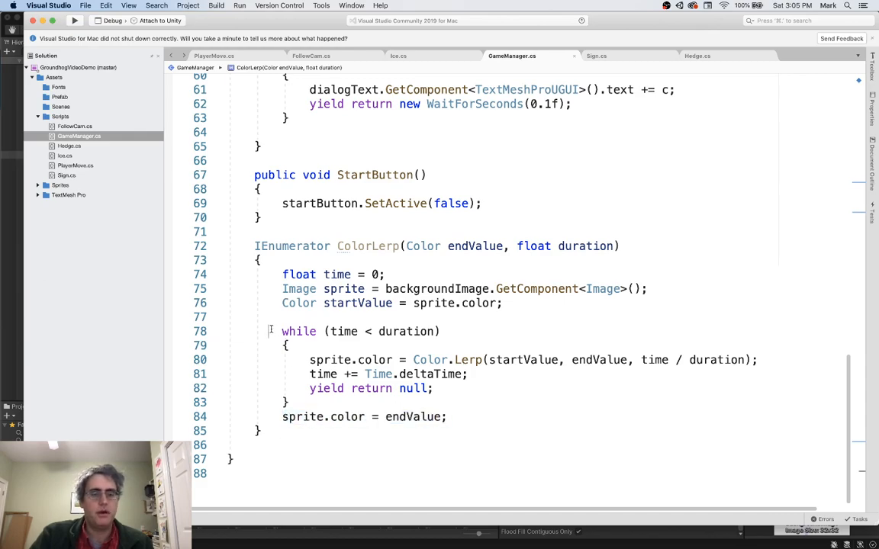
double_click(406, 331)
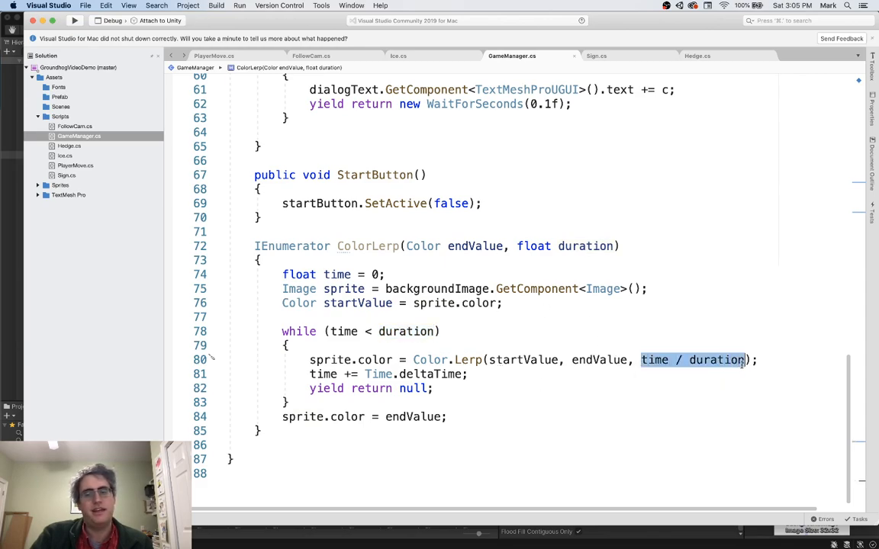
double_click(413, 417)
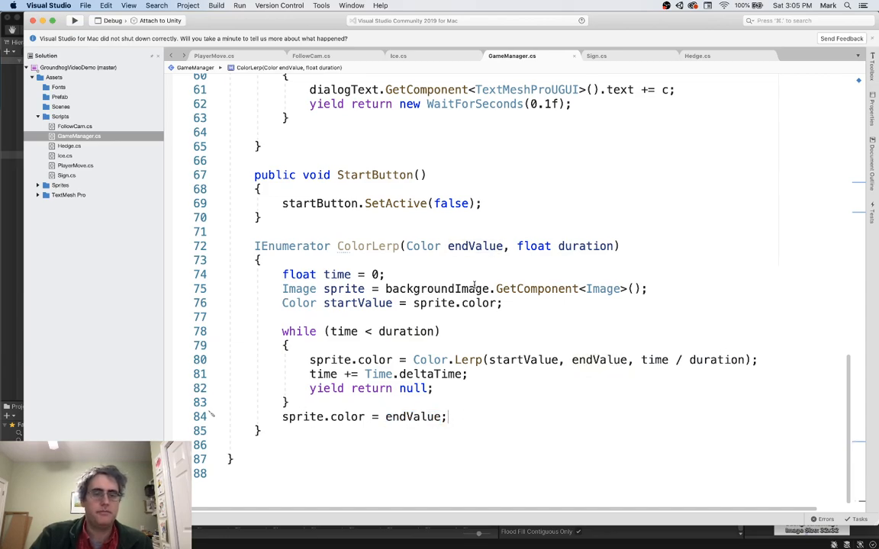
scroll("up", 3)
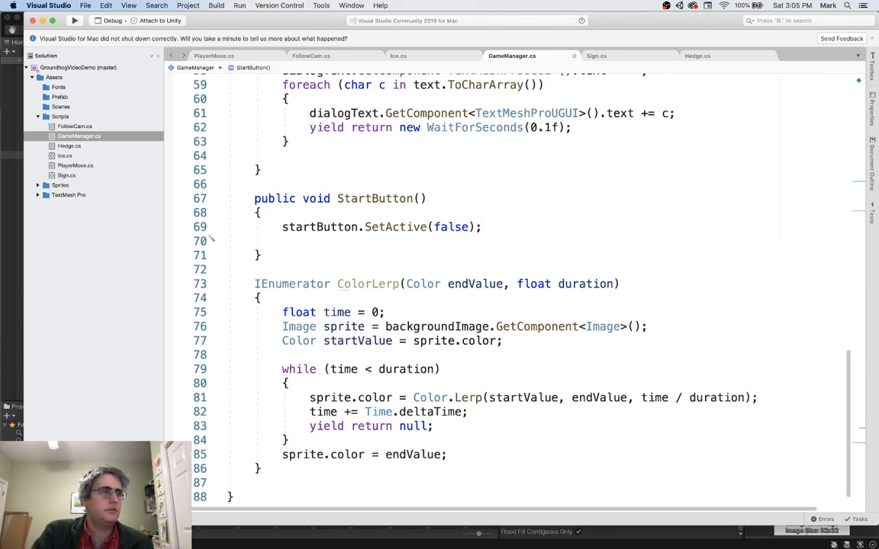
Step: Add StartCoroutine(ColorLerp(new Color(1, 1, 1, 0), 2)); inside StartButton
type("StartCoroutine")
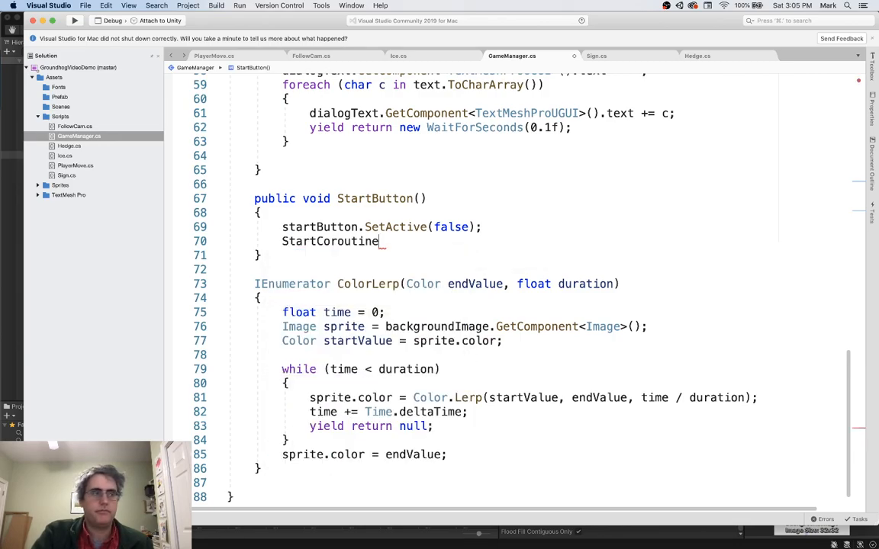
type("(ColorLerp(")
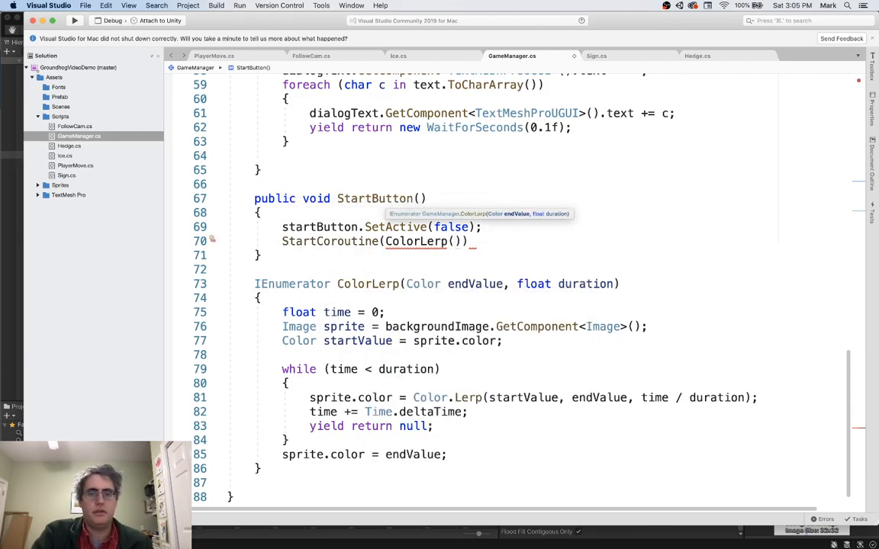
type("new")
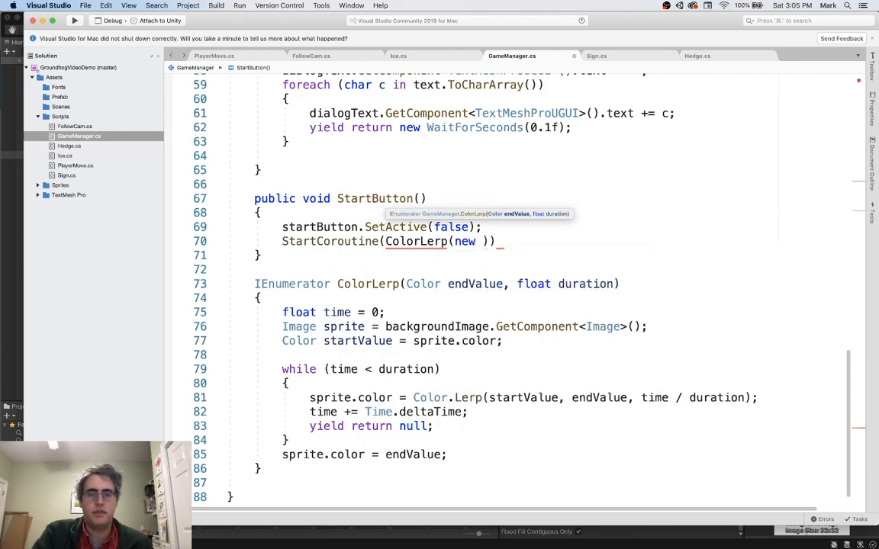
type("Color()")
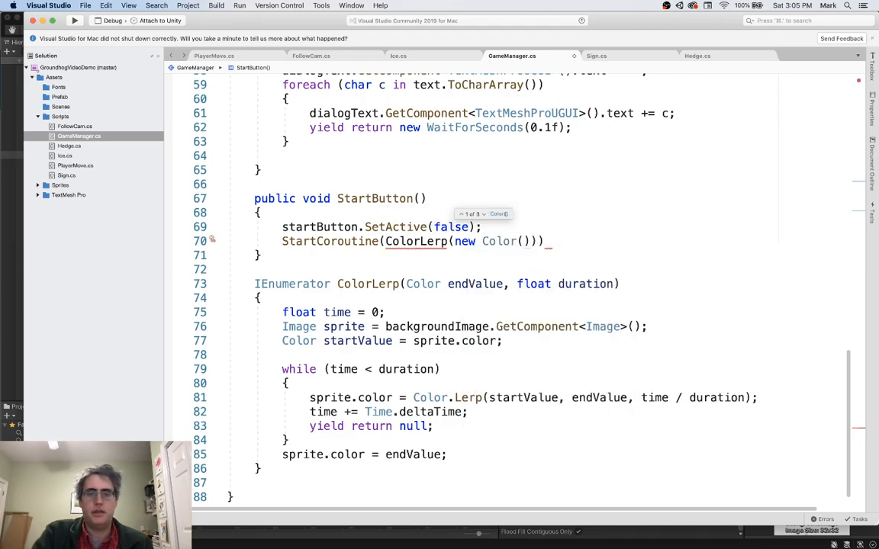
type("1, 1, 1")
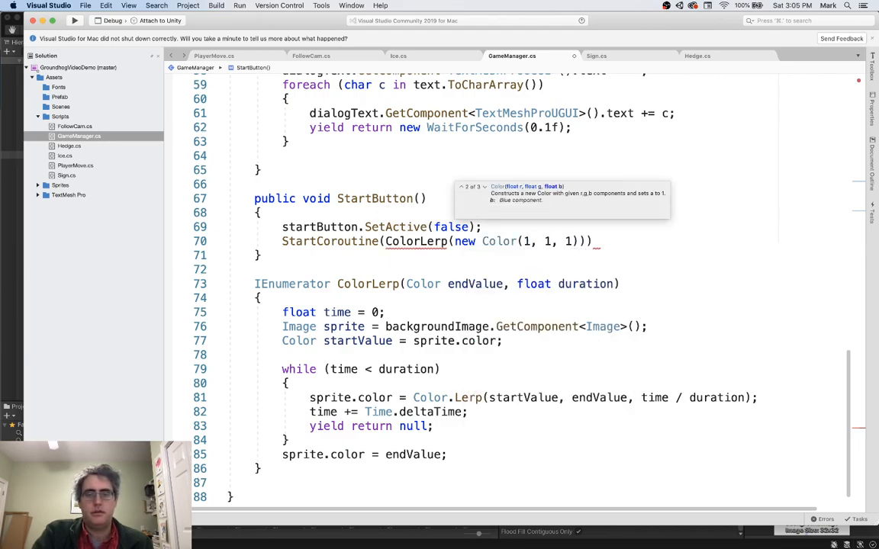
type(", 0")
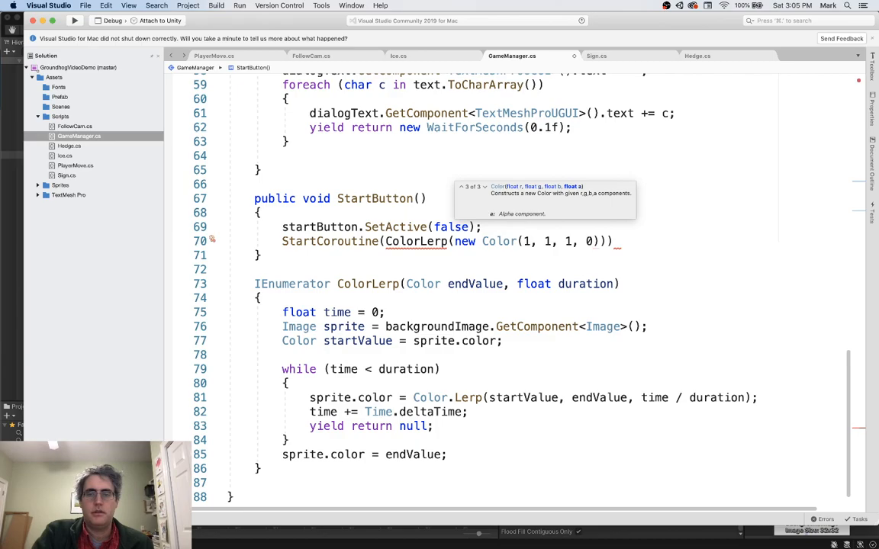
type(",")
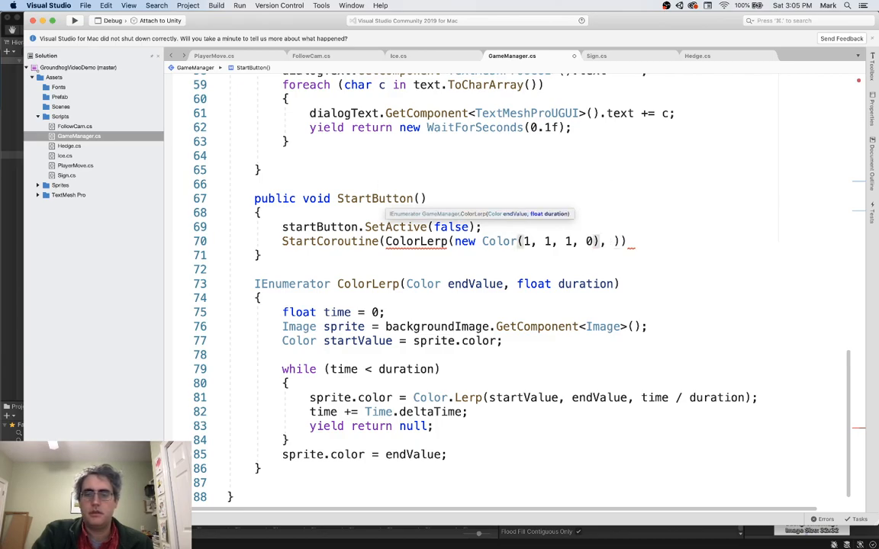
type("2")
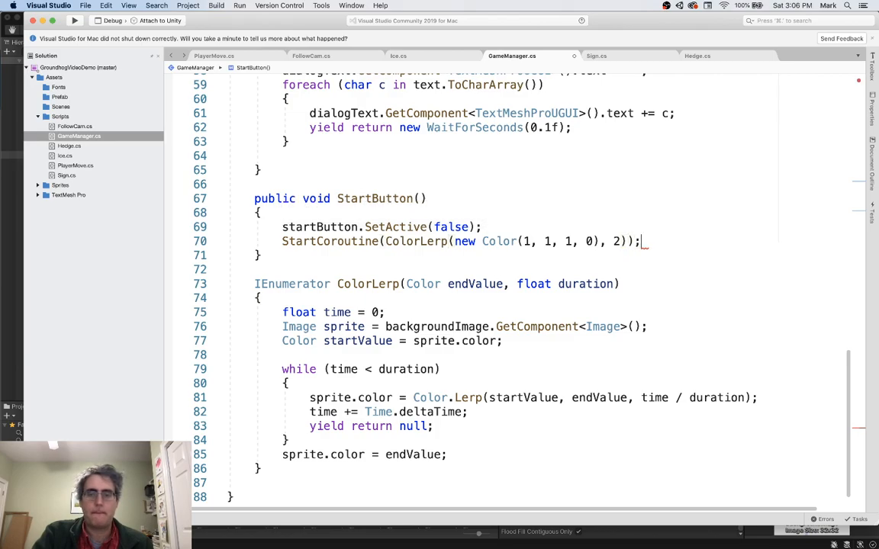
left_click(525, 242)
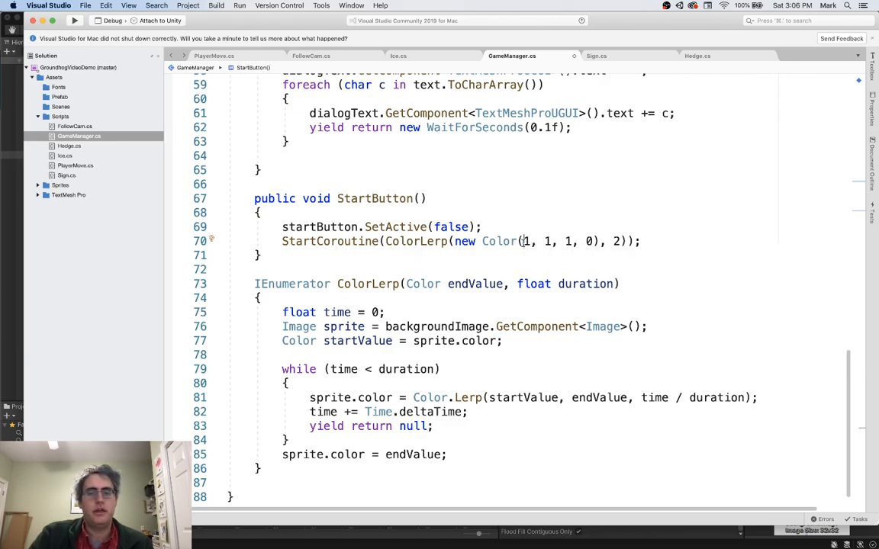
mouse_move(548, 241)
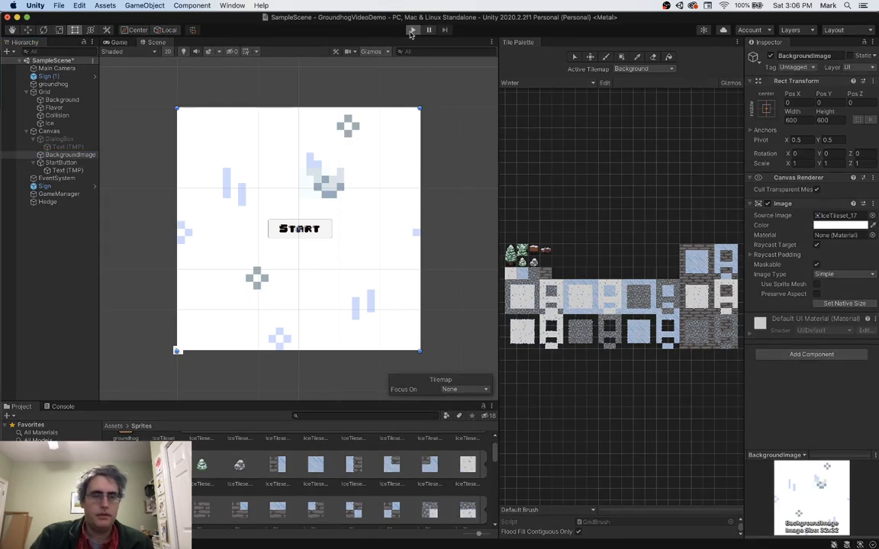
Step: Run the game twice, selecting StartButton in between and pressing Start on the second run
left_click(412, 30)
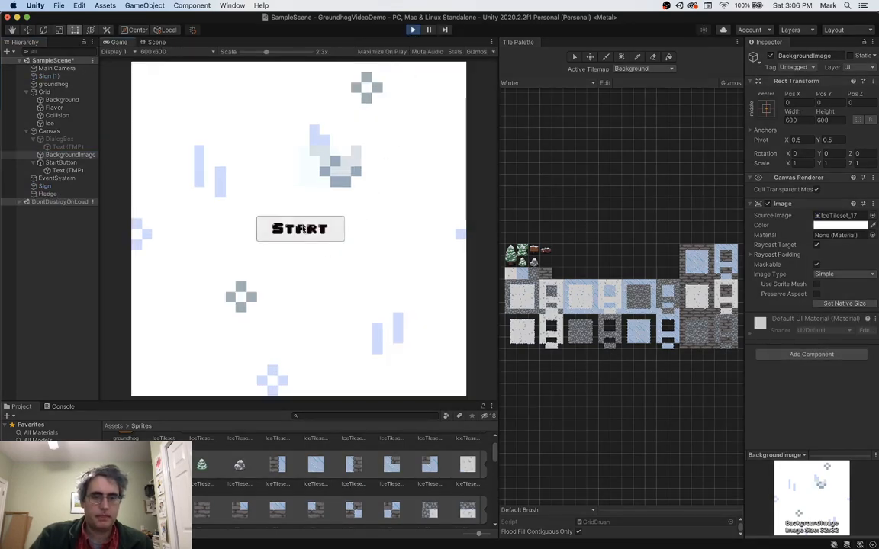
left_click(300, 229)
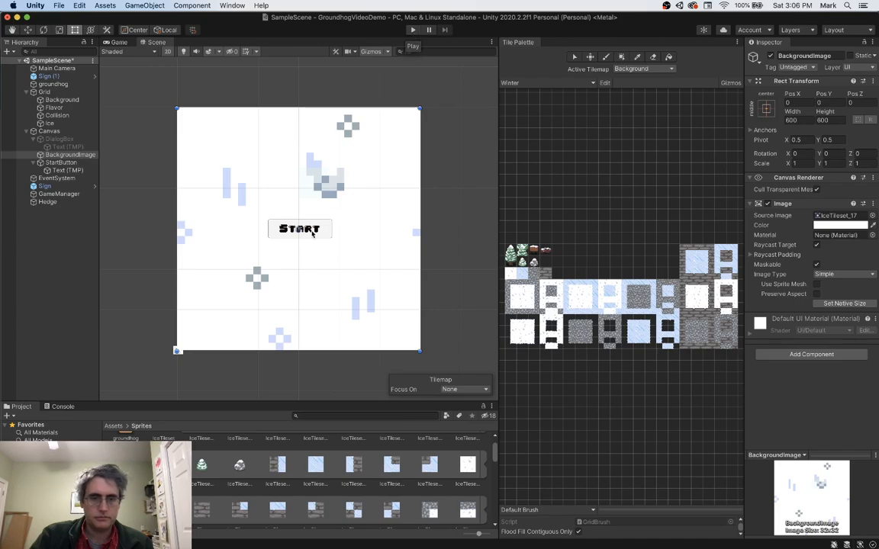
left_click(61, 162)
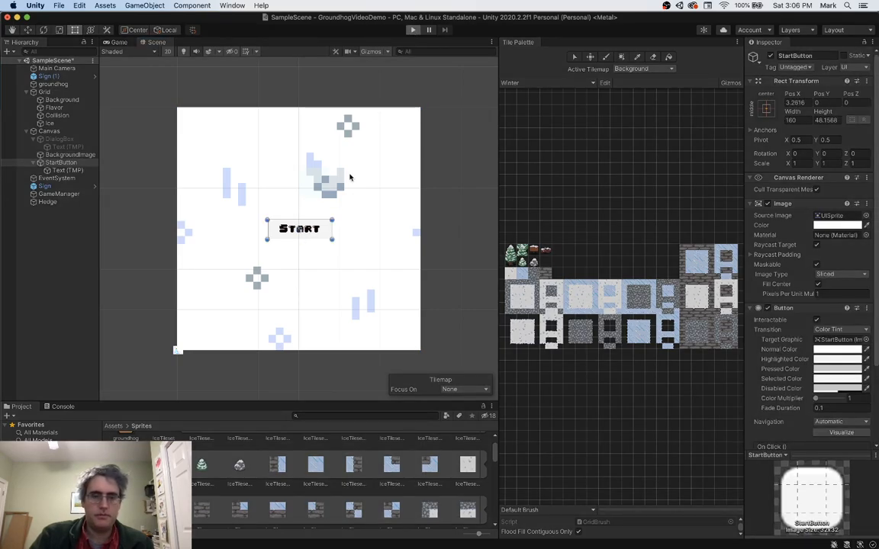
left_click(412, 31)
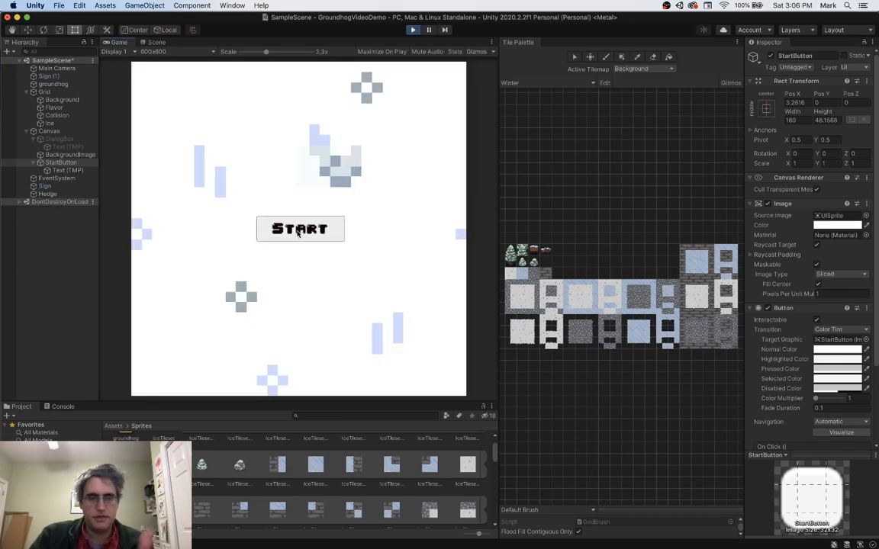
mouse_move(256, 180)
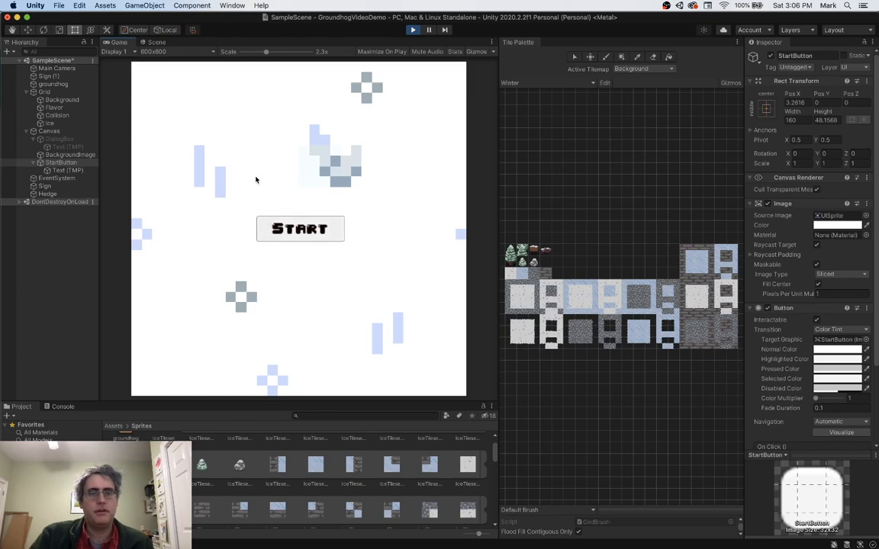
mouse_move(321, 209)
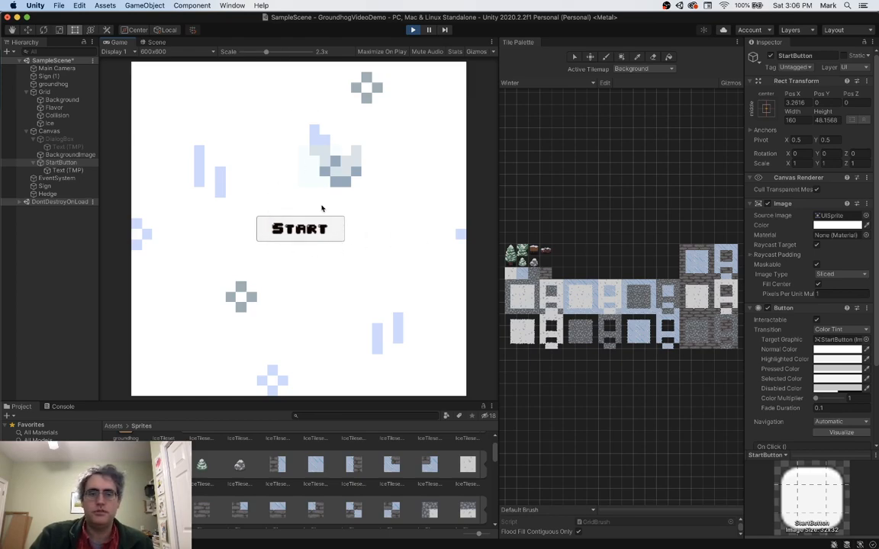
left_click(70, 154)
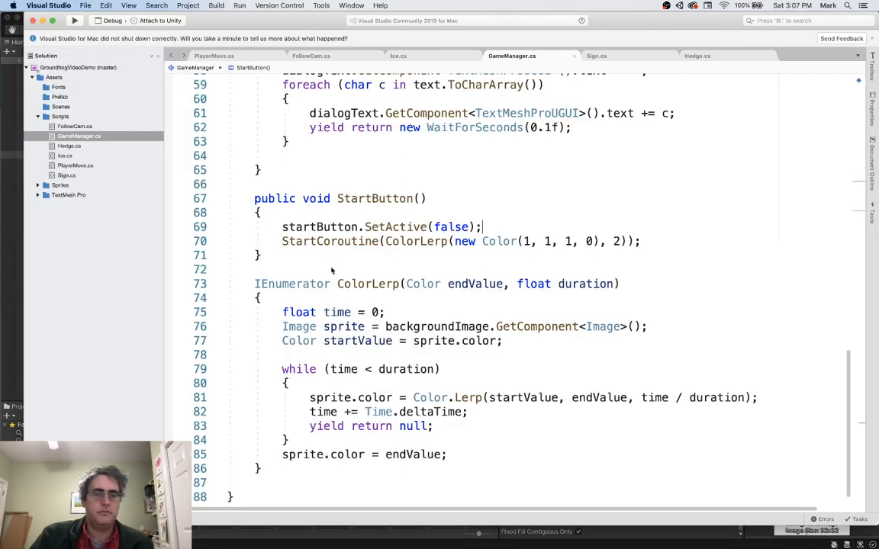
Step: Add public void GameOver() whose body sets startButton.SetActive(true)
key("enter")
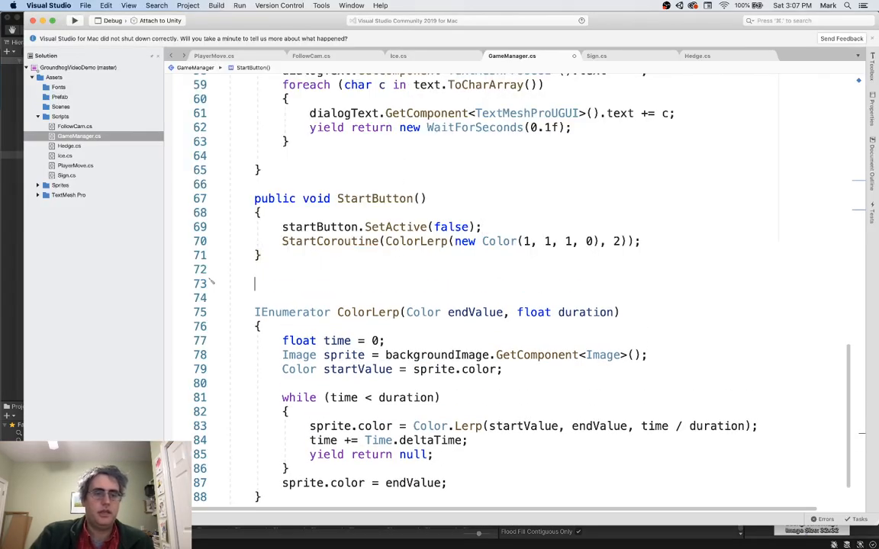
type("public voo")
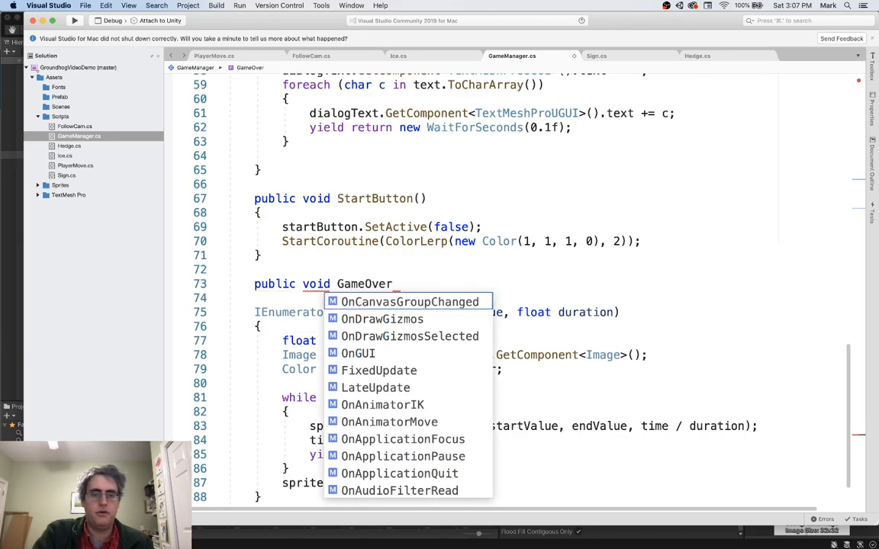
key("Escape")
type("()")
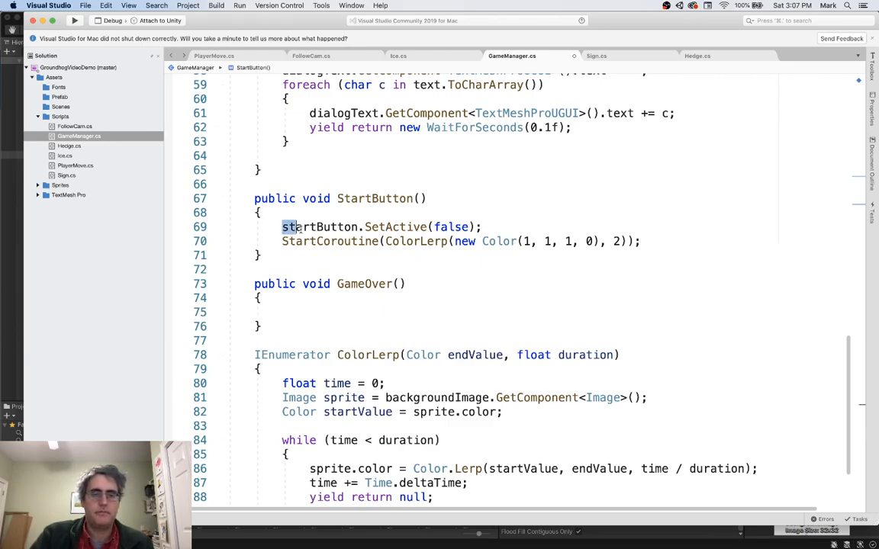
left_click_drag(281, 226, 644, 241)
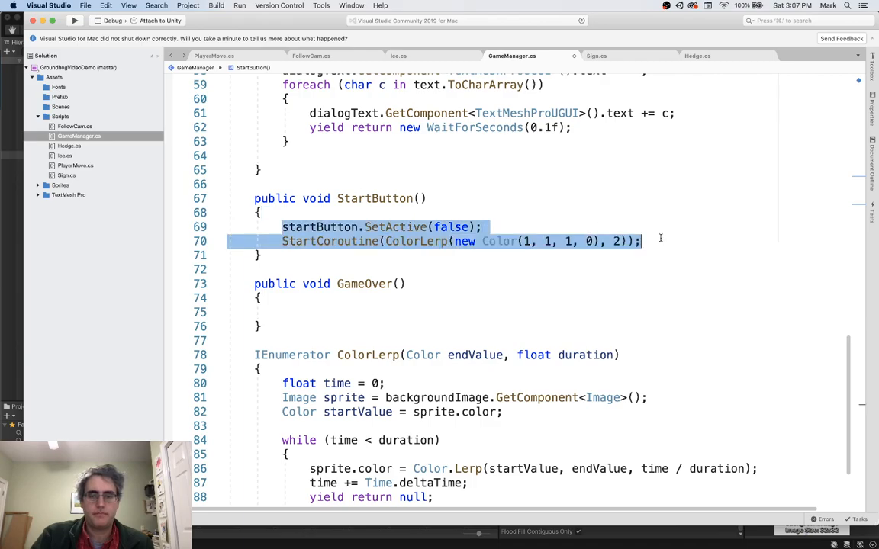
type("startButton.SetActive(false);")
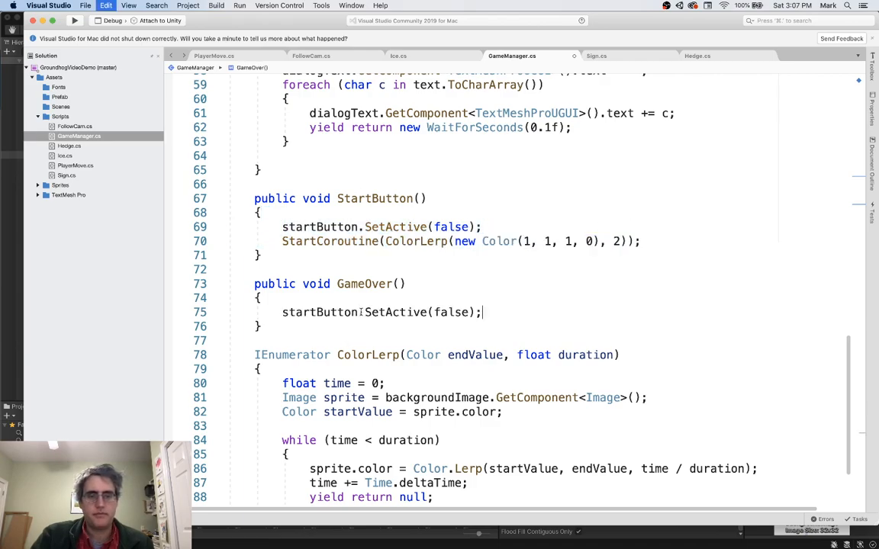
type("tru")
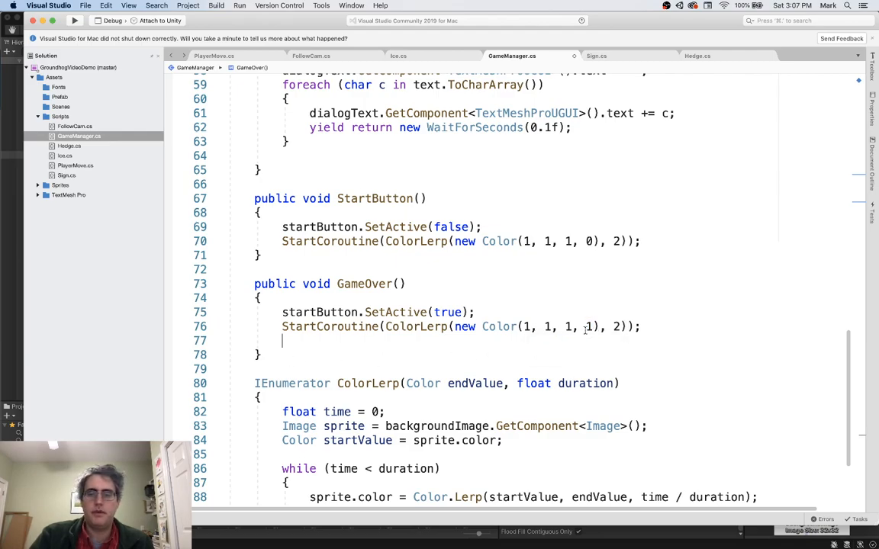
double_click(589, 326)
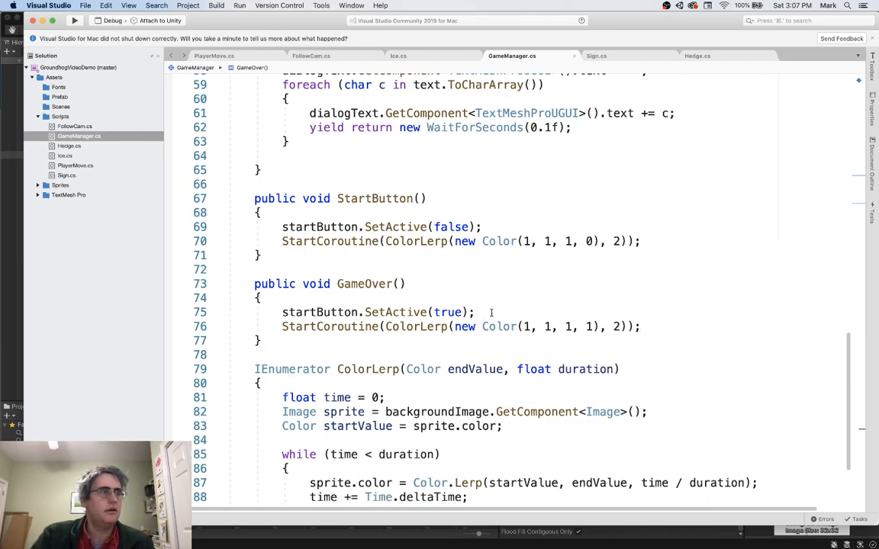
Step: Have GameOver also call StopAllCoroutines() and HideDialog()
type("StopAllCoroutines")
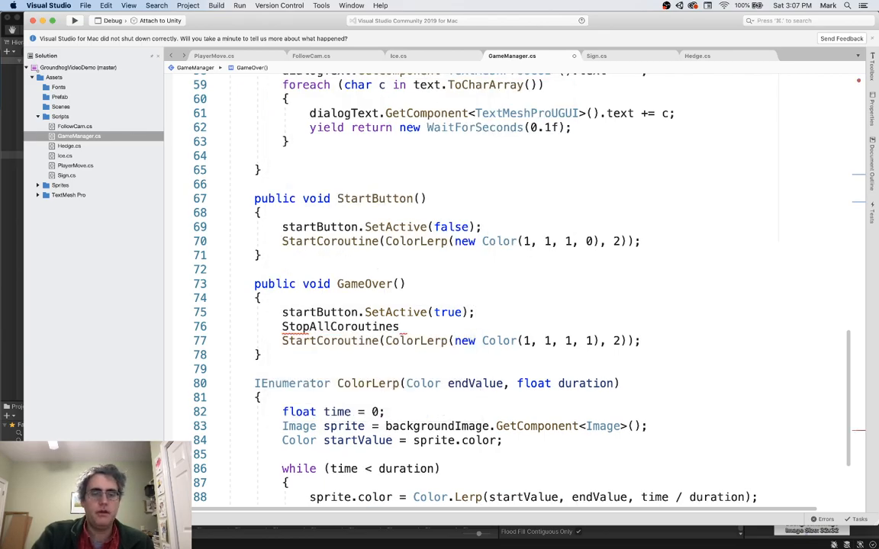
type("();")
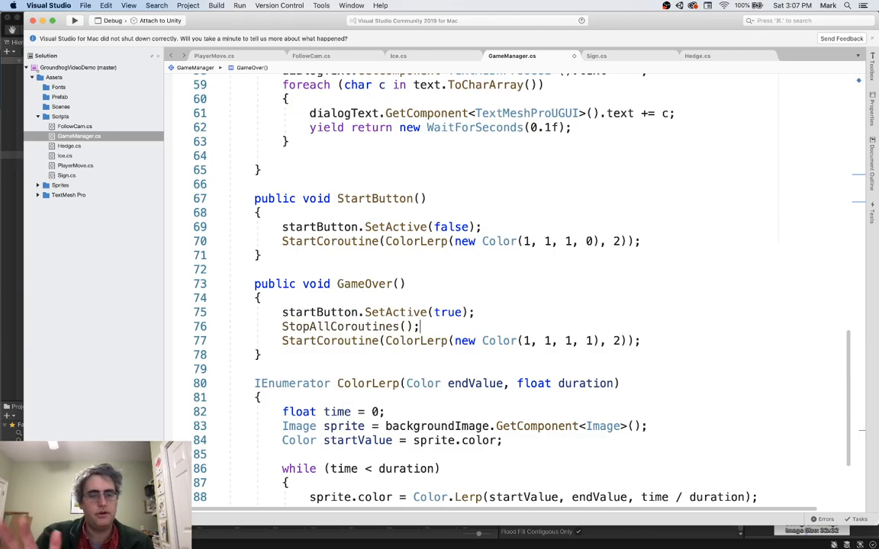
type("D")
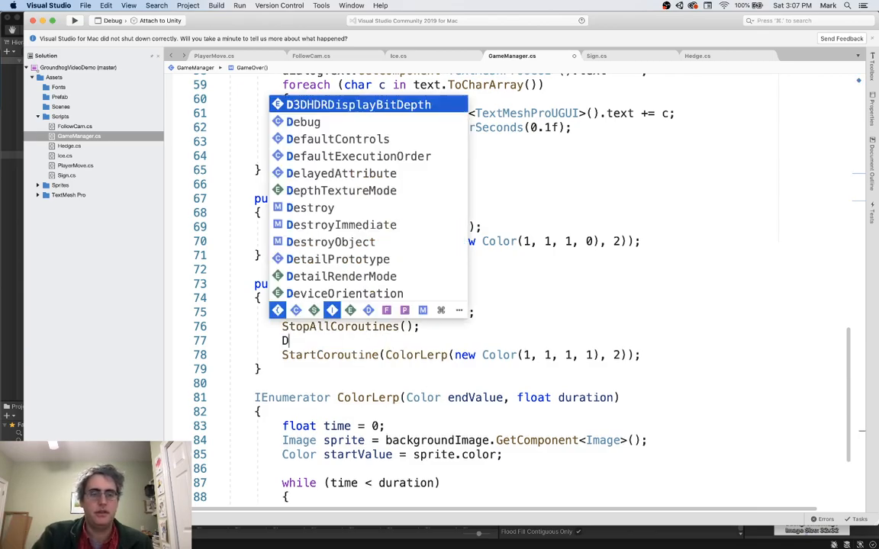
type("ialogHi")
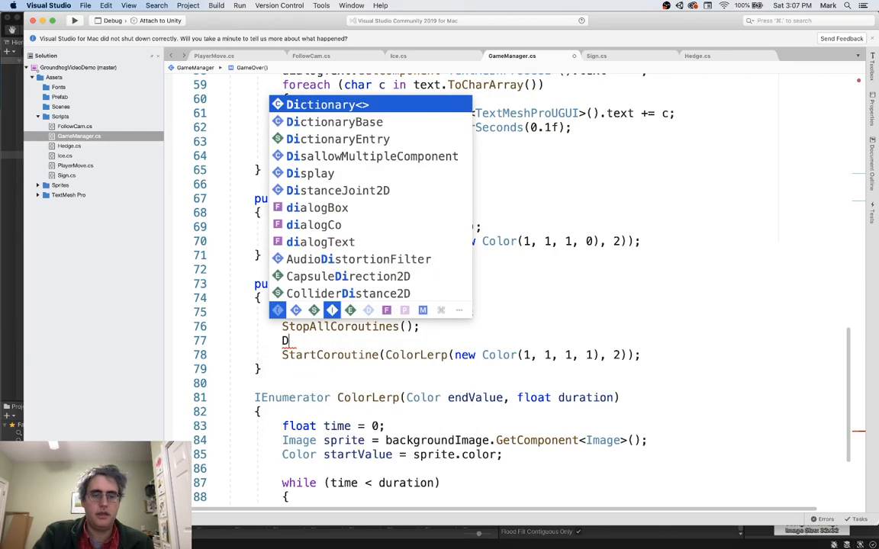
type("ideDialog")
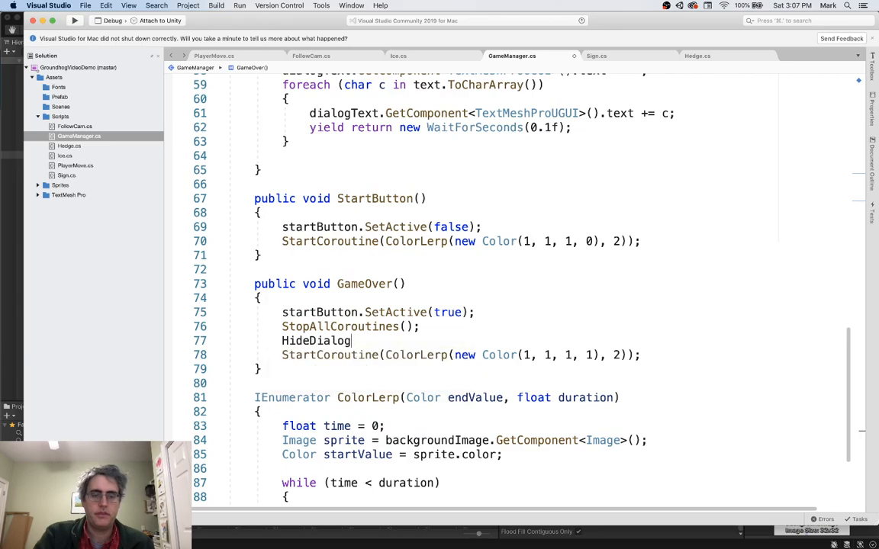
type("();")
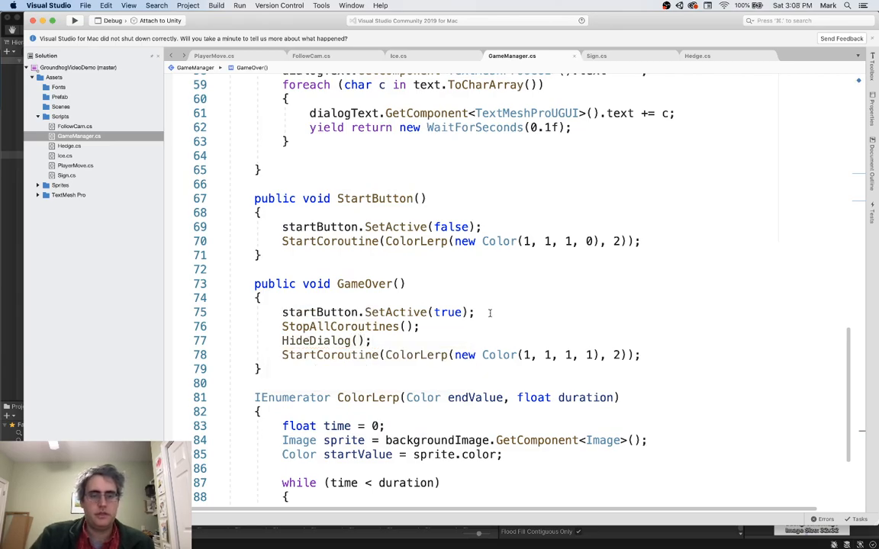
mouse_move(449, 329)
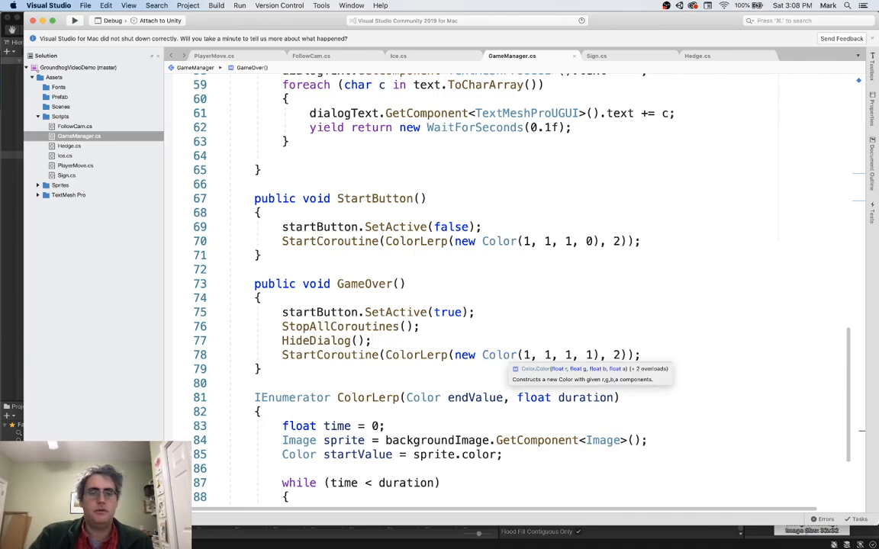
mouse_move(558, 320)
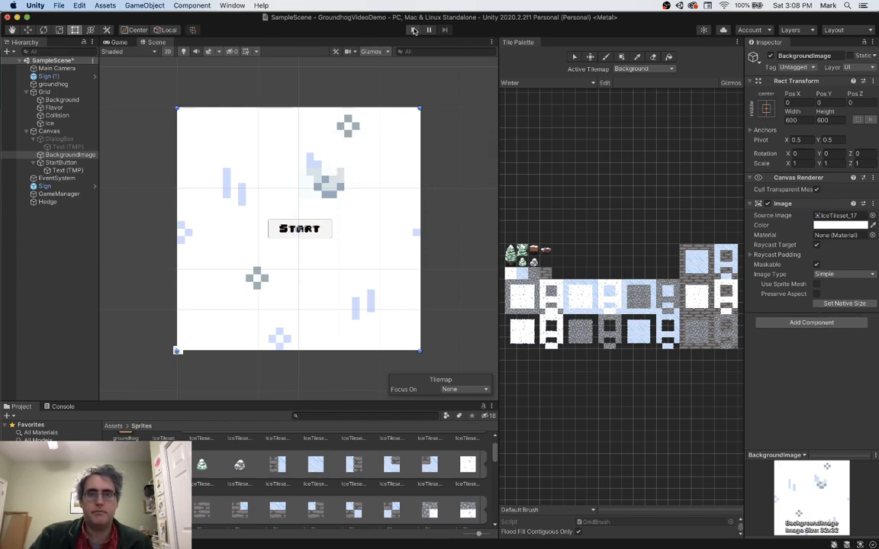
Step: Run the game from the Start screen into the level, then stop Play mode
left_click(413, 31)
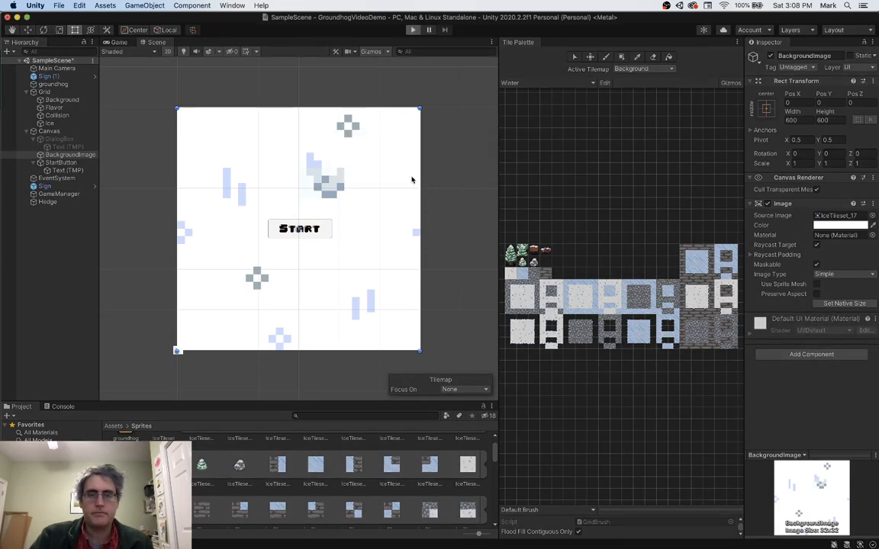
left_click(412, 29)
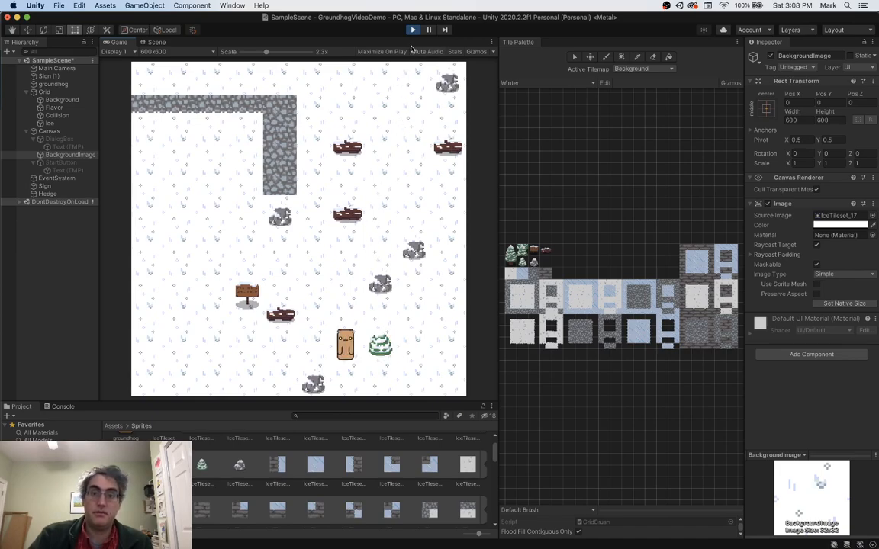
left_click(412, 30)
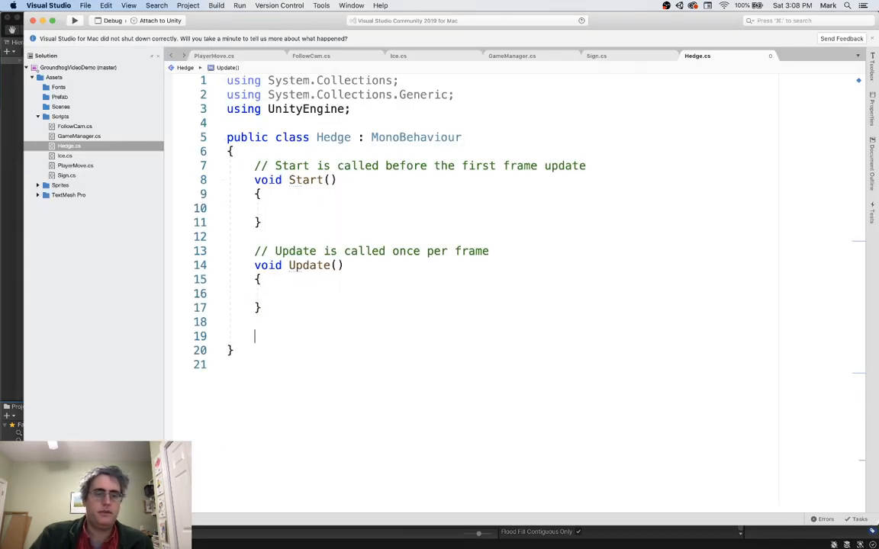
Step: Add OnTriggerEnter2D to Hedge.cs calling GameManager.Instance.GameOver() when collision is tagged "Player"
type("void OnTriggerEnter2D(Collider2D collision")
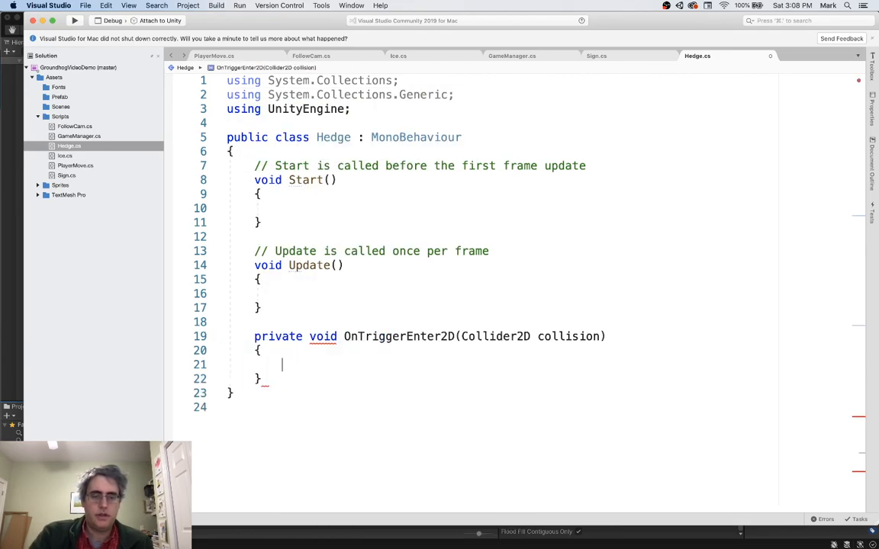
type("if (")
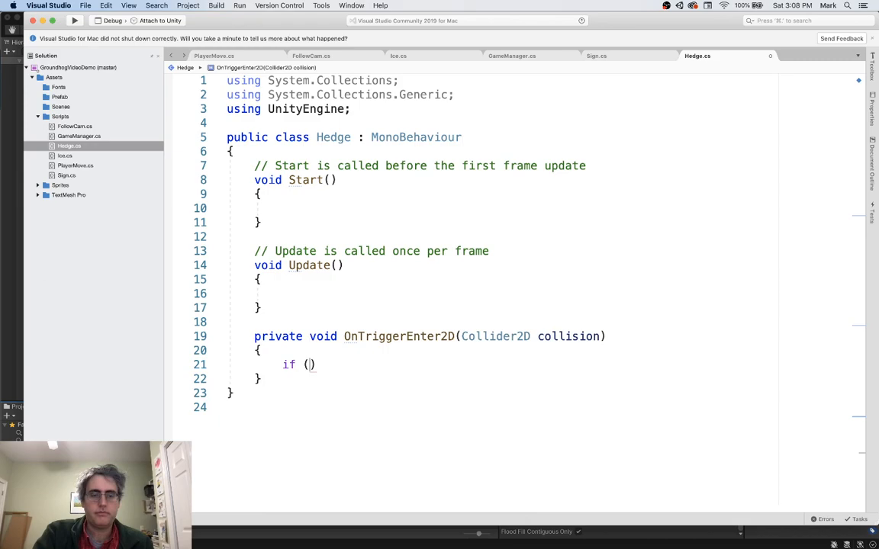
type("collision.gameObject.CompareTag")
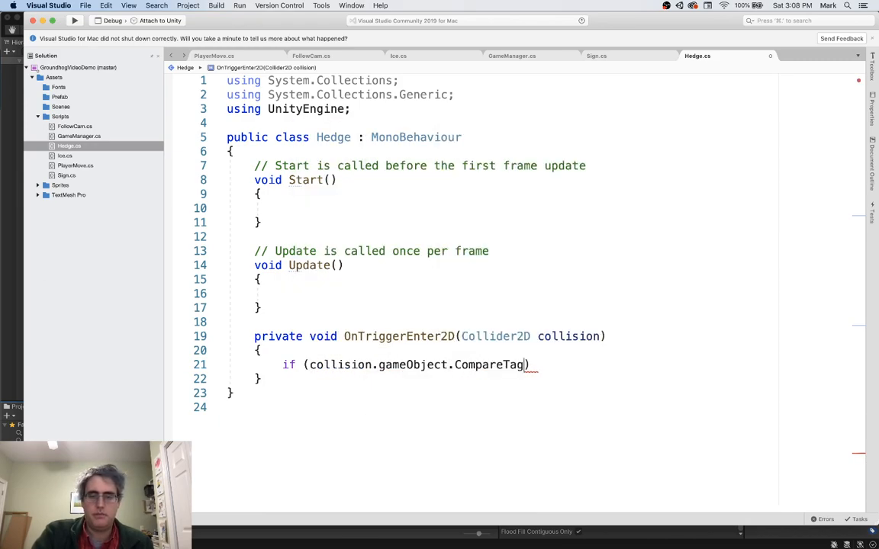
type("(\"Player\")")
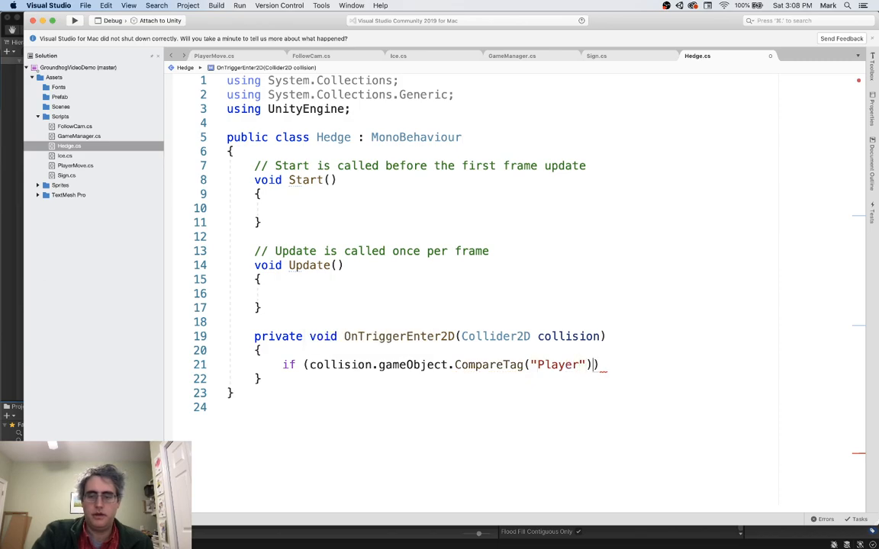
key("Return")
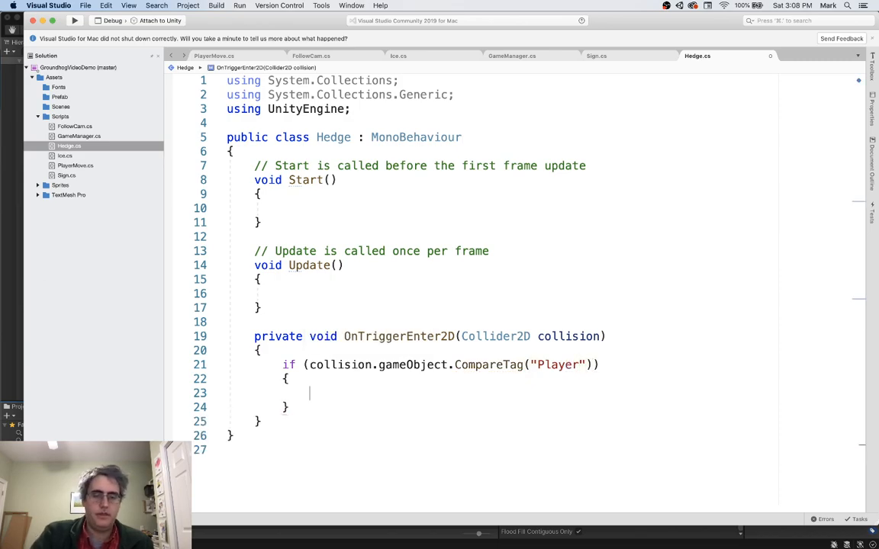
type("GameManager")
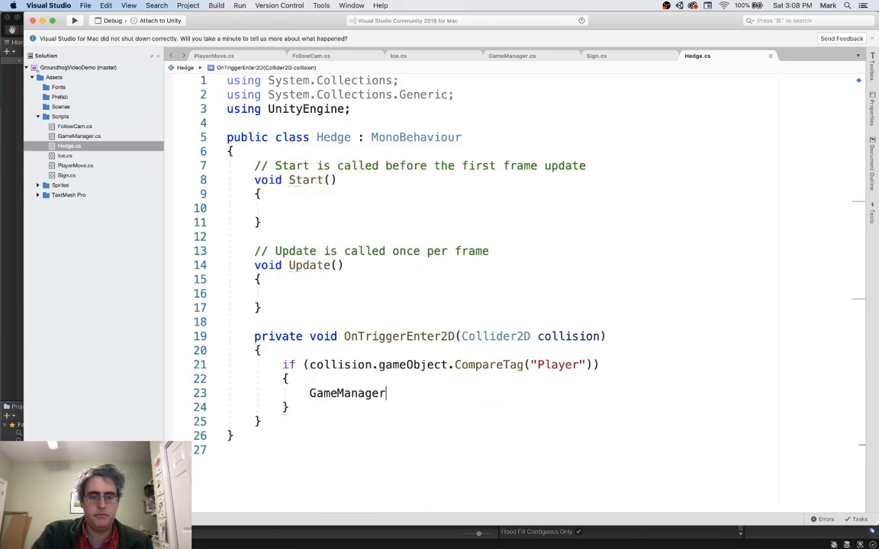
type(".Instance.Ga")
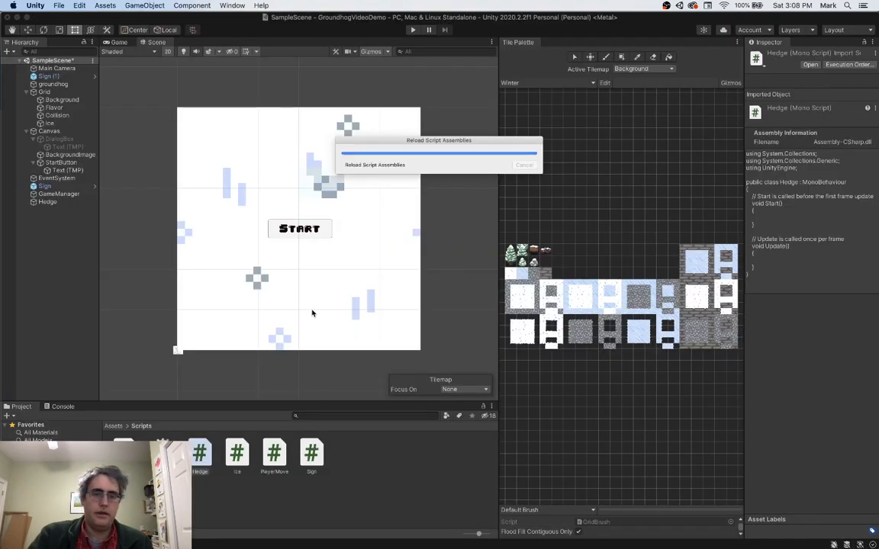
mouse_move(427, 75)
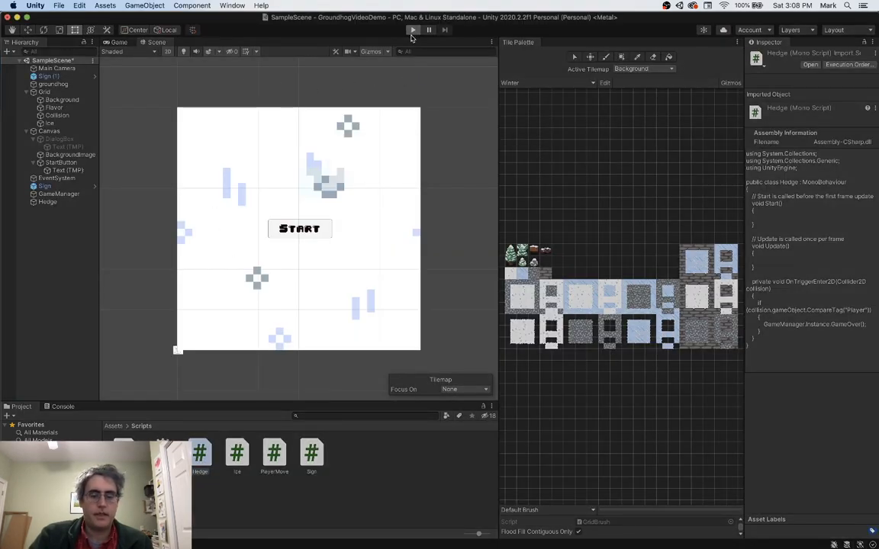
Step: After recompiling, run the game and click Start to enter the snowy level, then stop
left_click(412, 31)
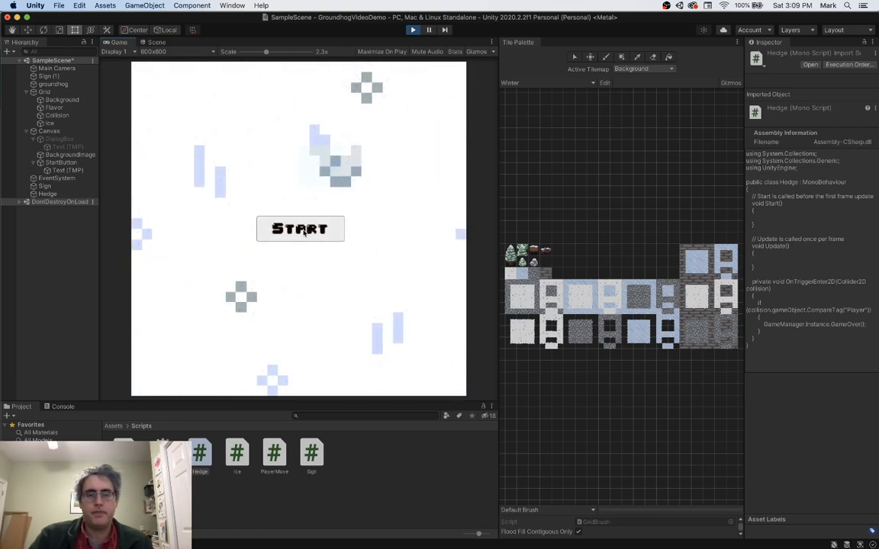
left_click(299, 229)
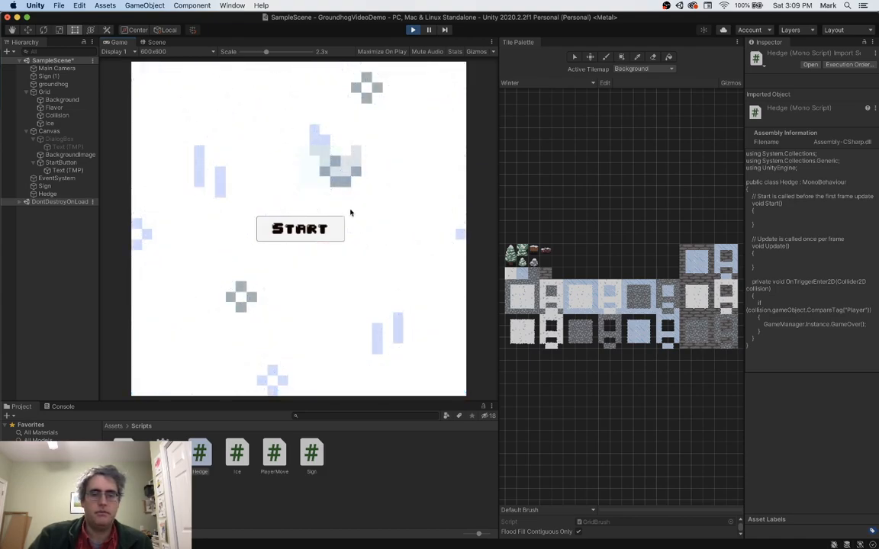
mouse_move(213, 174)
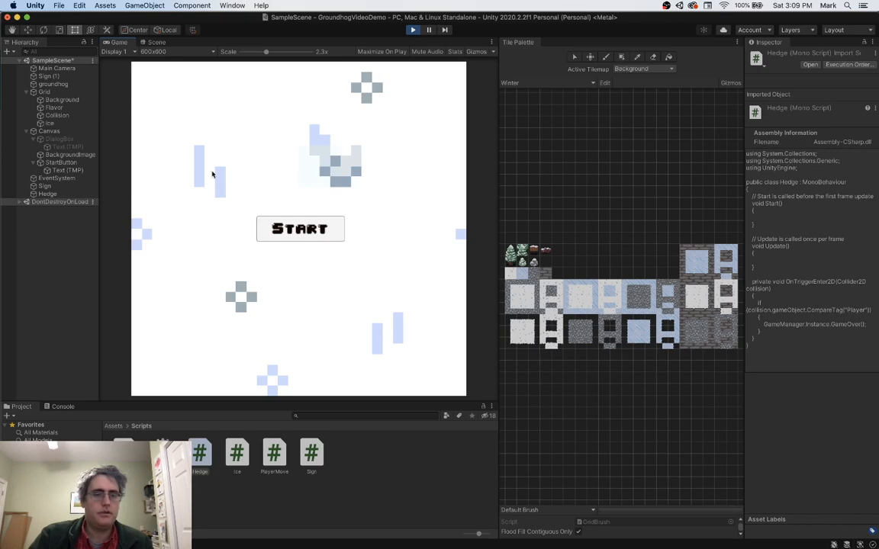
left_click(299, 228)
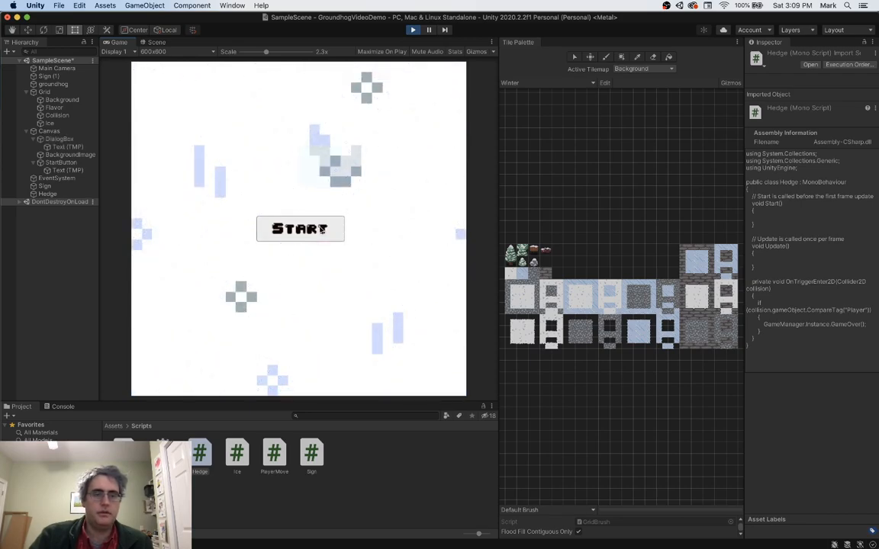
left_click(299, 229)
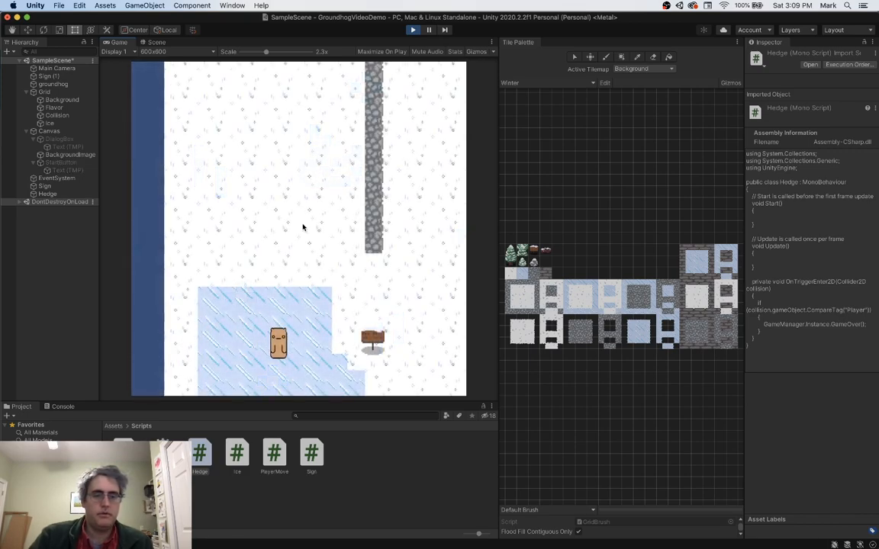
left_click(412, 30)
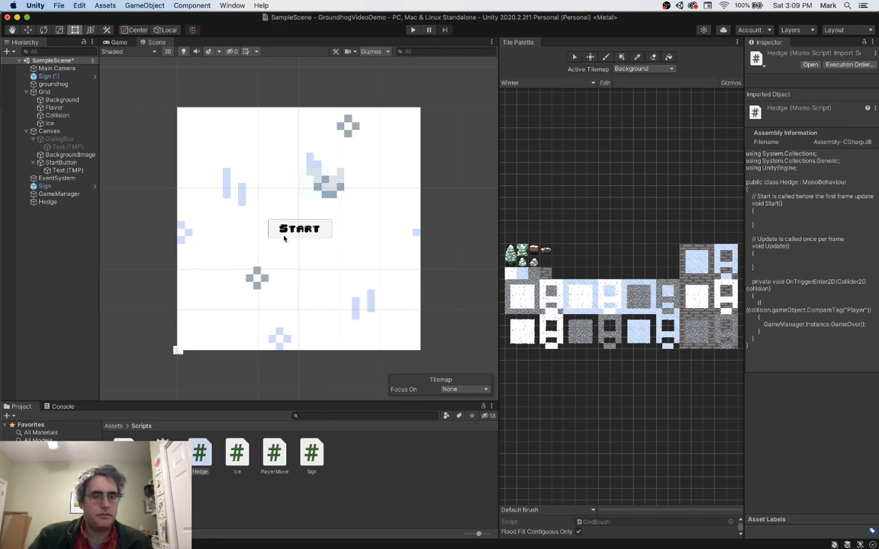
mouse_move(259, 177)
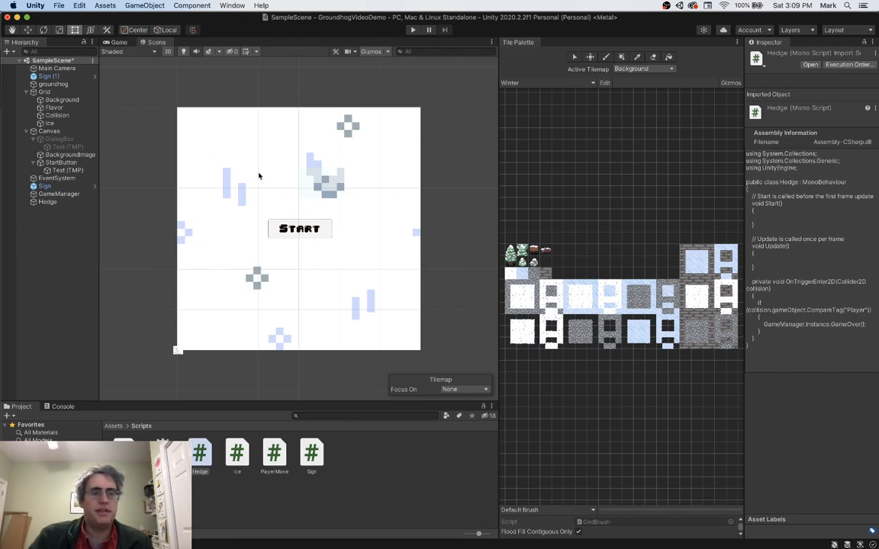
mouse_move(226, 27)
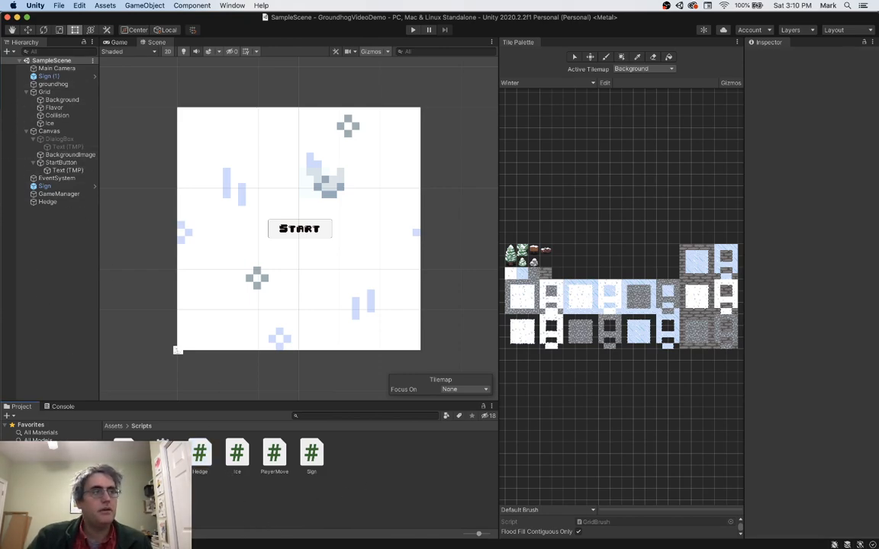
mouse_move(381, 456)
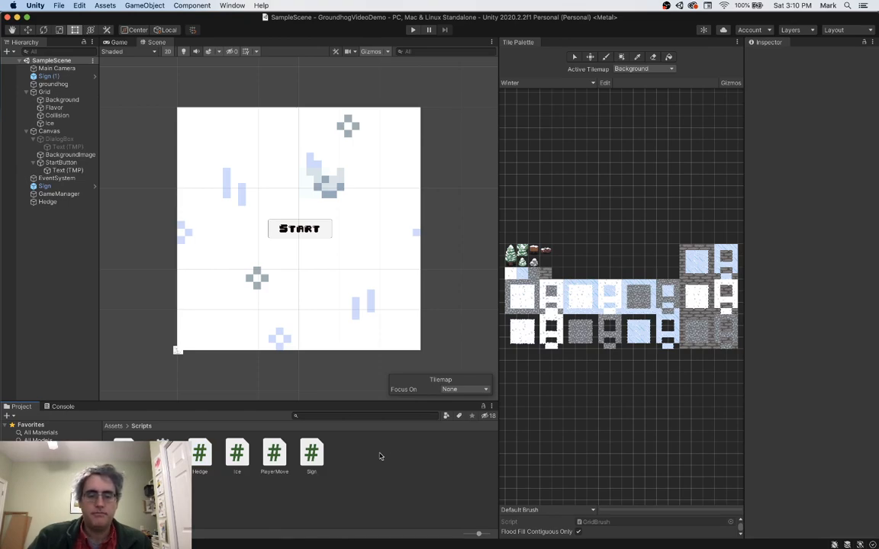
mouse_move(161, 362)
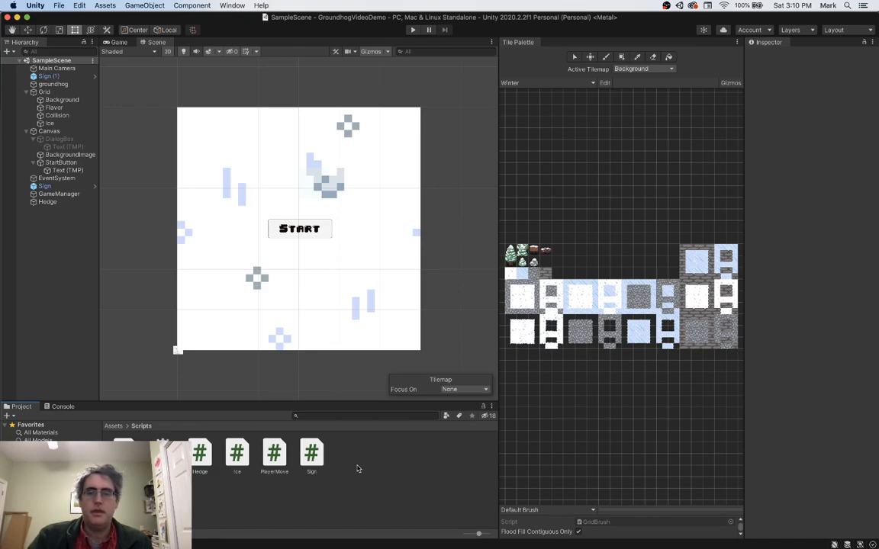
mouse_move(235, 21)
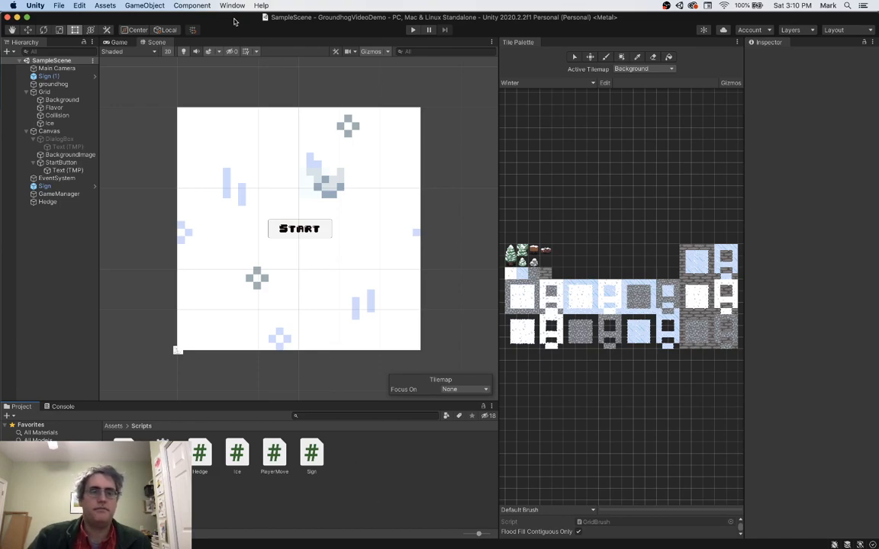